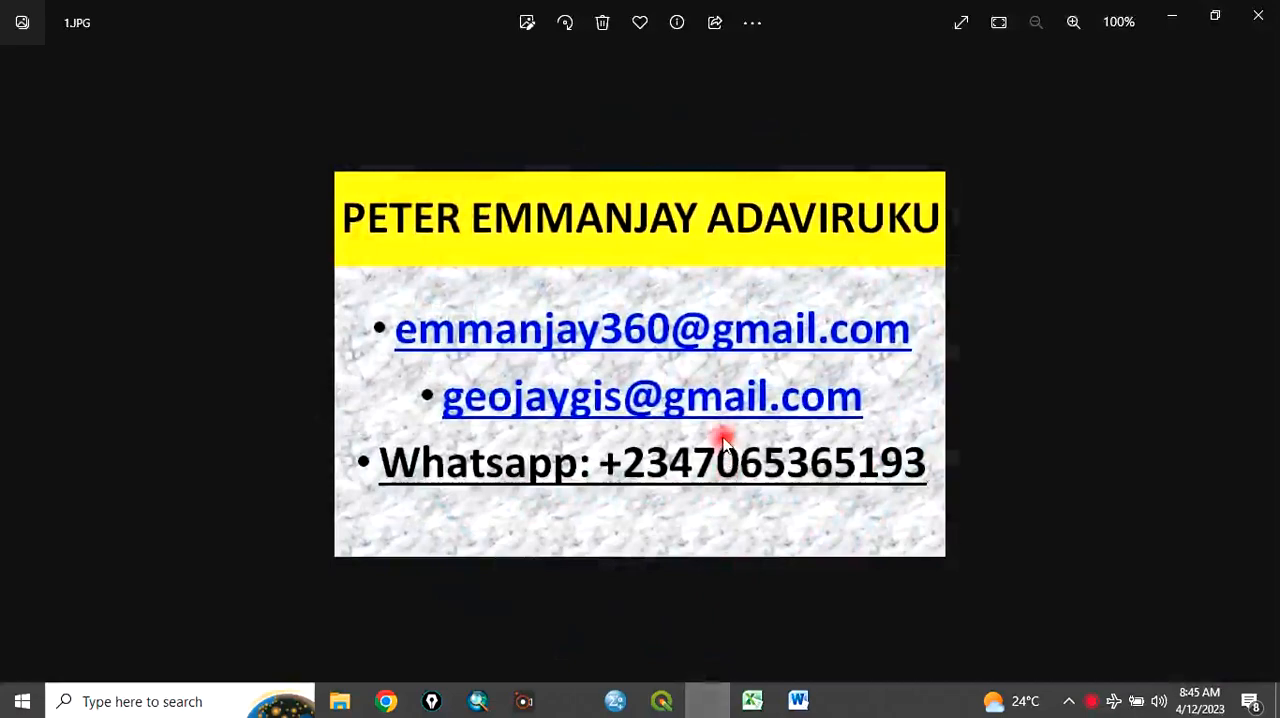
- Advance through the services image and the points-to-line-and-polygon title slide to the subscribe image
left_click(1073, 22)
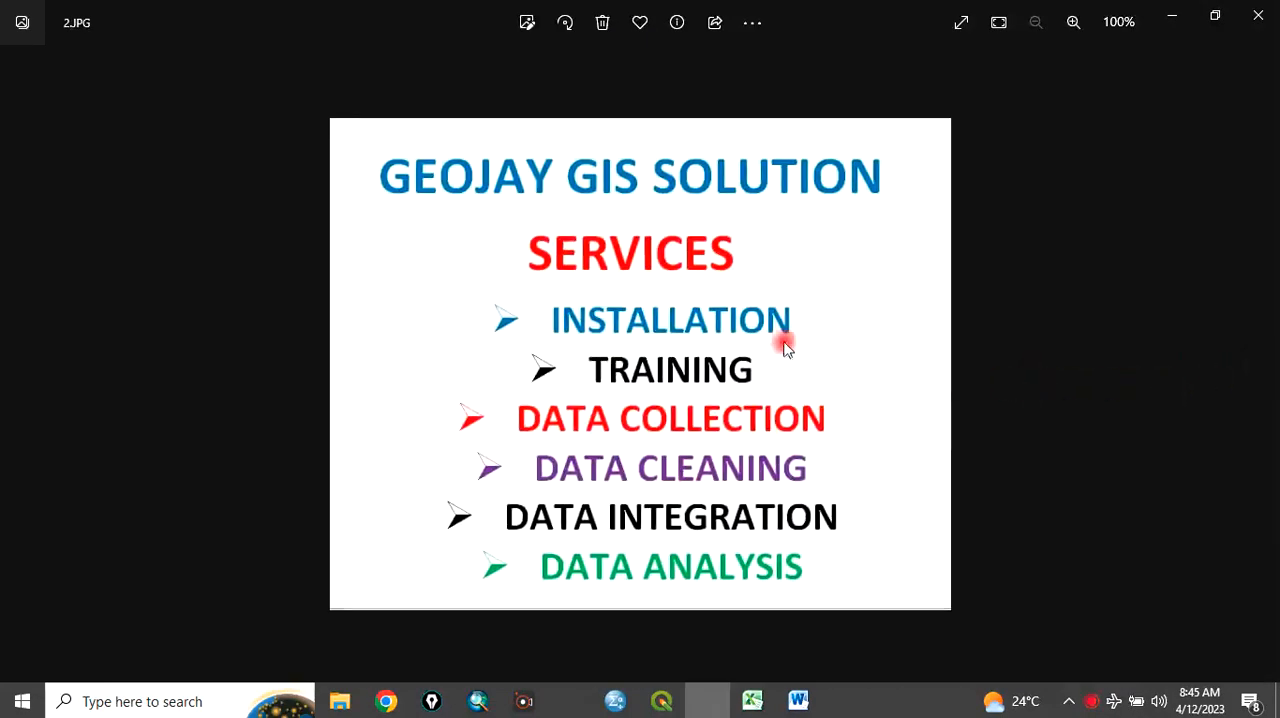
mouse_move(670, 365)
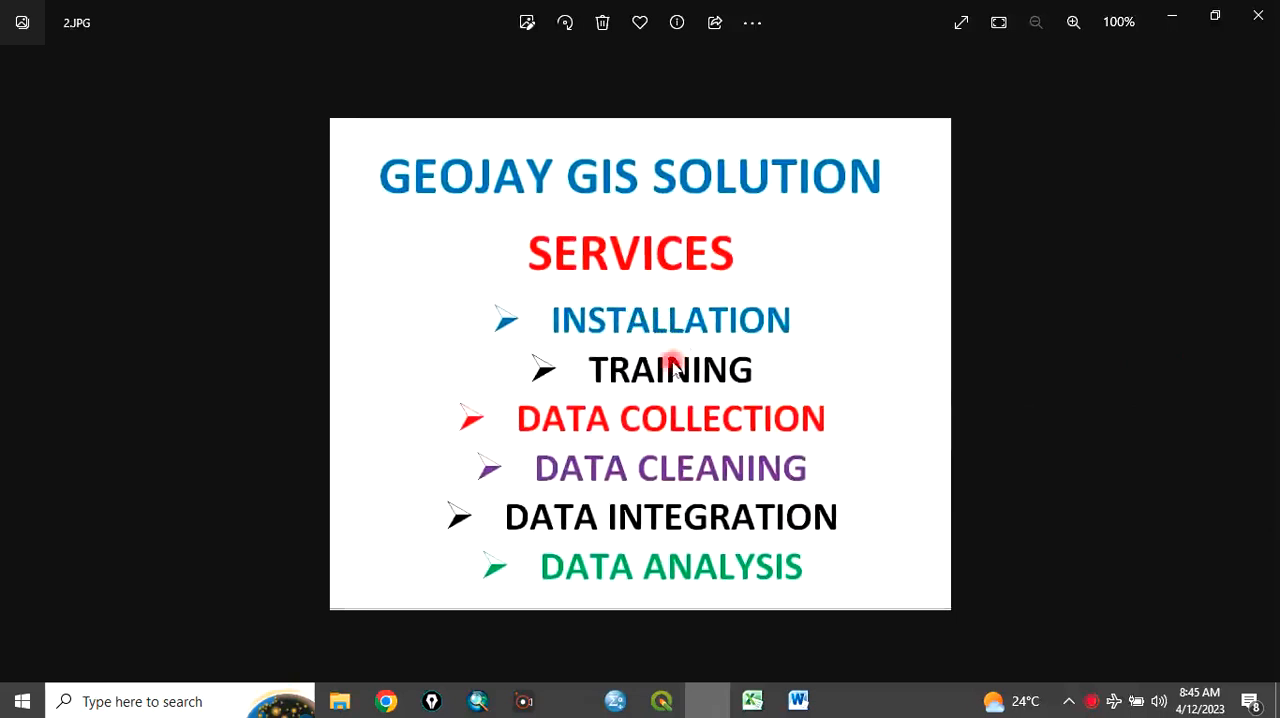
mouse_move(693, 515)
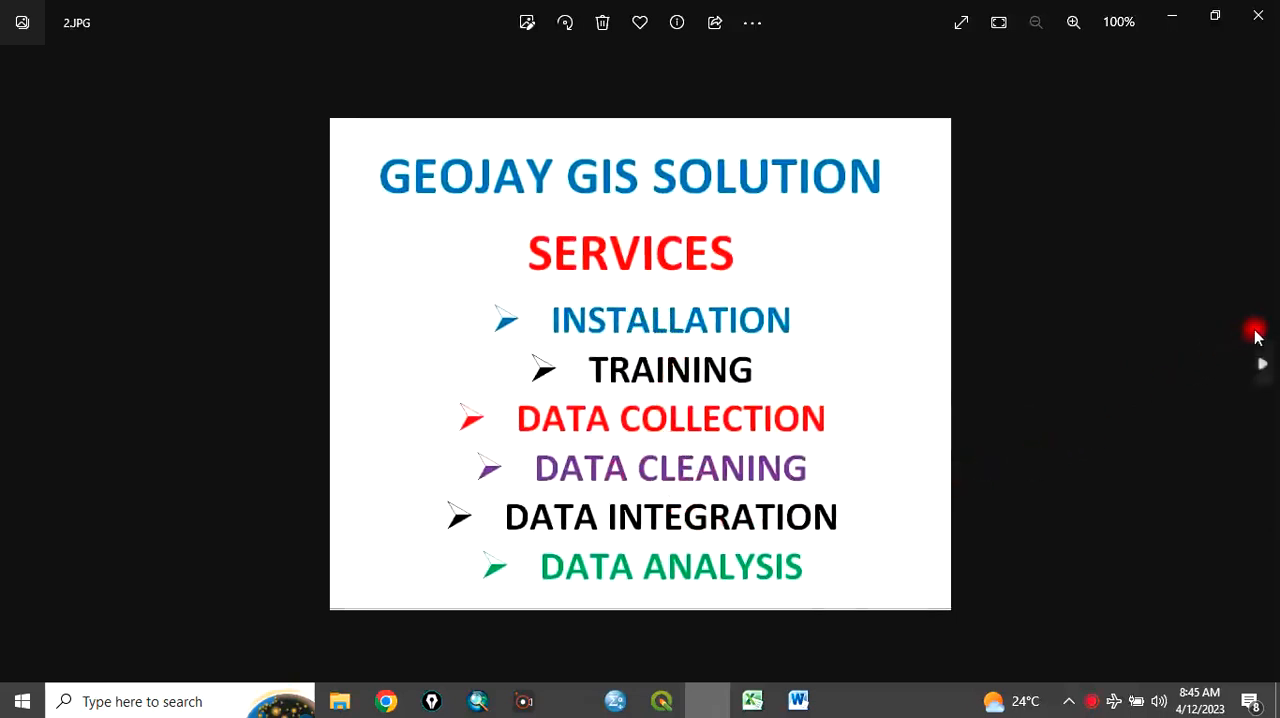
left_click(1261, 364)
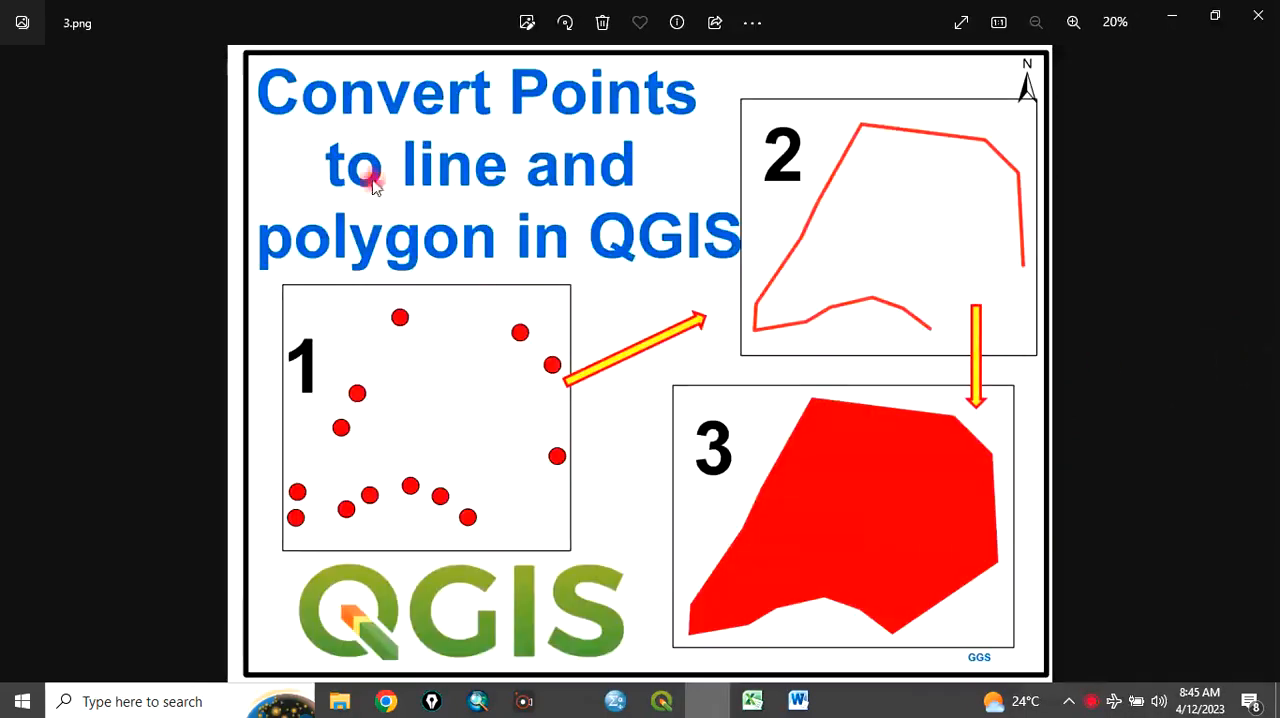
mouse_move(432, 180)
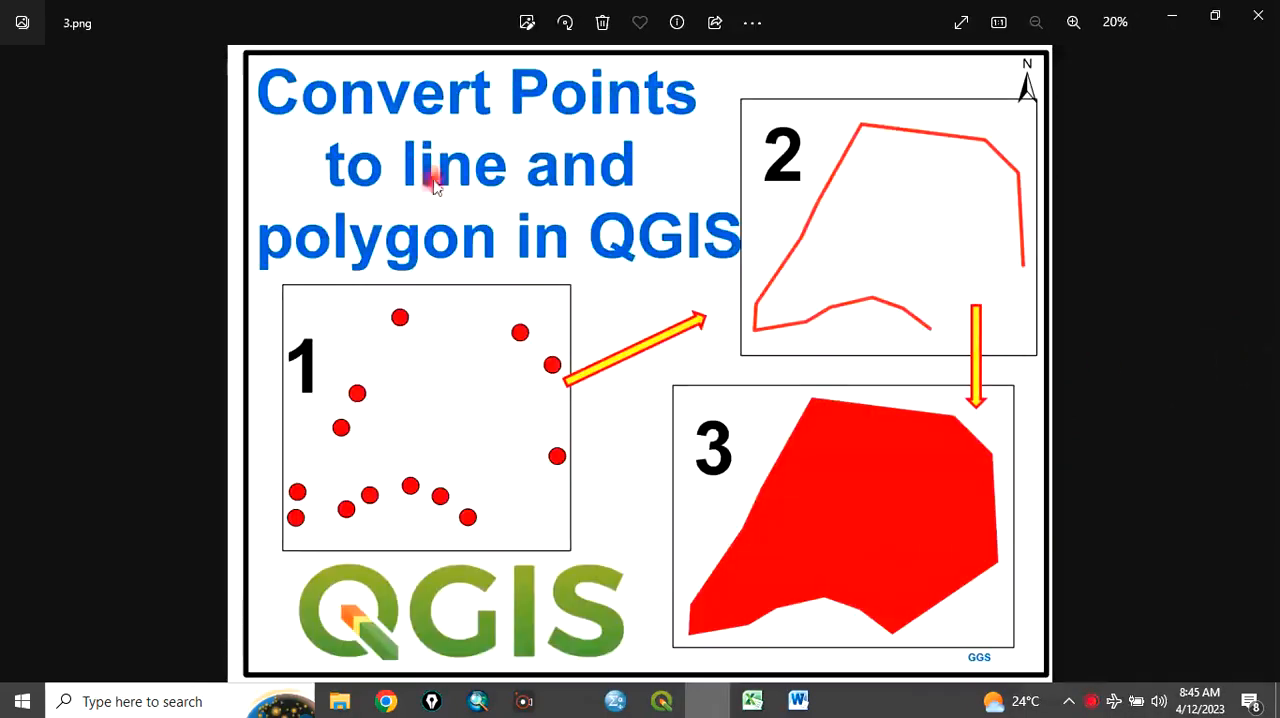
mouse_move(600, 235)
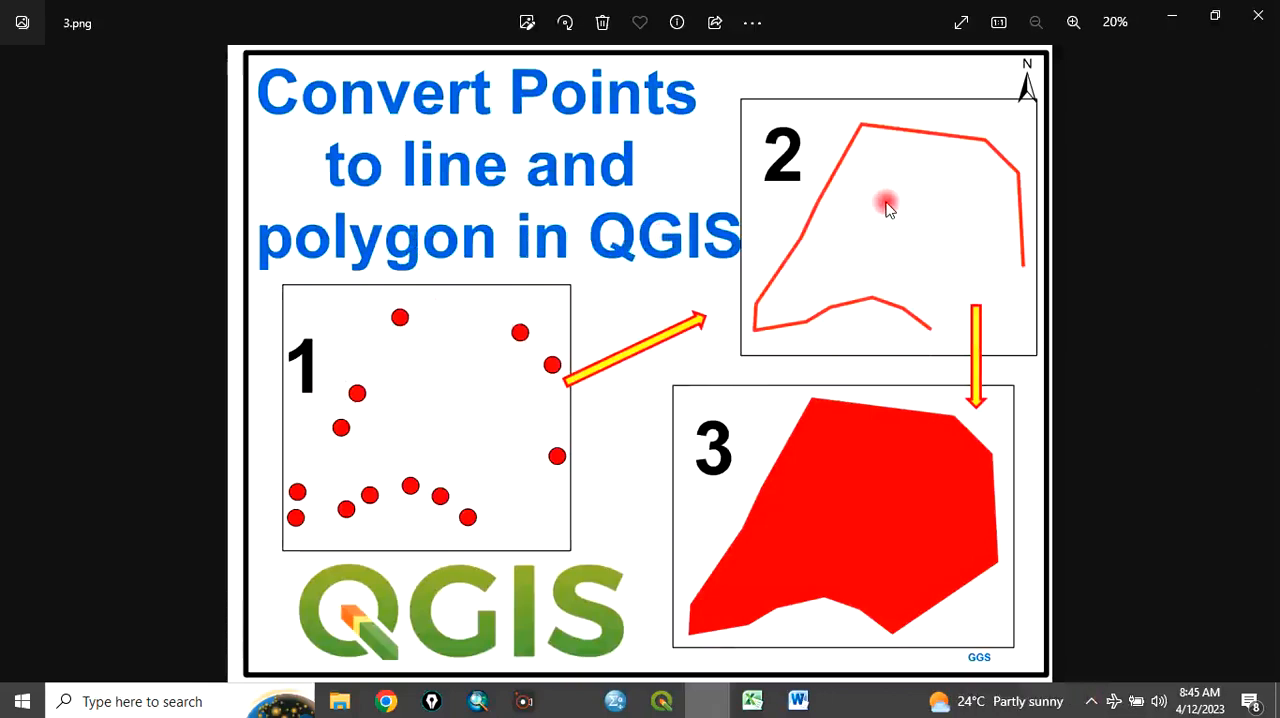
mouse_move(948, 338)
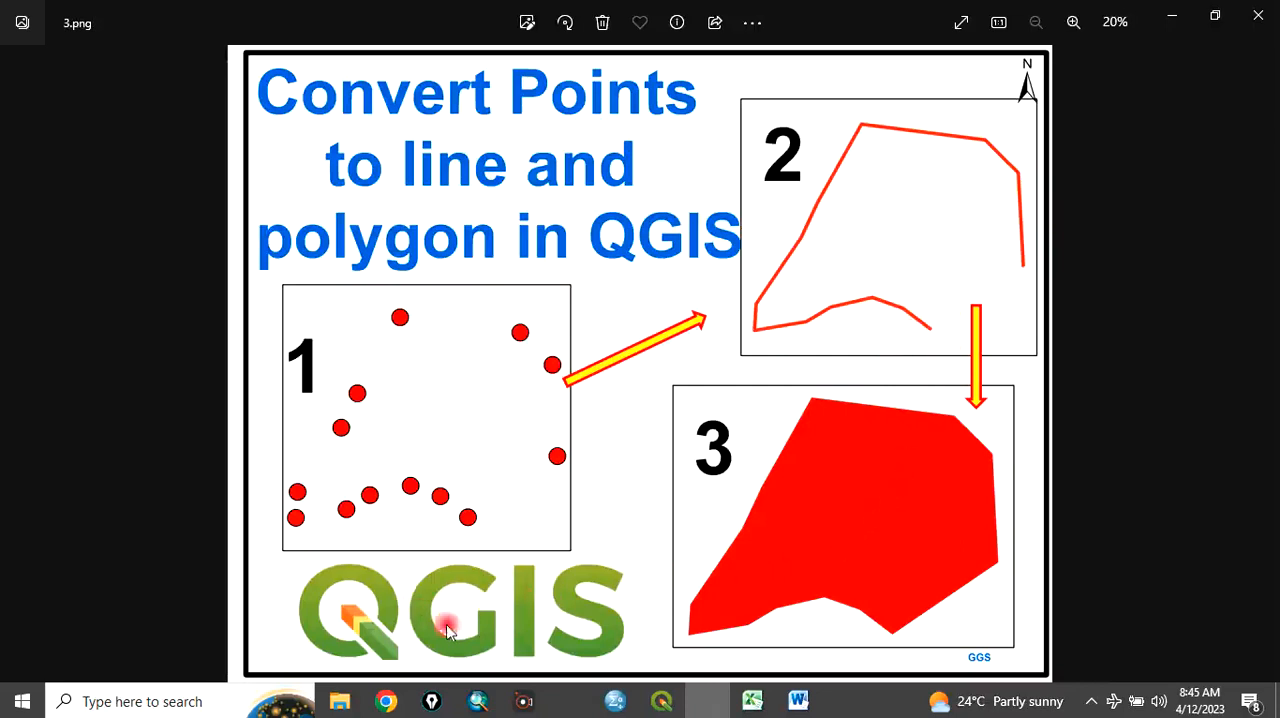
mouse_move(1265, 363)
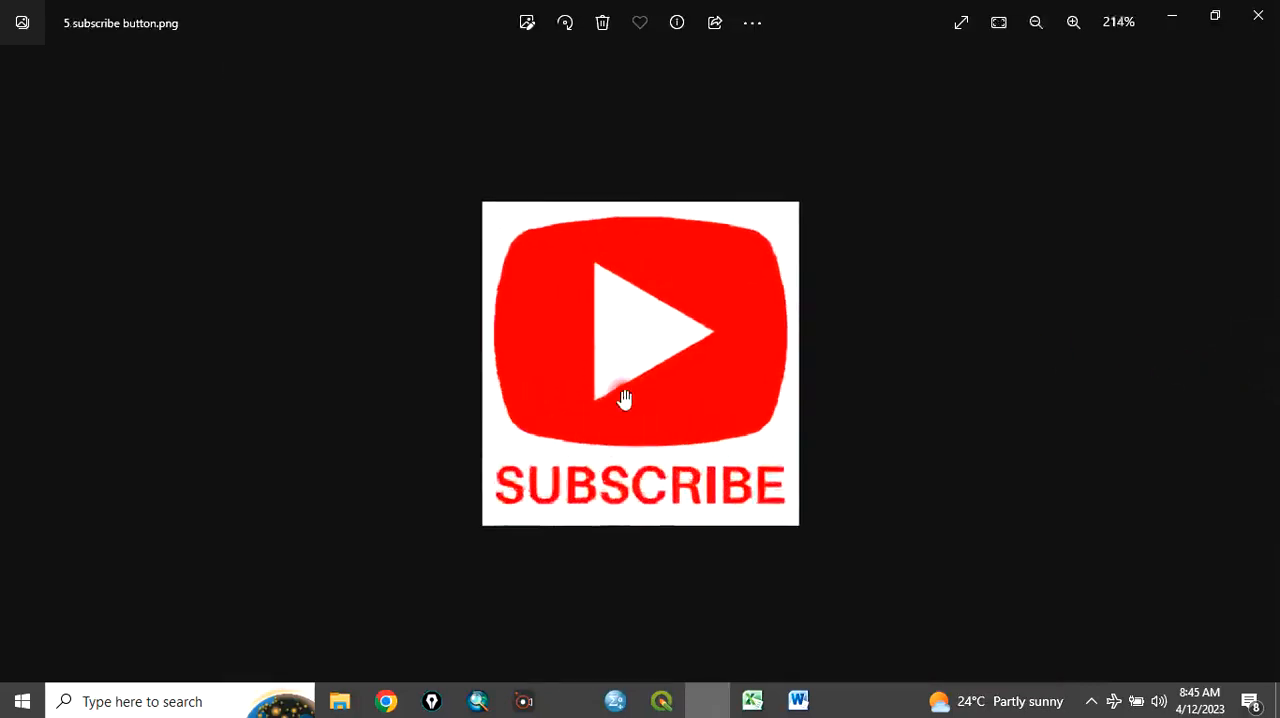
left_click(1073, 22)
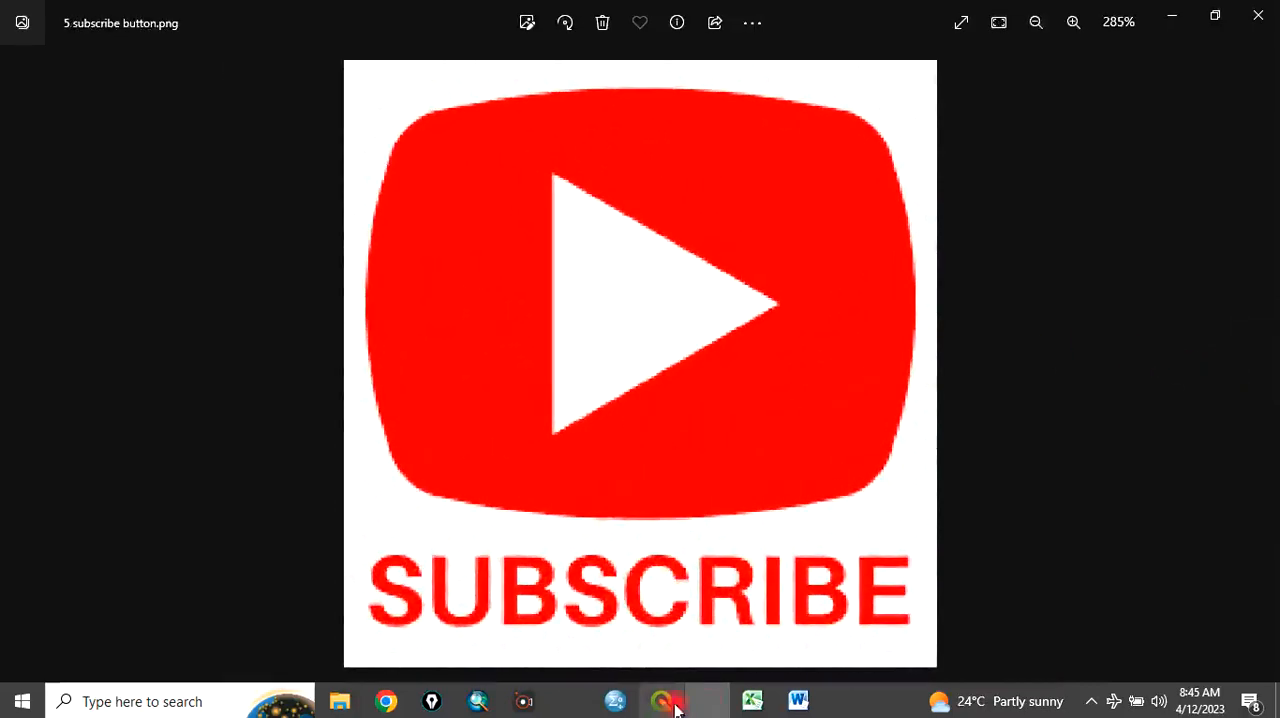
- Select the whole Latitude–Longitude list in Word, then bring up the Excel workbook
left_click(797, 701)
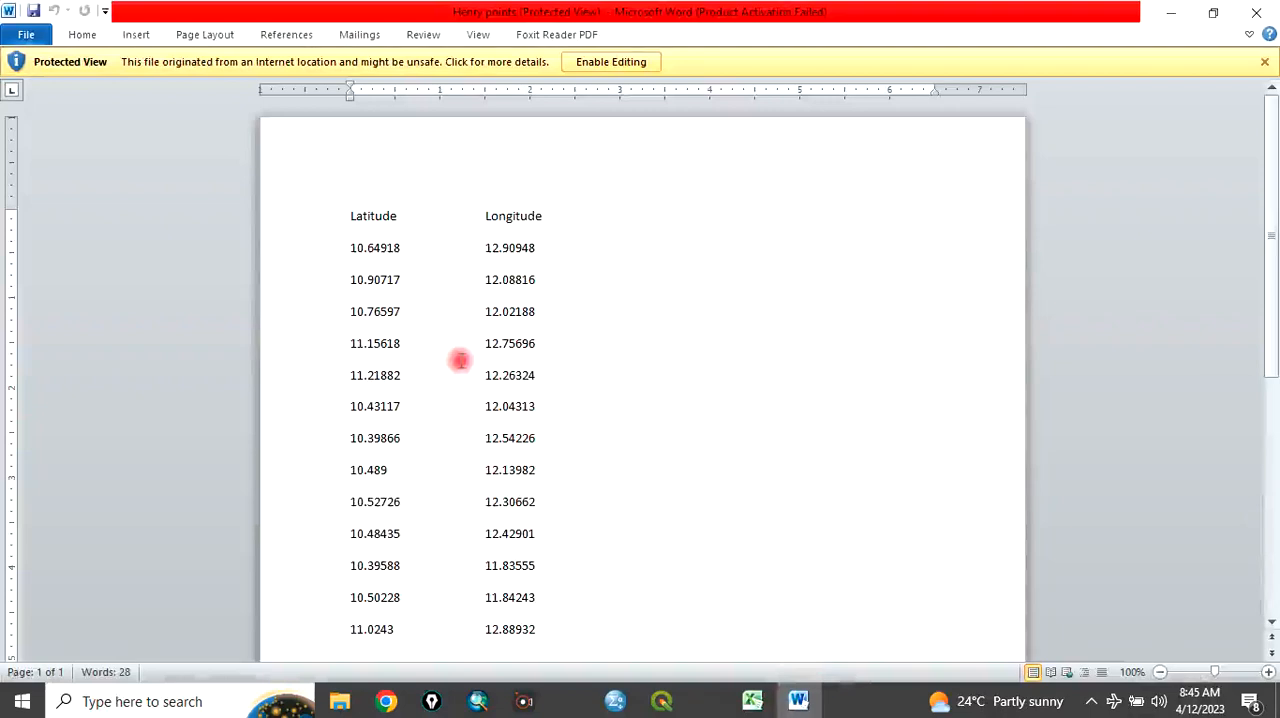
mouse_move(346, 216)
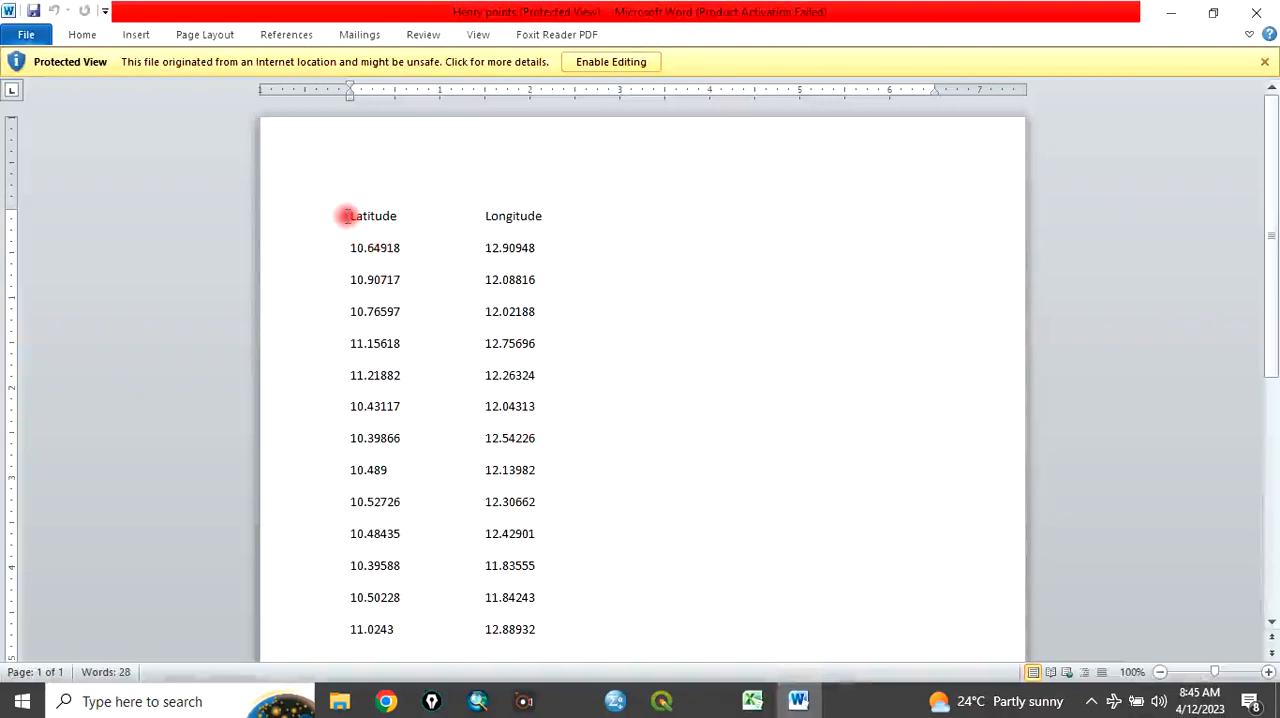
left_click_drag(345, 215, 450, 280)
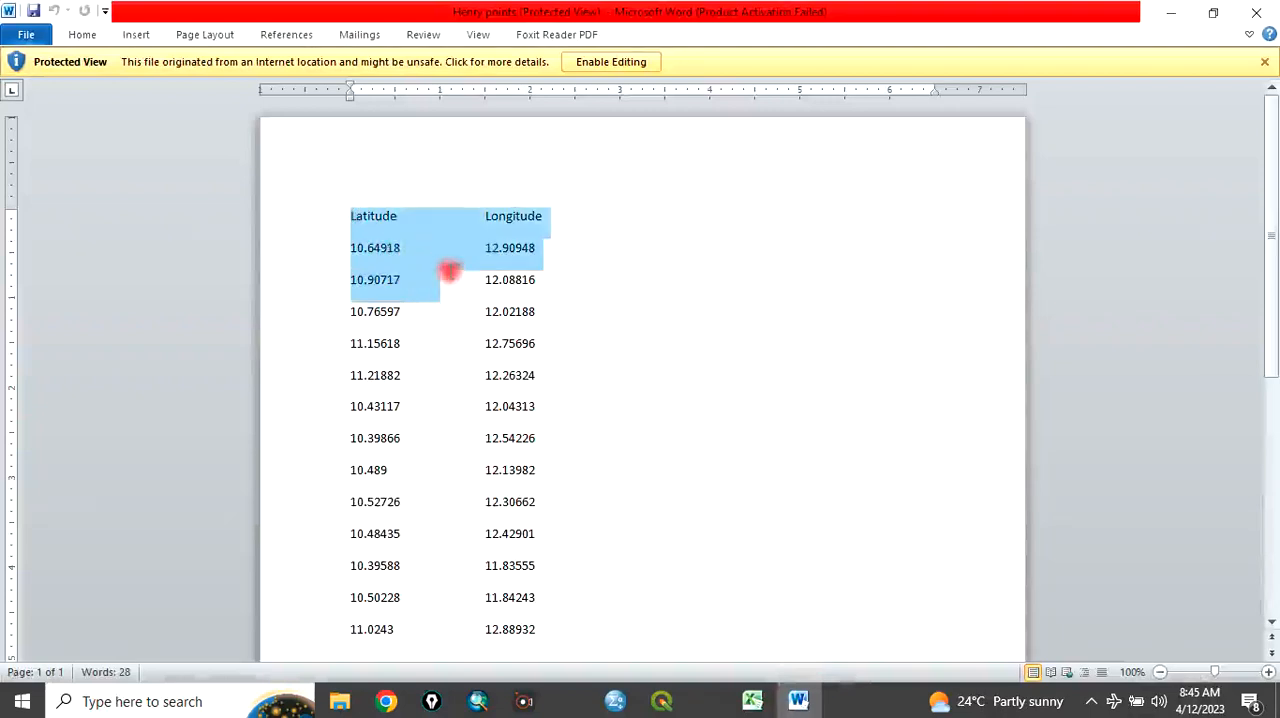
left_click_drag(449, 270, 540, 631)
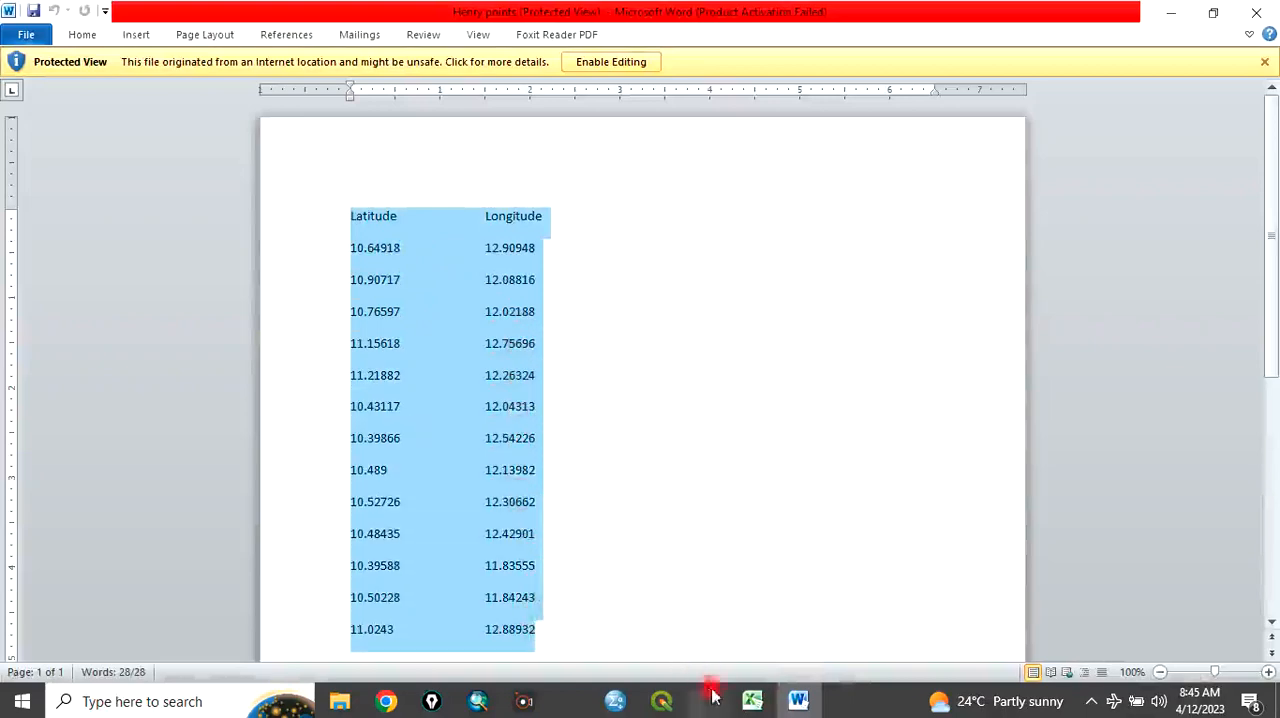
left_click(752, 700)
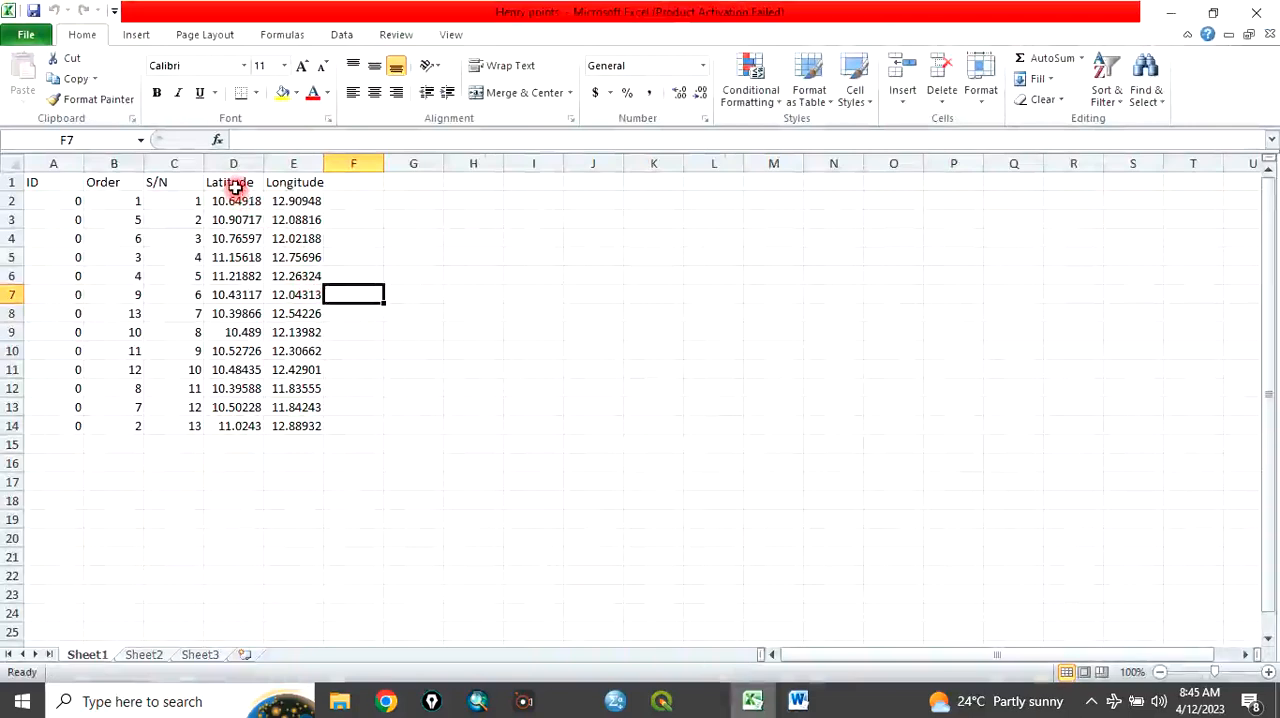
mouse_move(293, 183)
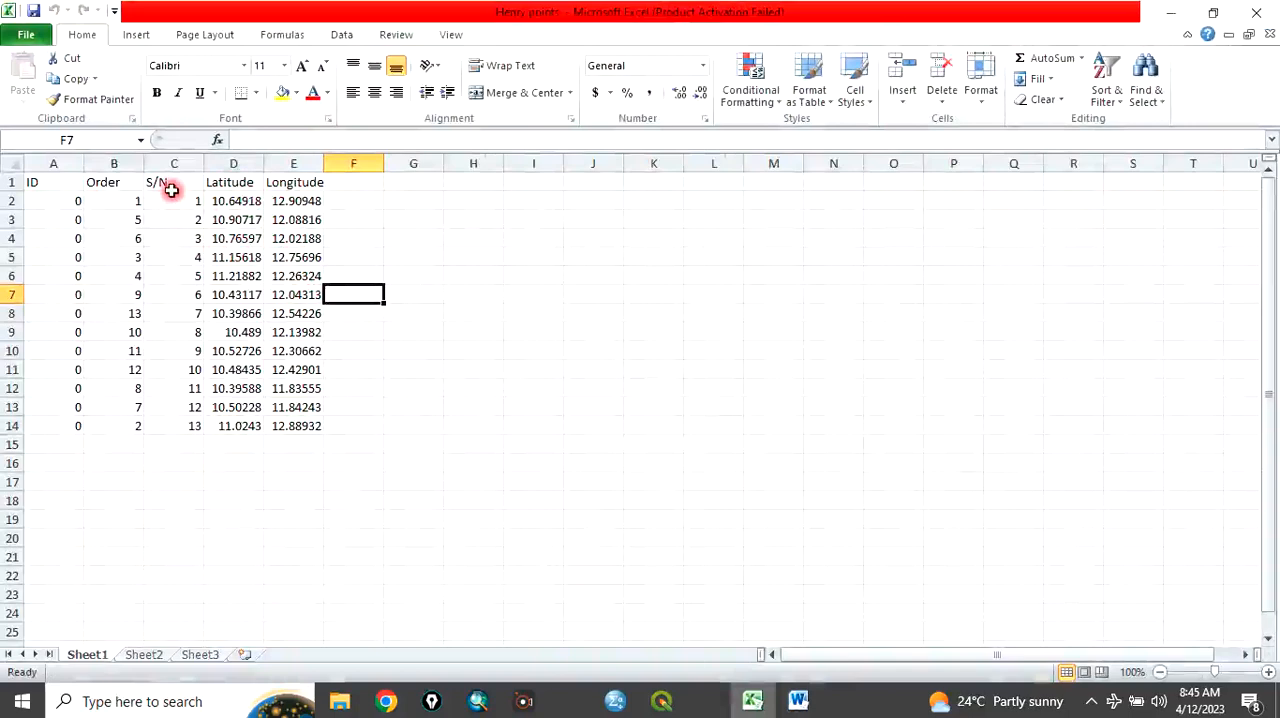
mouse_move(190, 201)
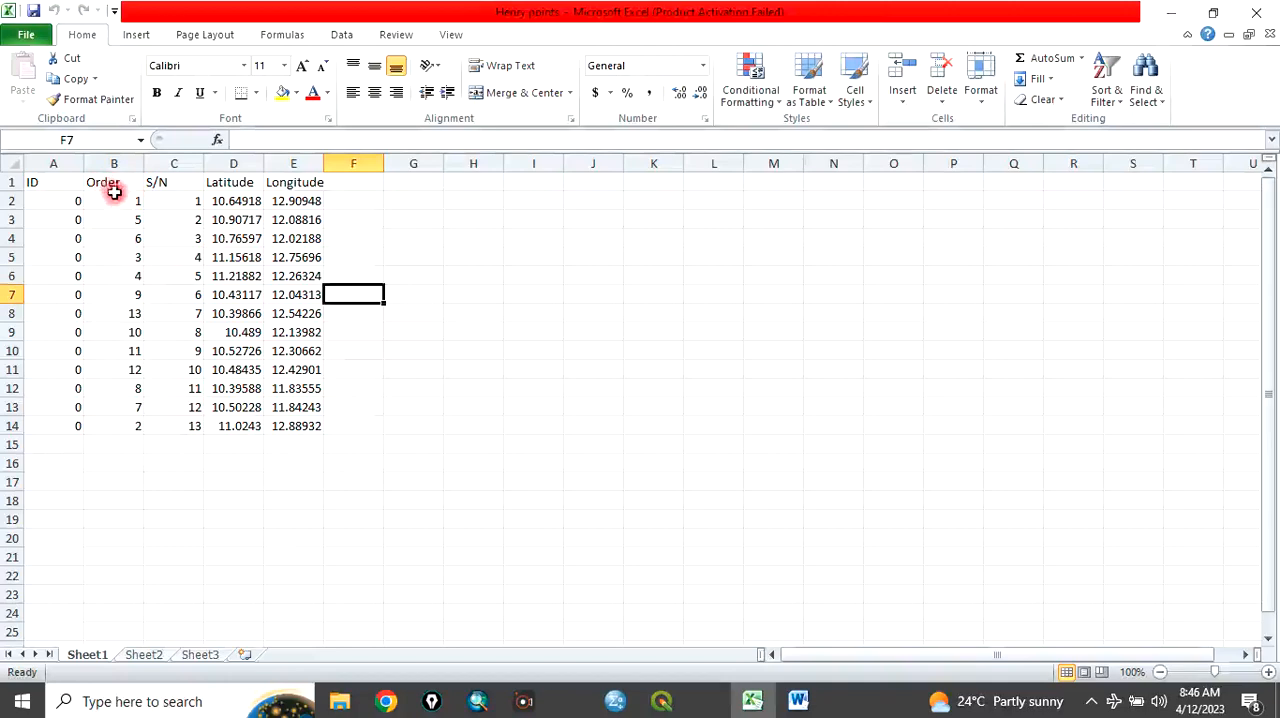
mouse_move(110, 238)
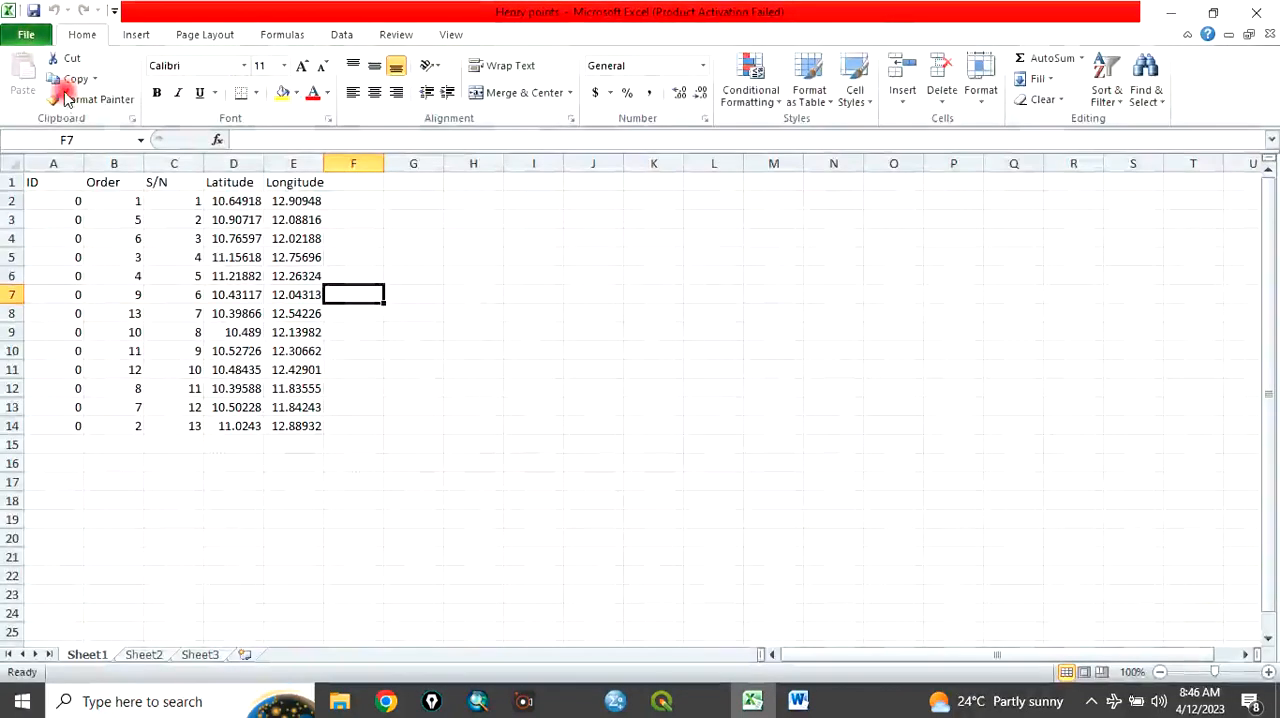
- Save the active sheet as 'Points data' in CSV (Comma delimited) format and put Excel out of view
key("ctrl+s")
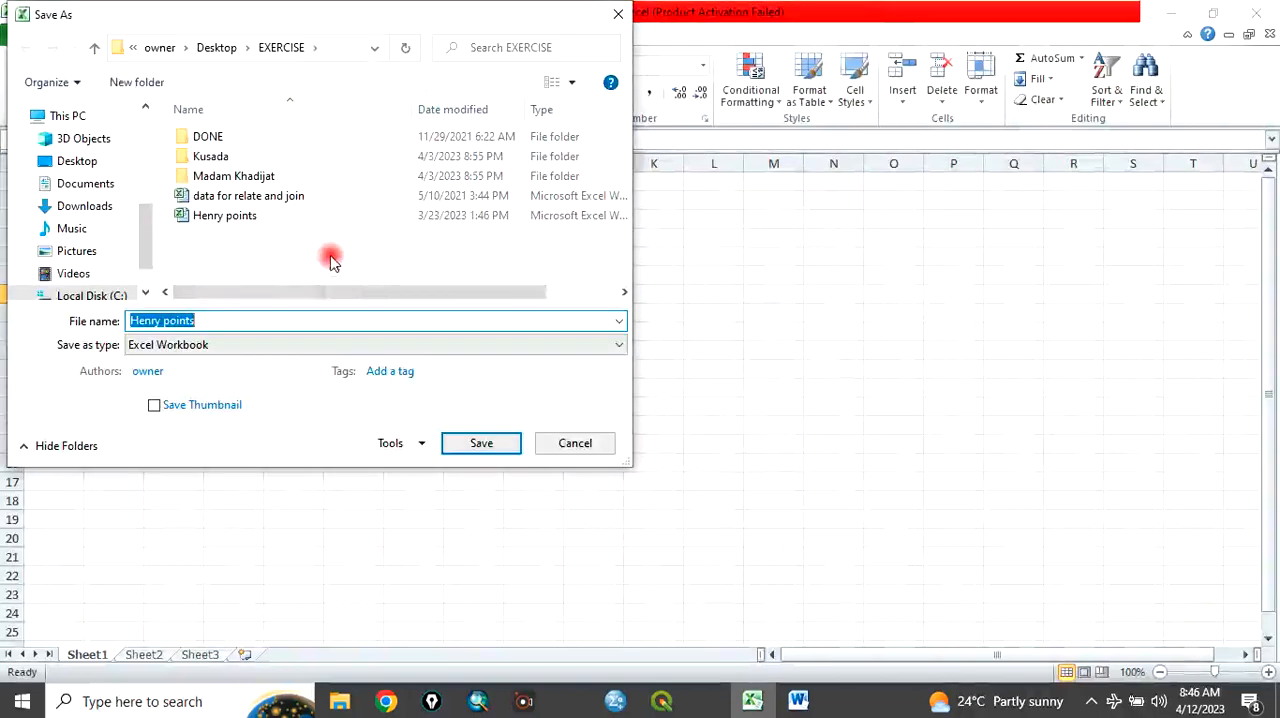
mouse_move(270, 78)
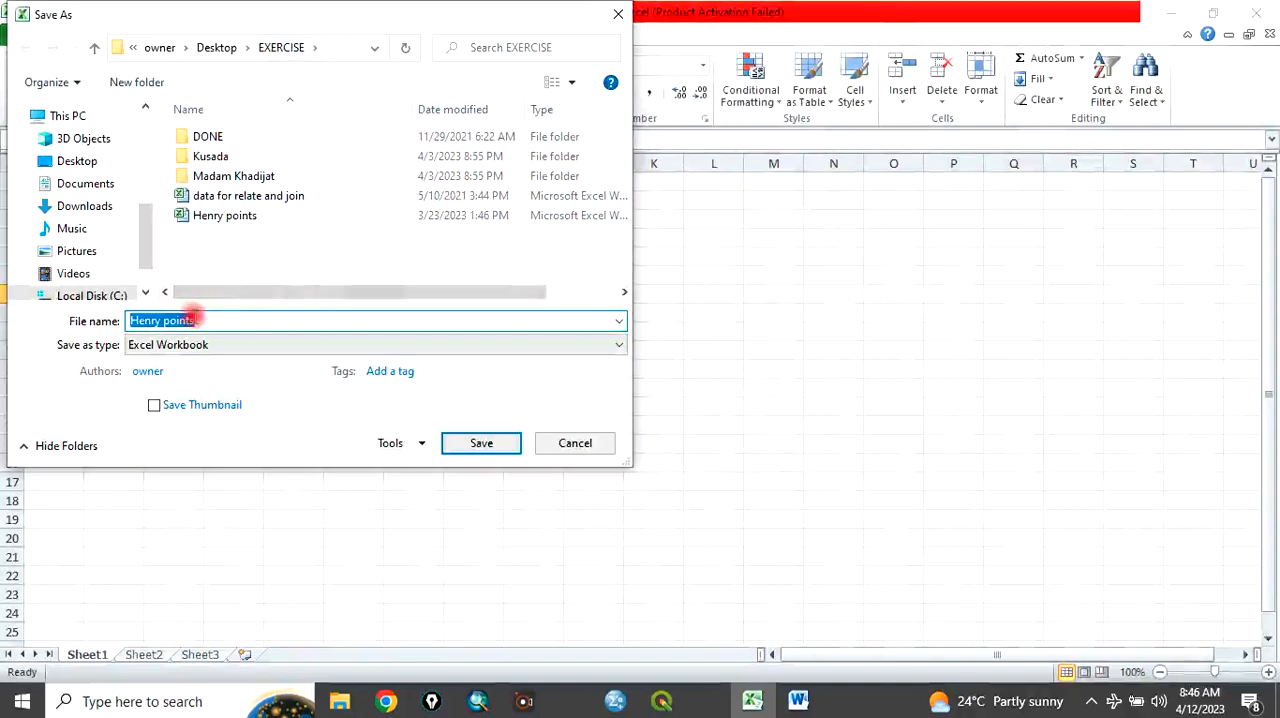
type("Poi")
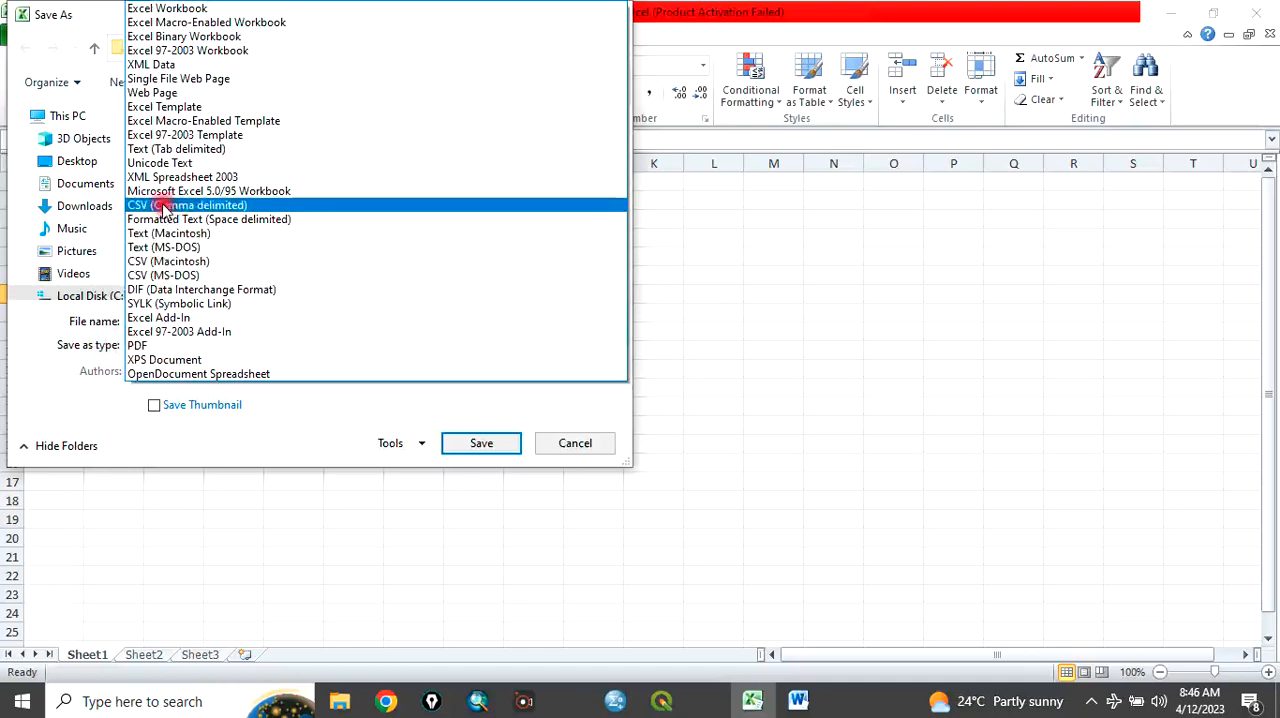
left_click(187, 204)
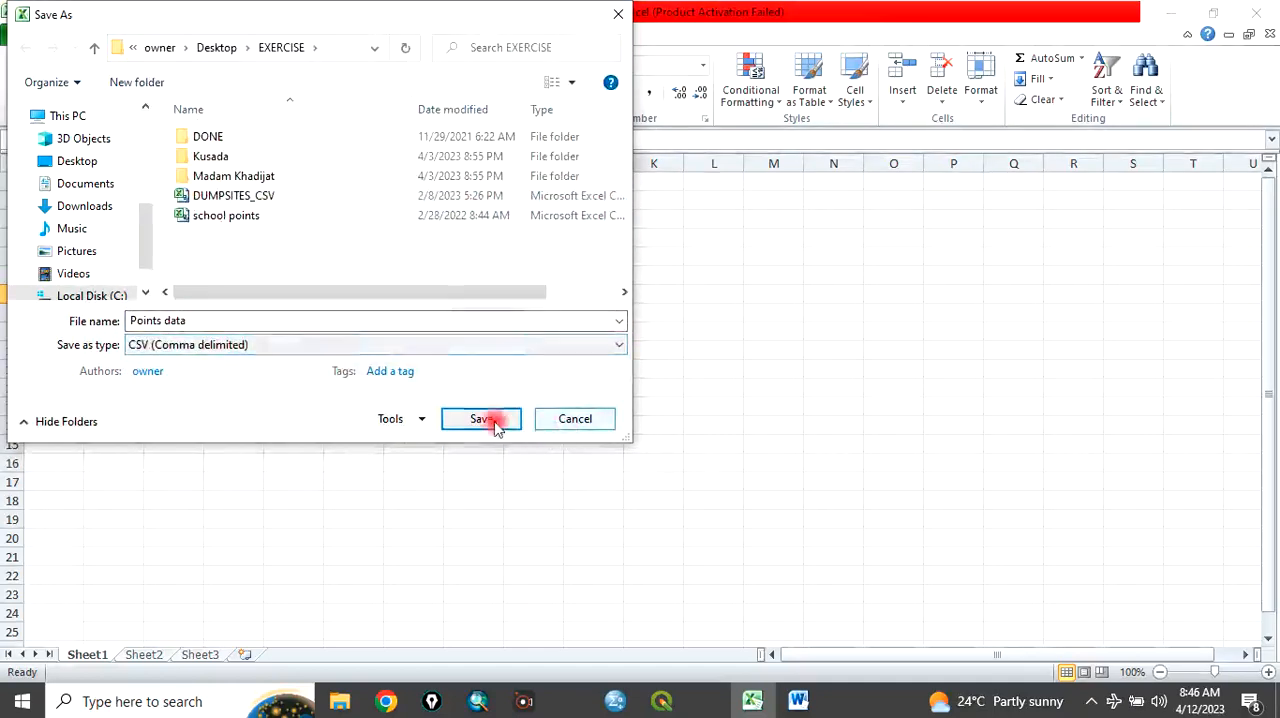
left_click(481, 418)
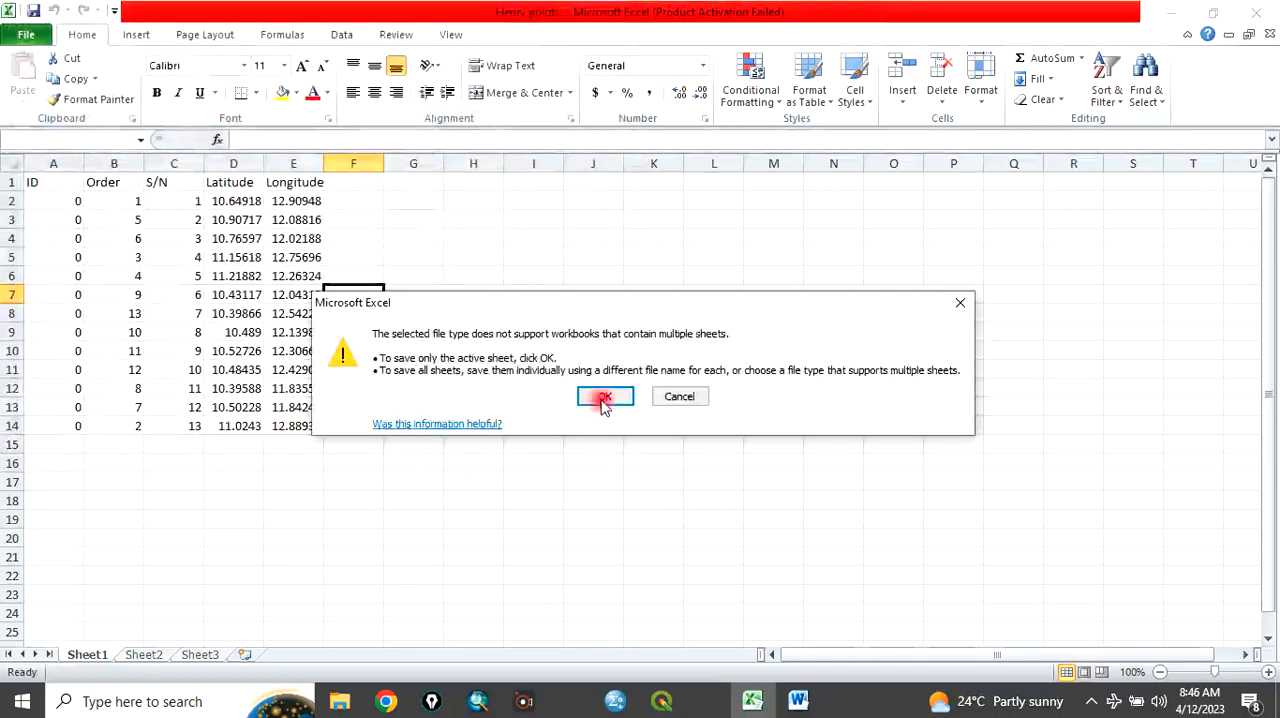
left_click(604, 396)
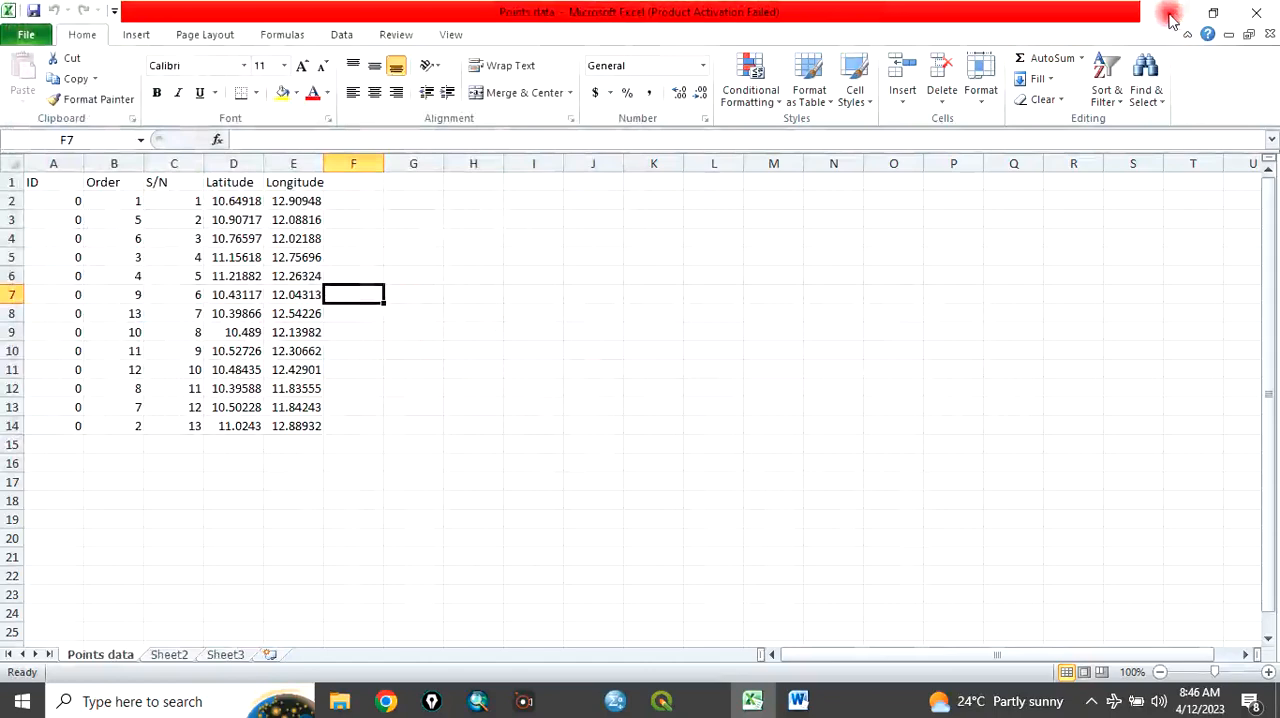
left_click(797, 700)
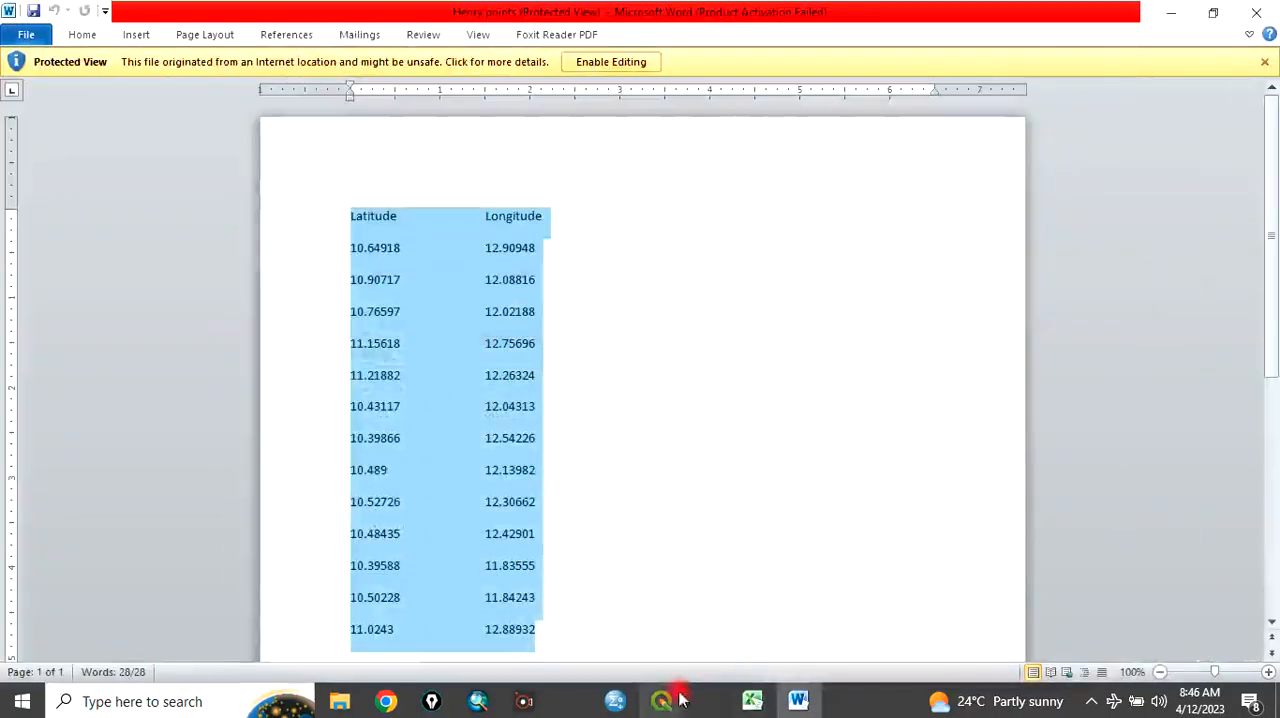
- Switch to the empty QGIS project, dismiss the Python error notice and show the Layer menu
left_click(661, 700)
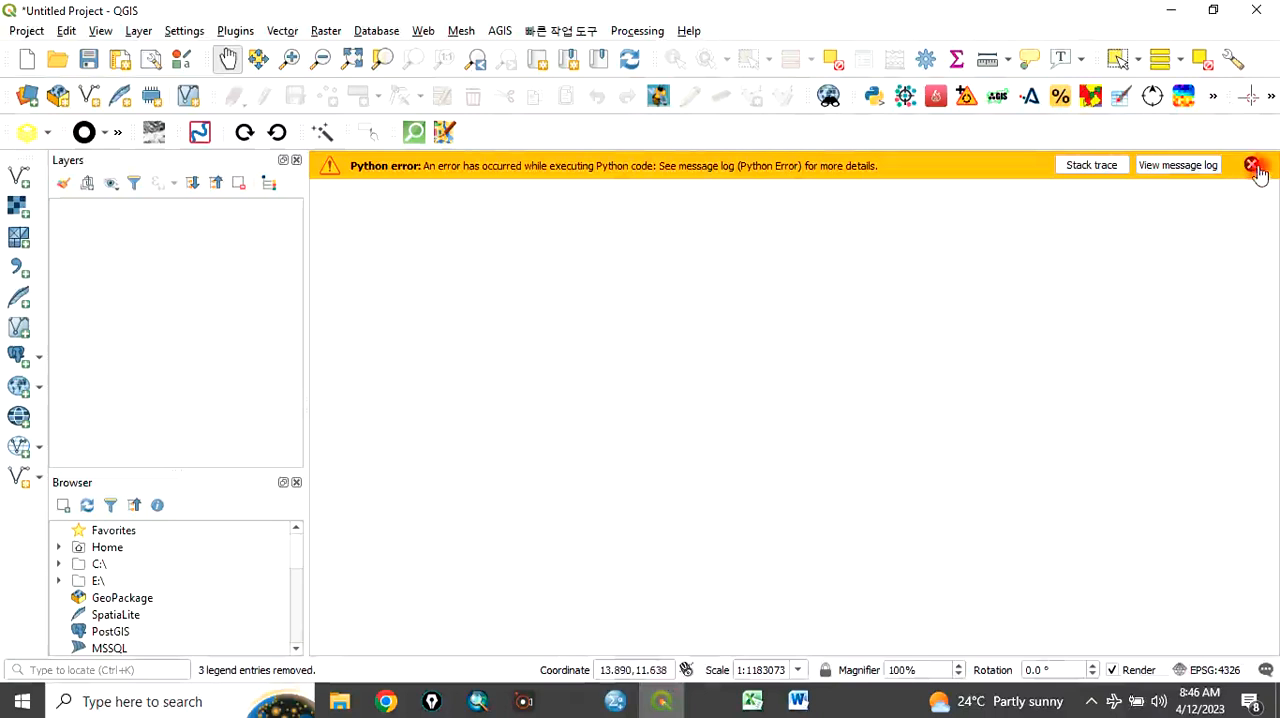
left_click(1253, 165)
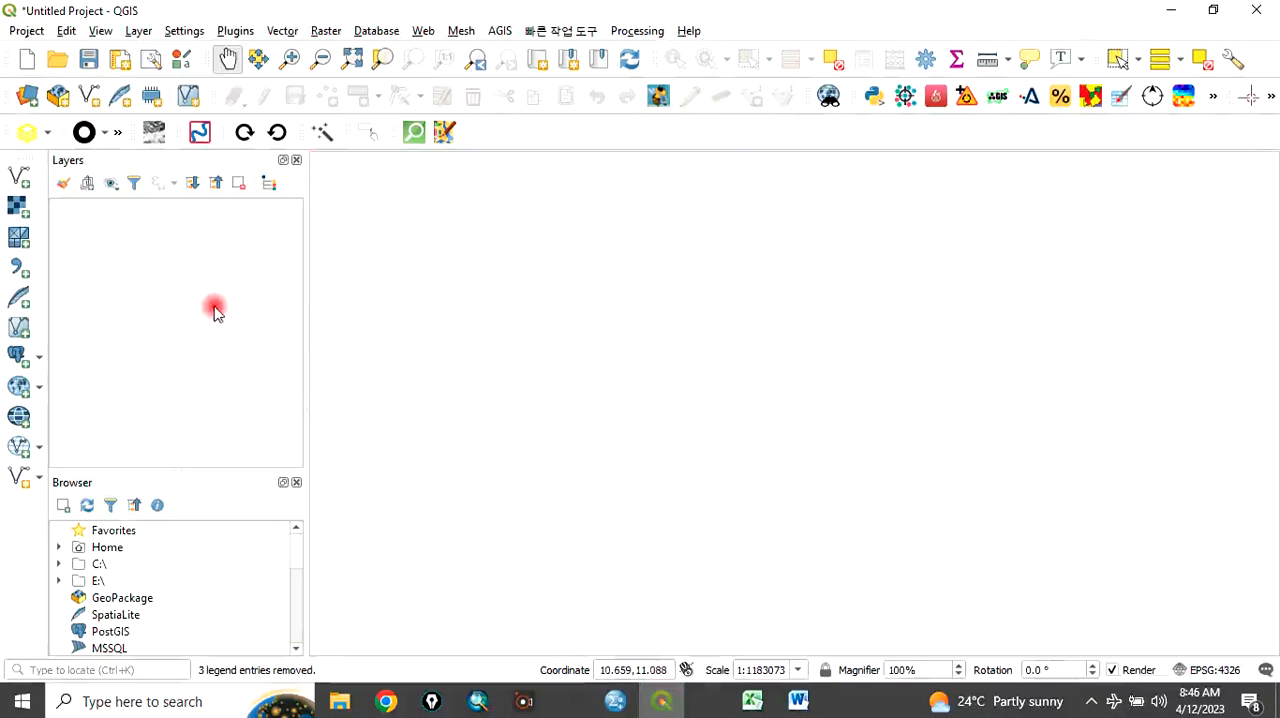
mouse_move(223, 292)
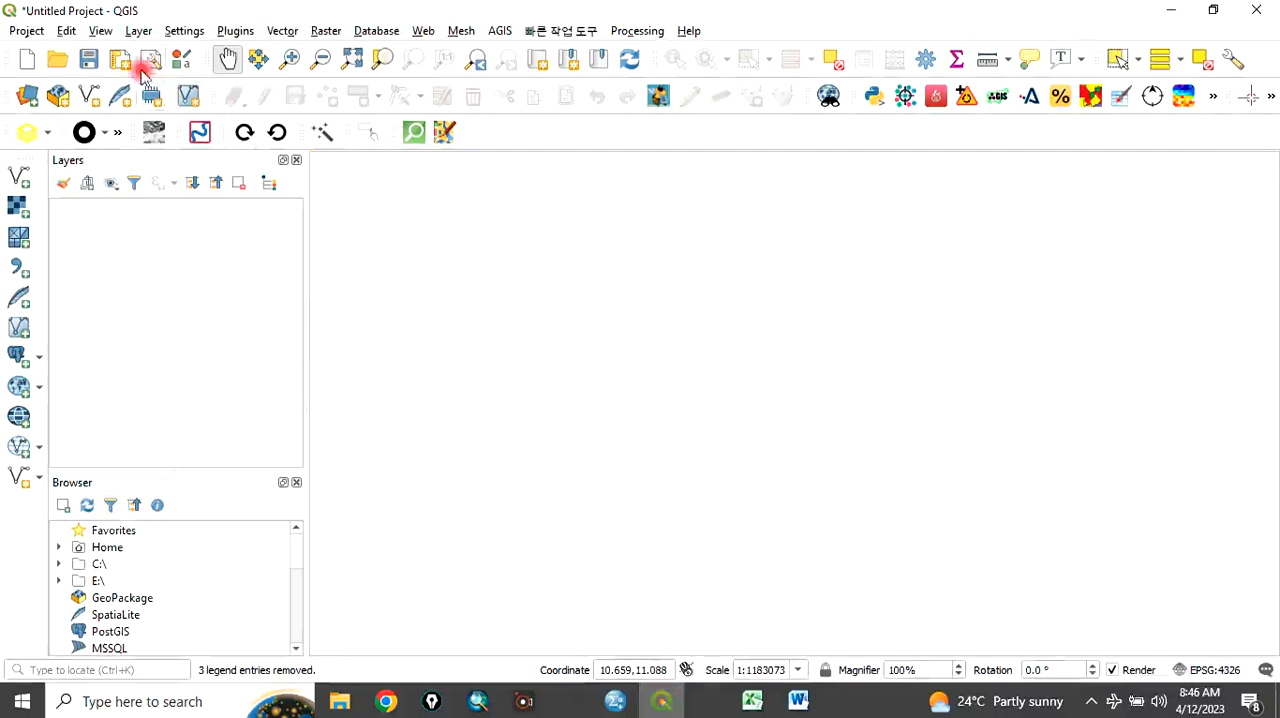
left_click(138, 30)
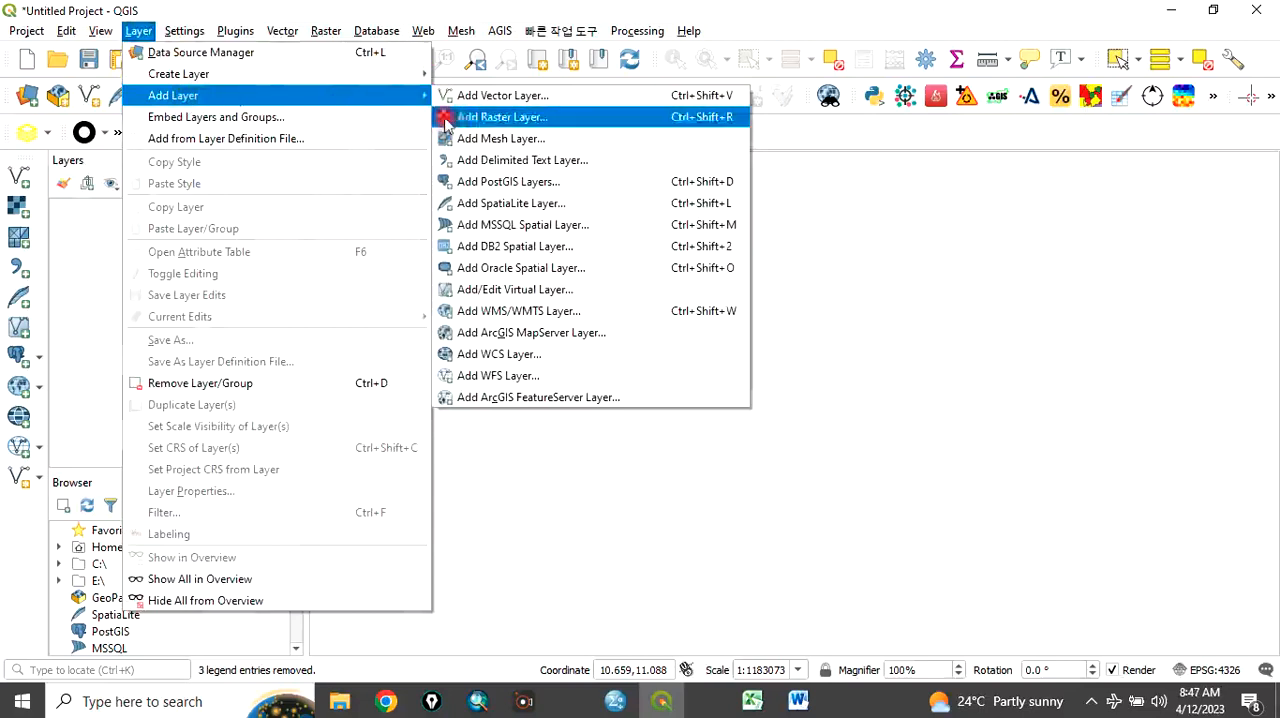
mouse_move(522, 160)
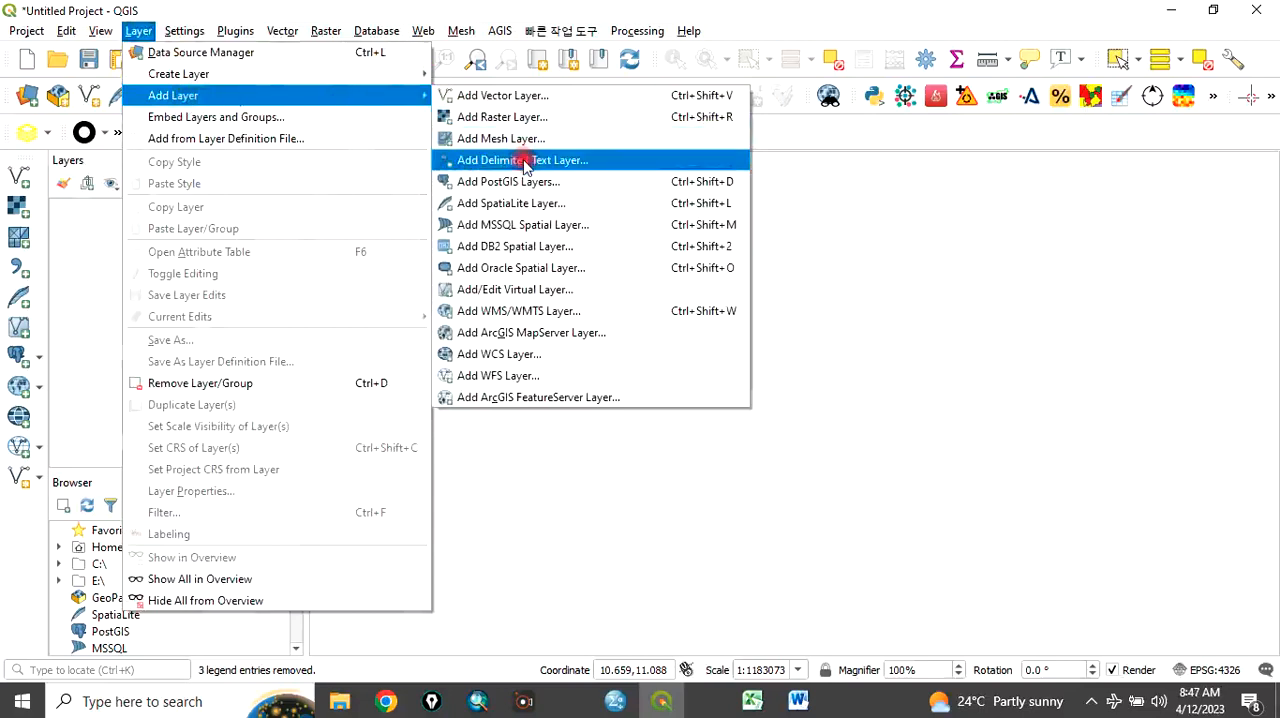
- Start a delimited text layer and browse to the Points data.csv file
left_click(522, 160)
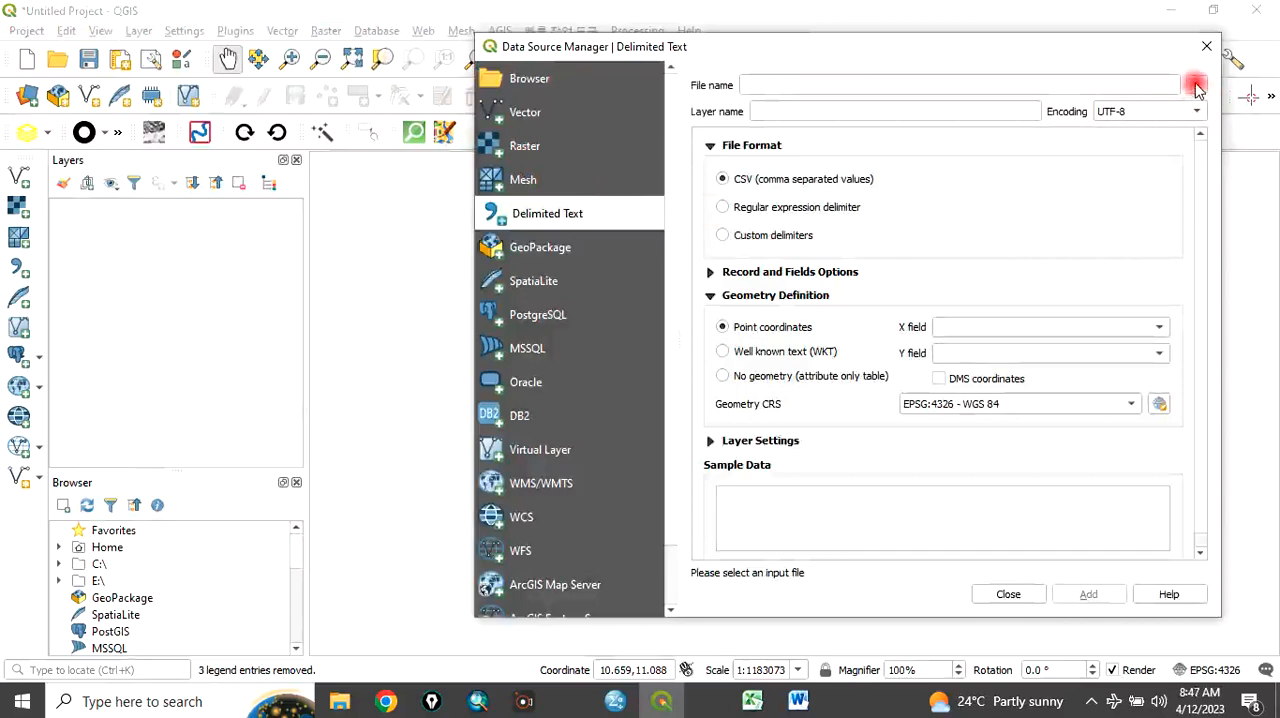
left_click(1195, 84)
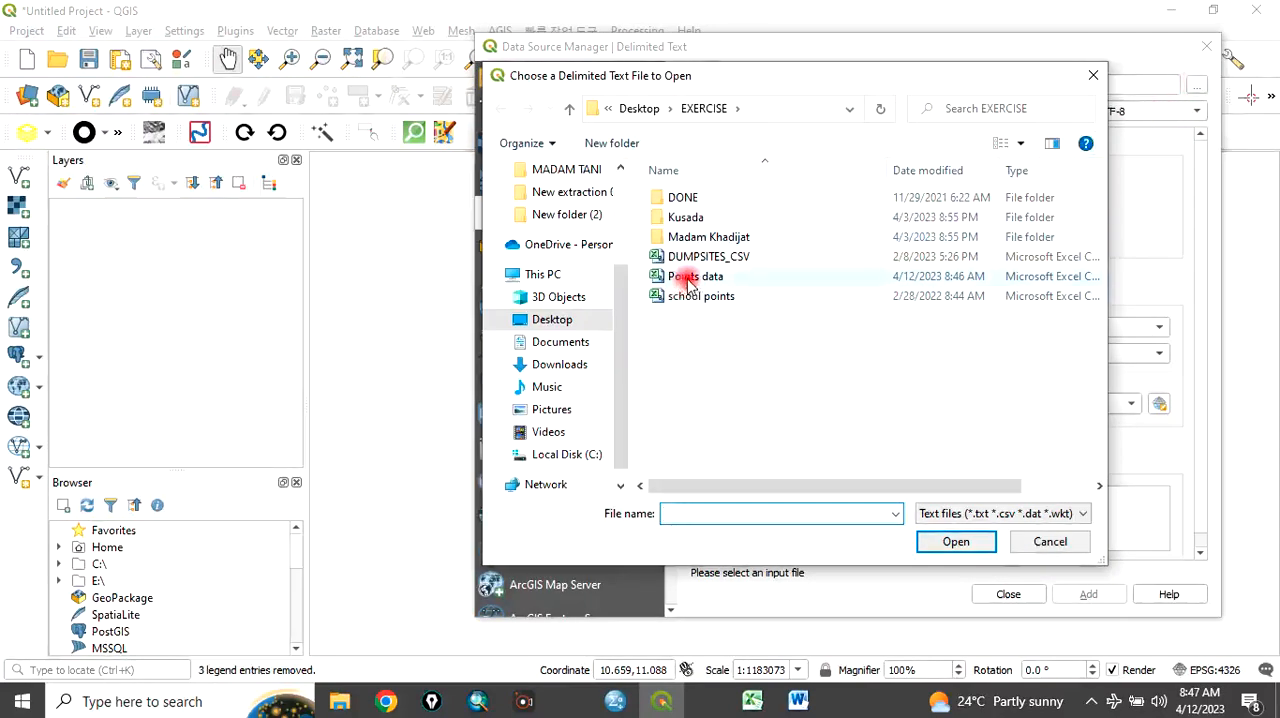
left_click(696, 276)
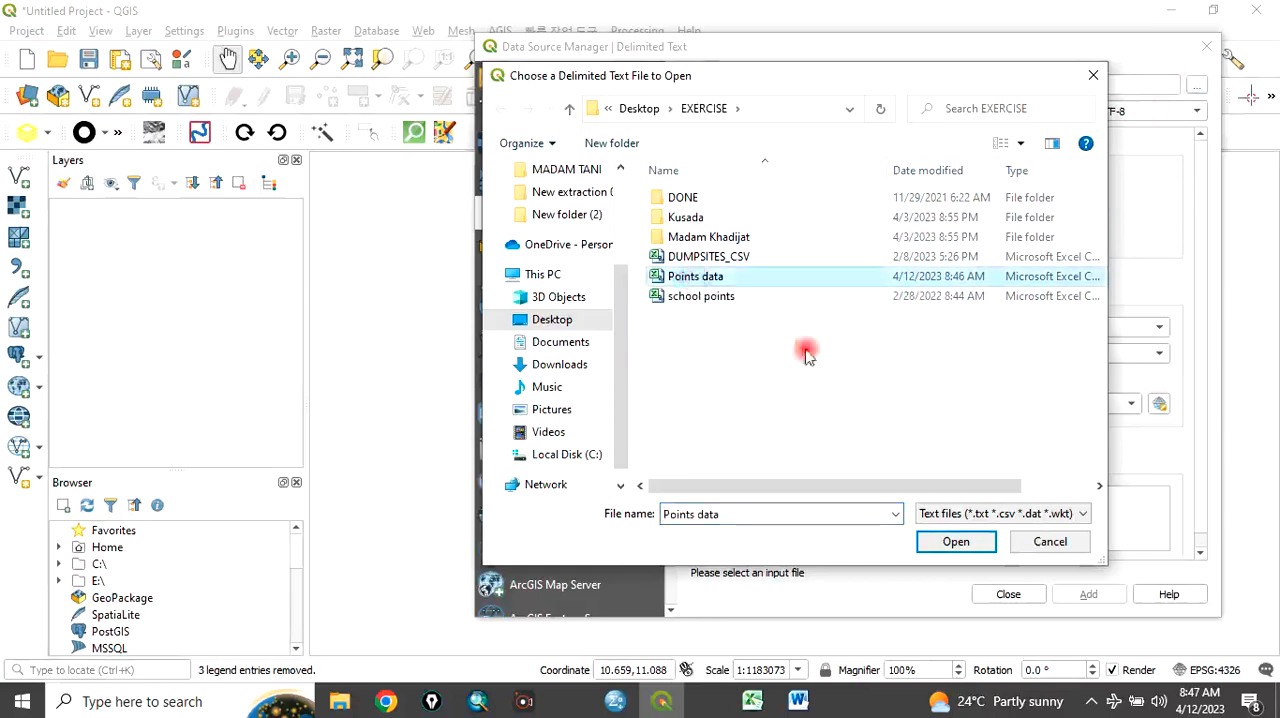
left_click(955, 541)
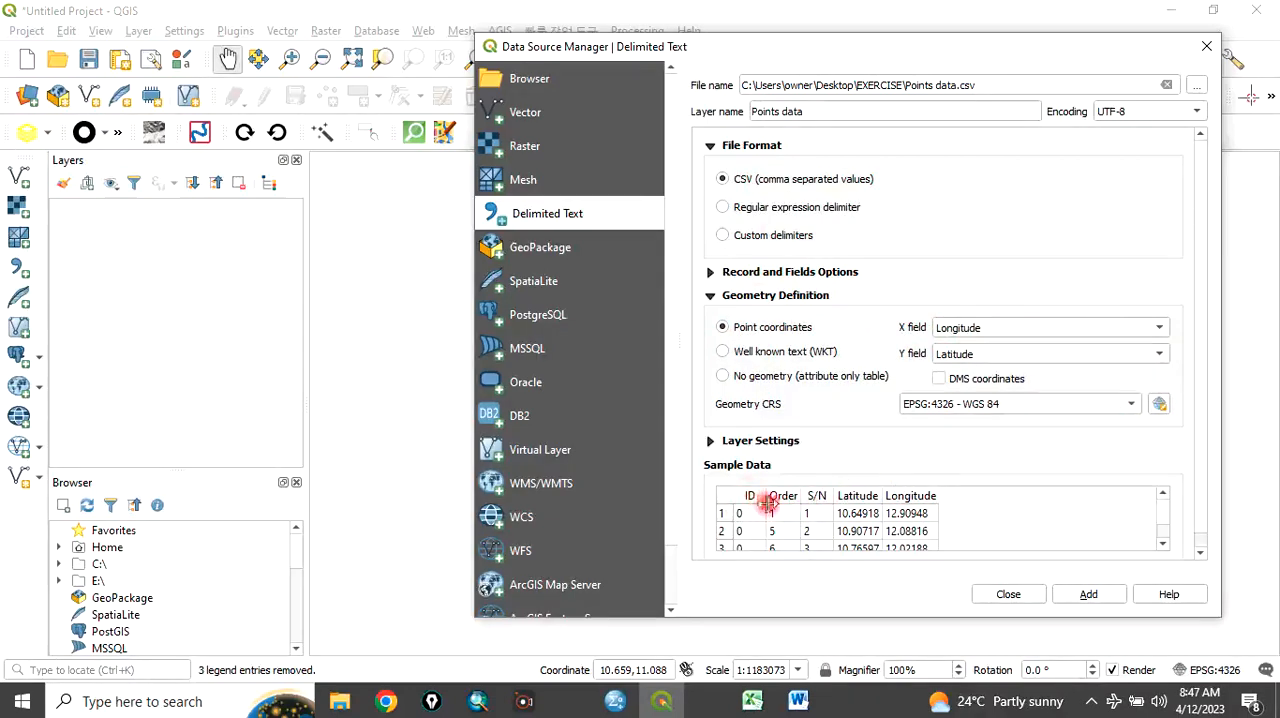
- Add the points as a new layer with Longitude/Latitude coordinates and dismiss the error message
left_click(752, 701)
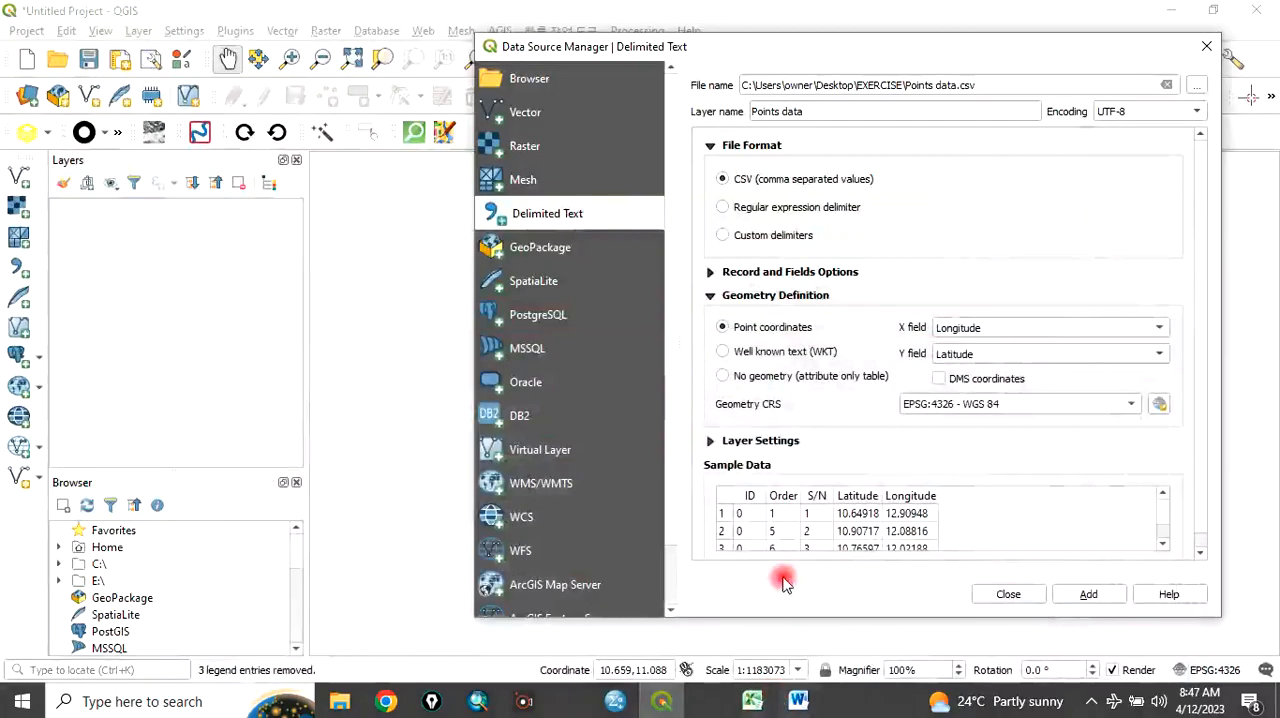
mouse_move(910, 500)
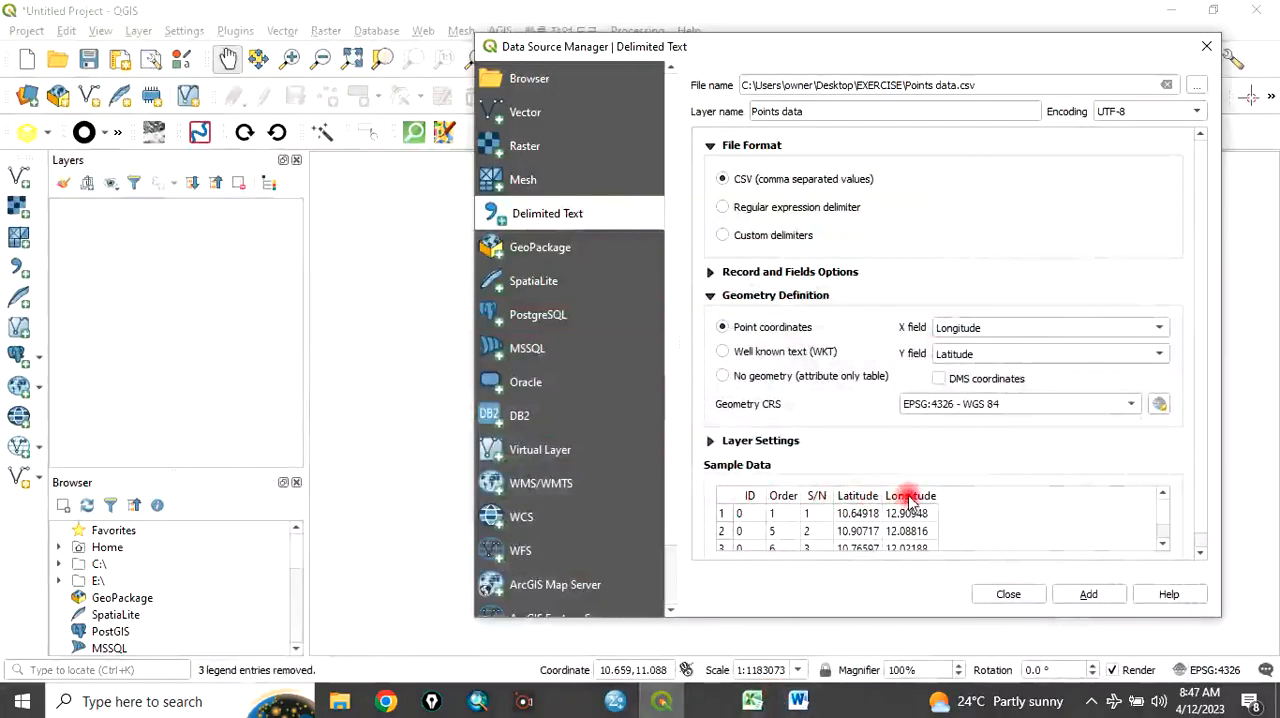
mouse_move(1088, 594)
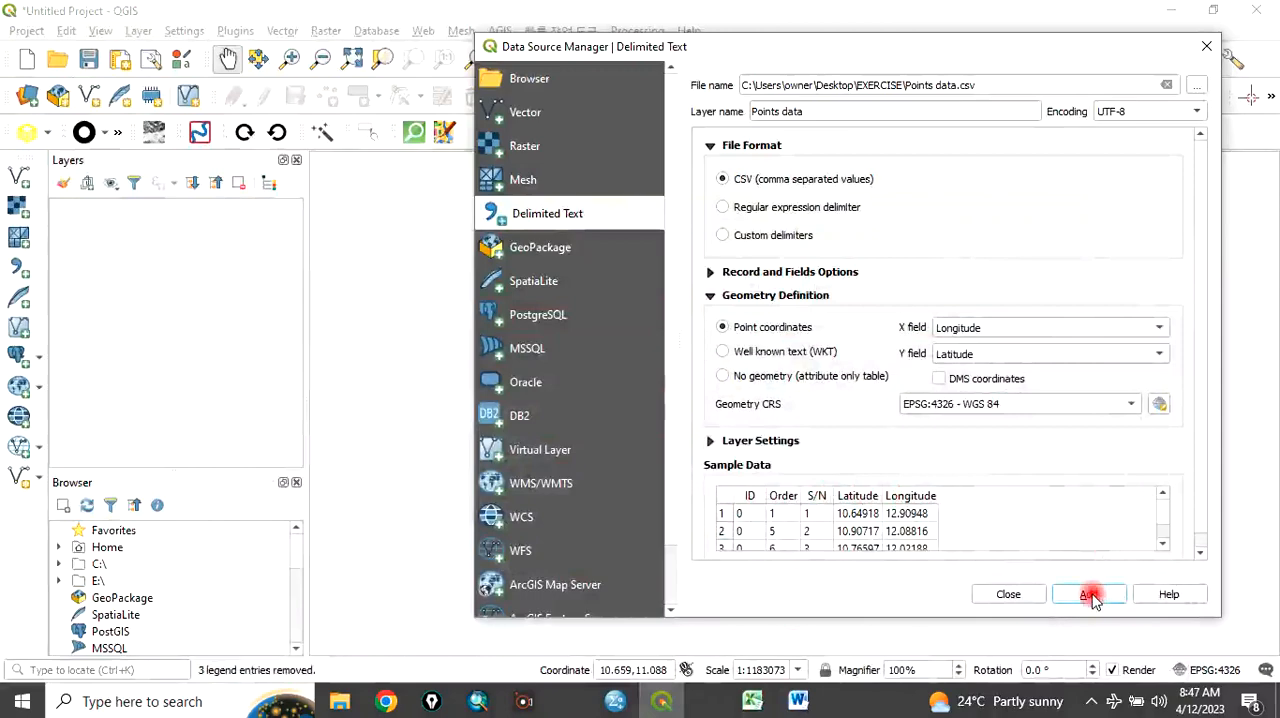
left_click(1088, 594)
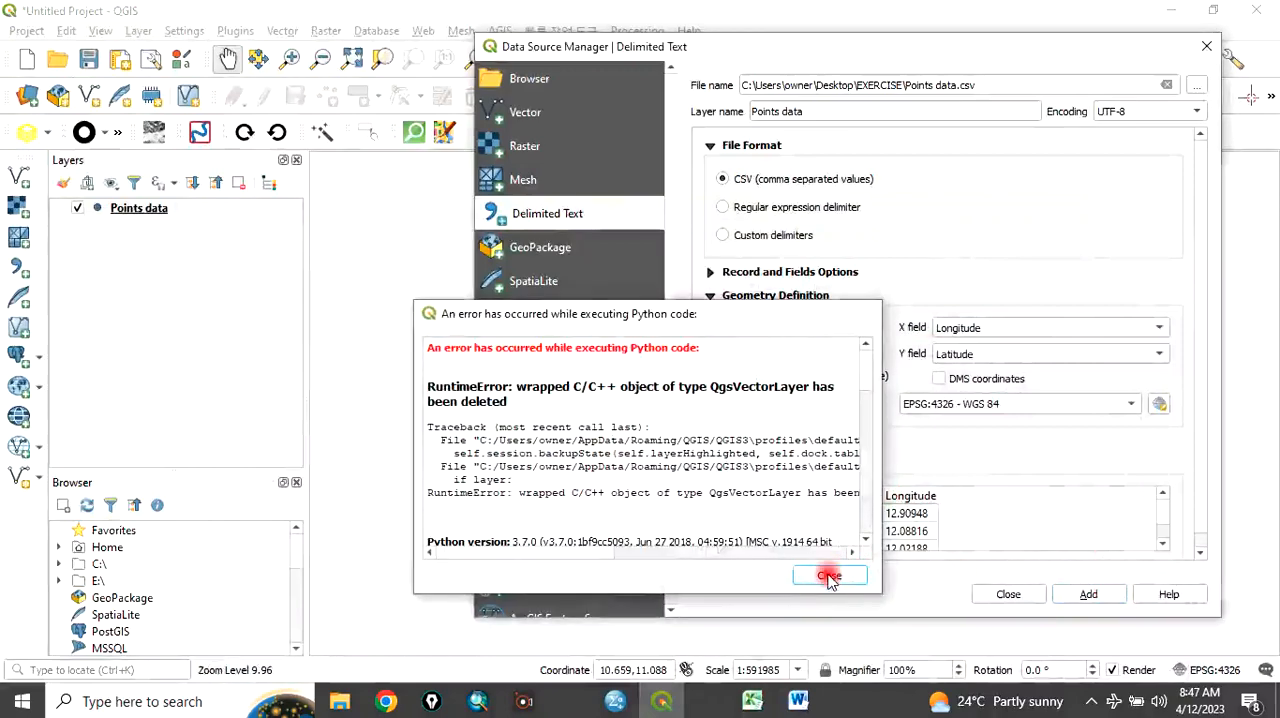
left_click(829, 576)
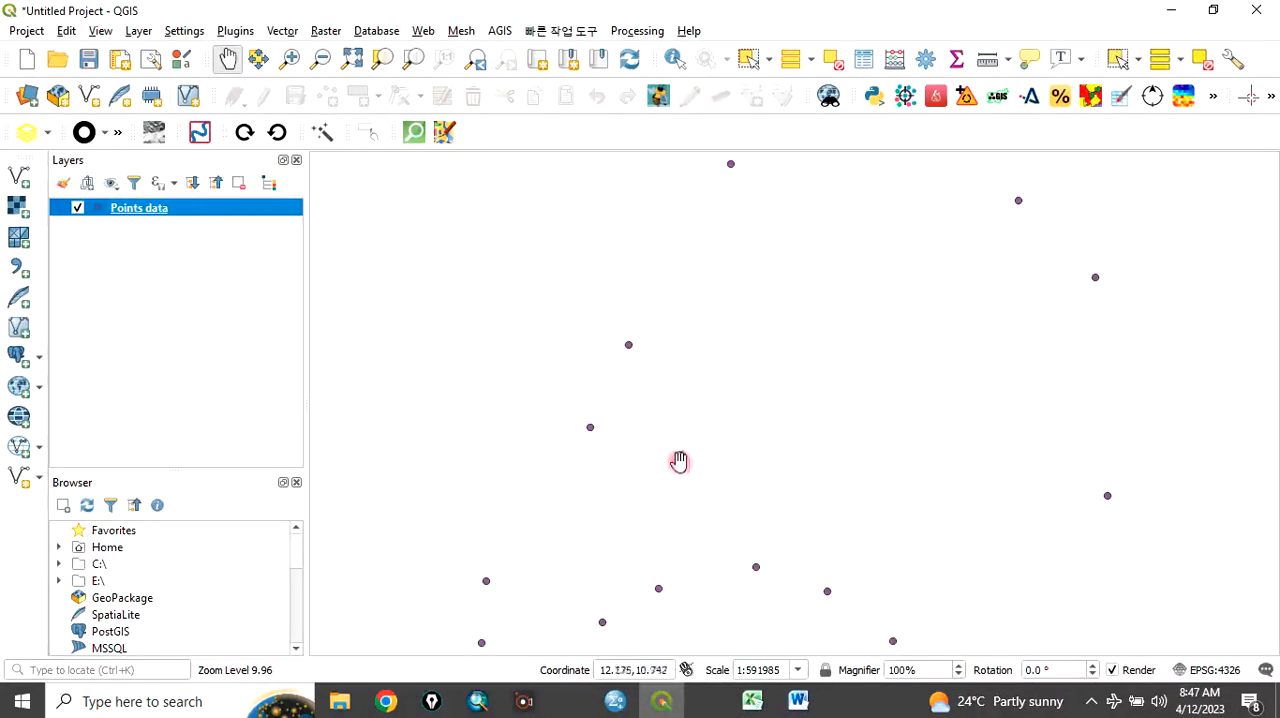
mouse_move(652, 389)
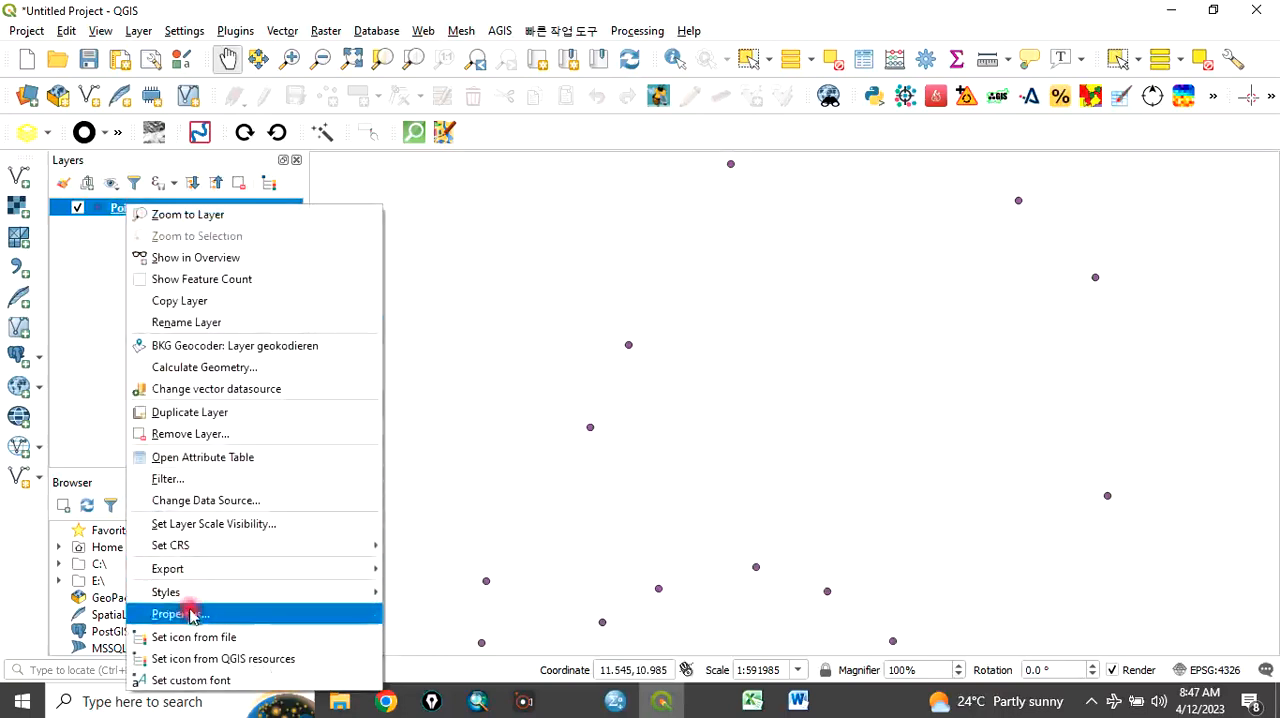
- Style the Points data simple marker with a red fill and size 4.2 in Symbology
left_click(175, 613)
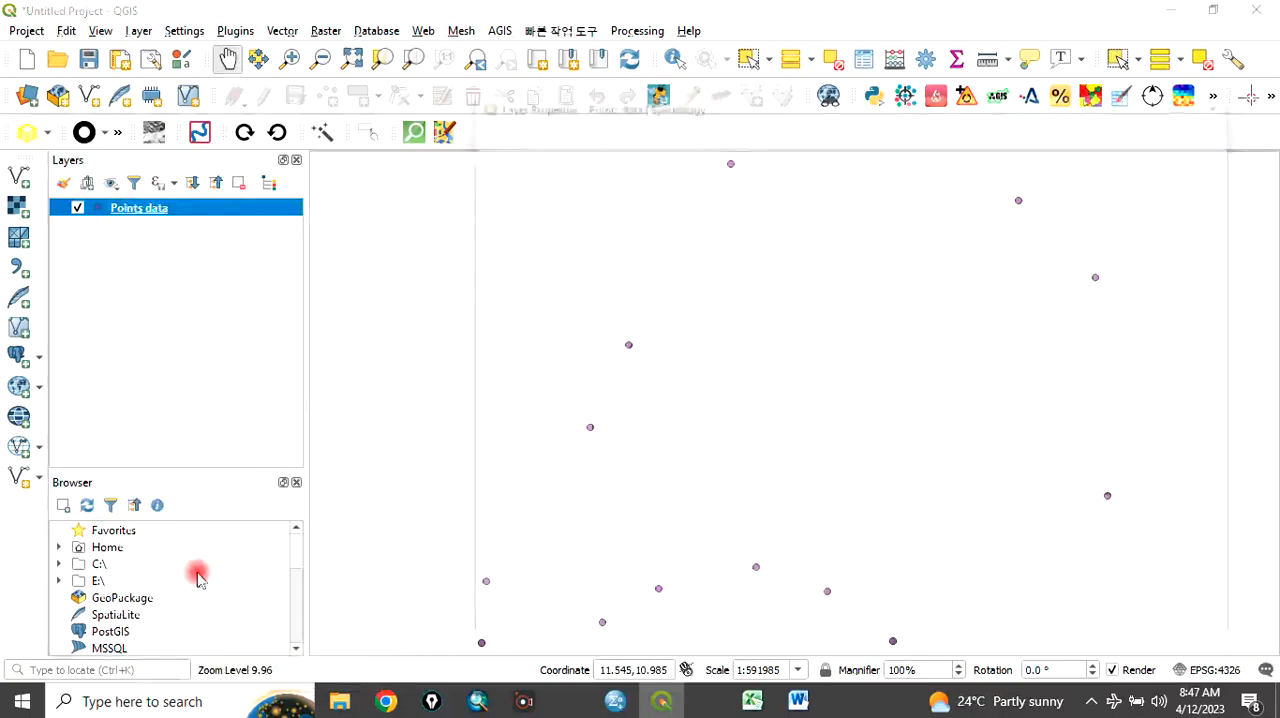
double_click(139, 207)
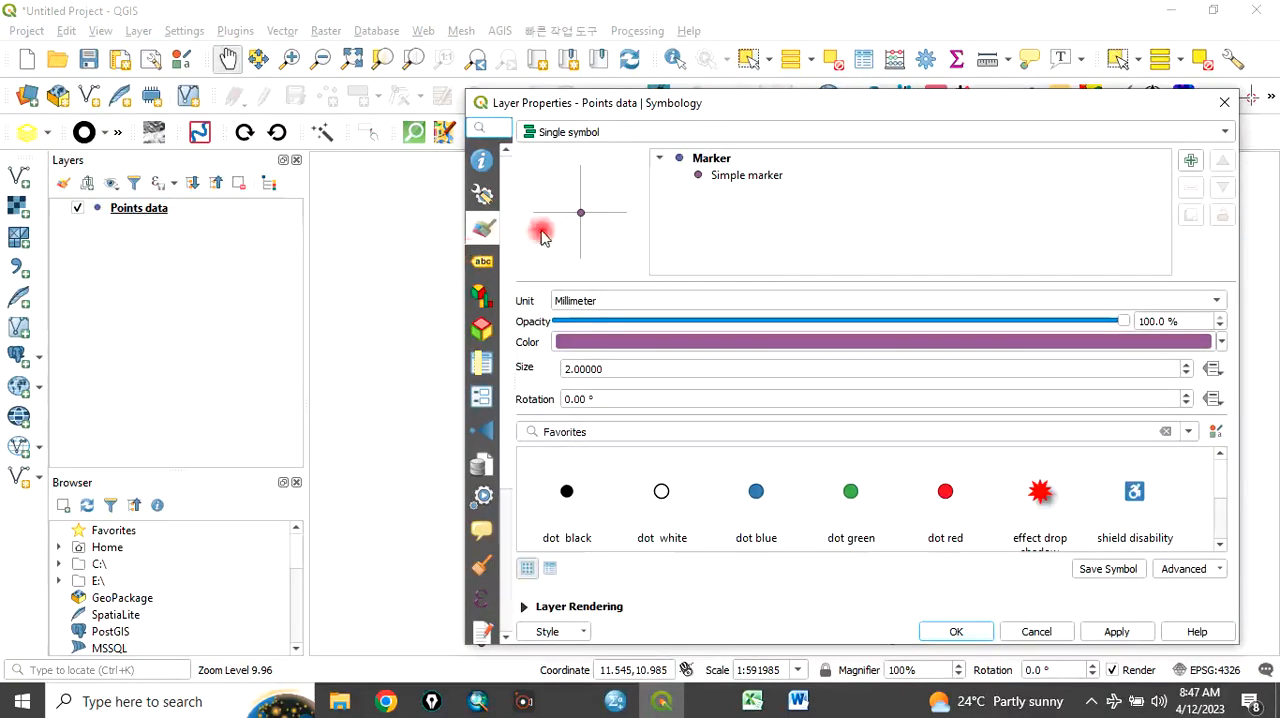
left_click(747, 175)
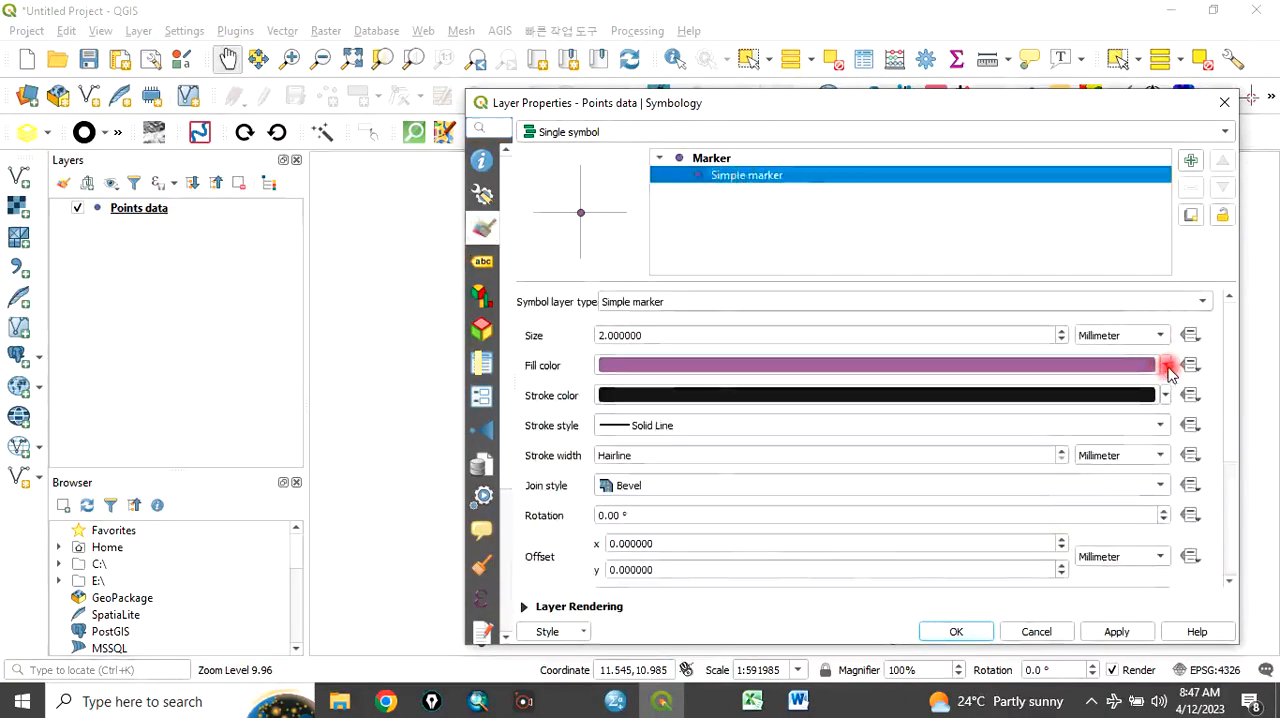
left_click(1163, 365)
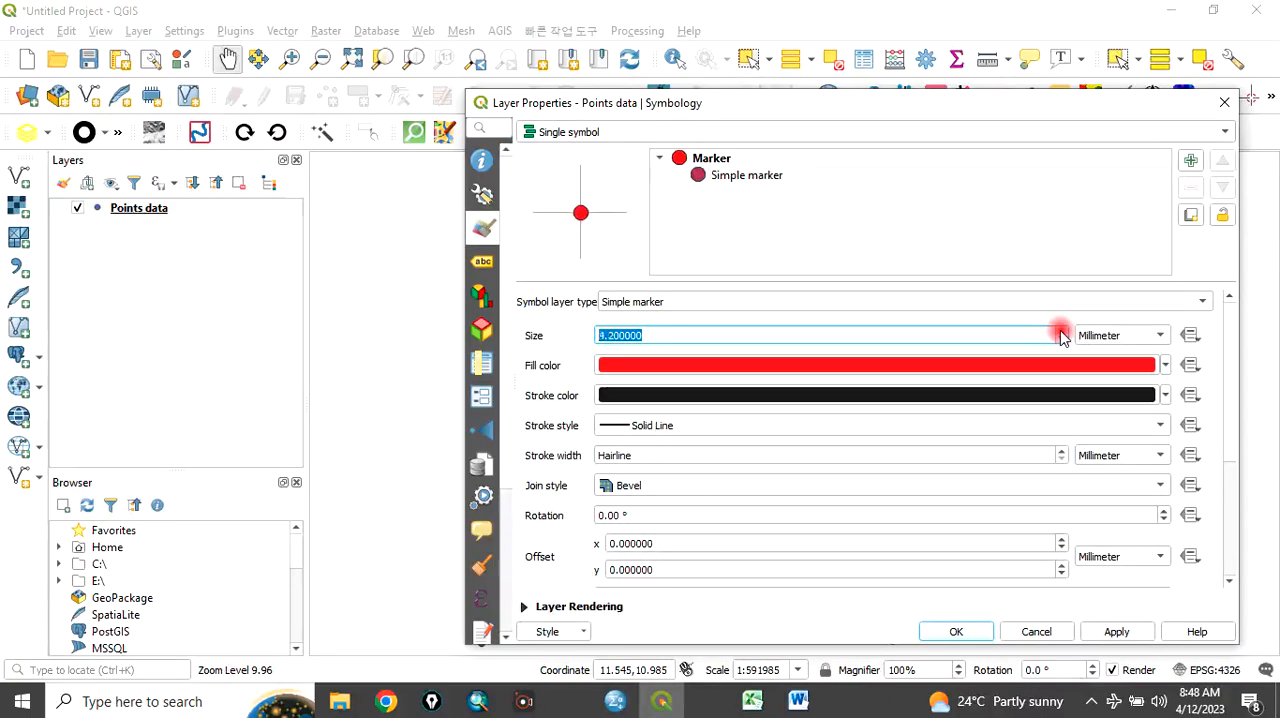
mouse_move(675, 293)
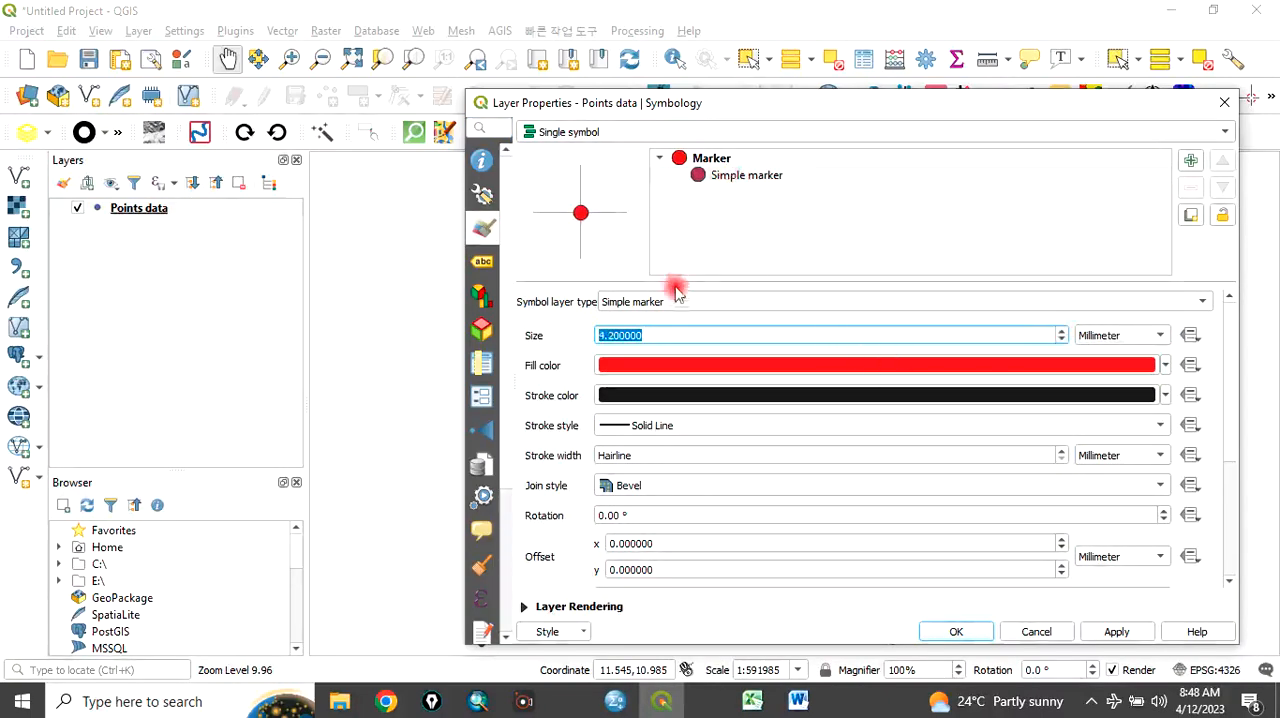
mouse_move(558, 198)
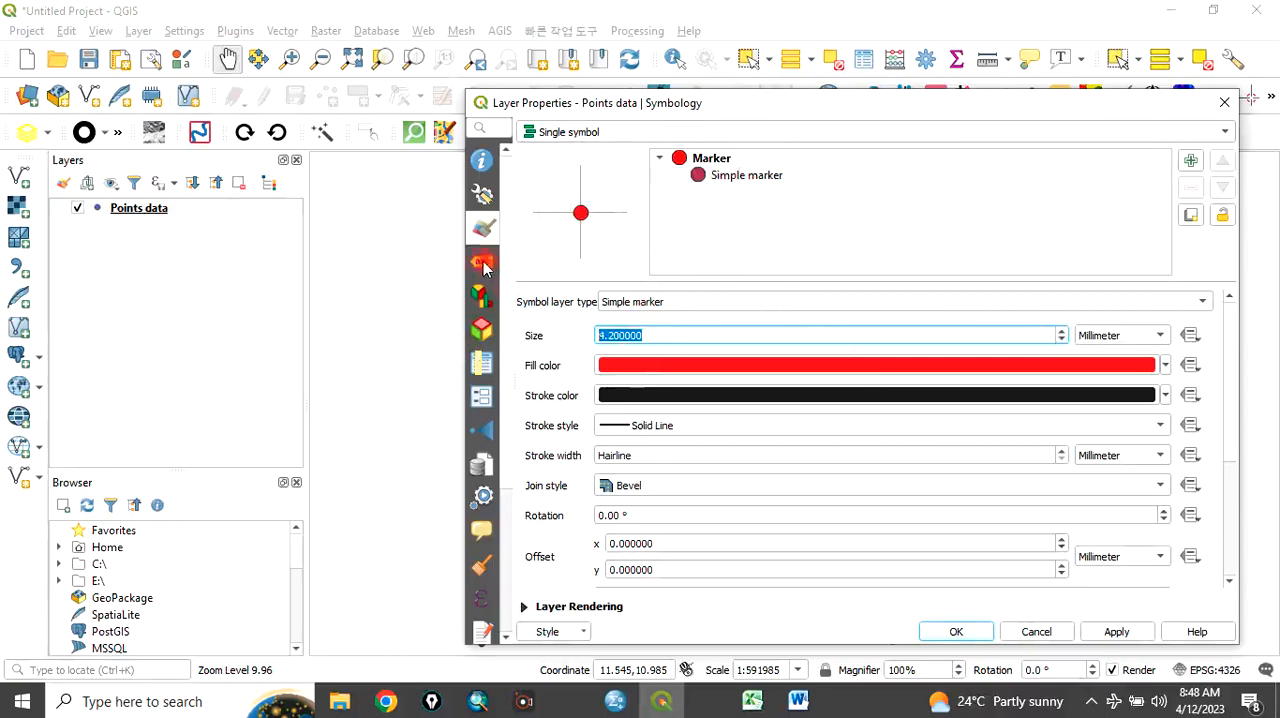
left_click(483, 261)
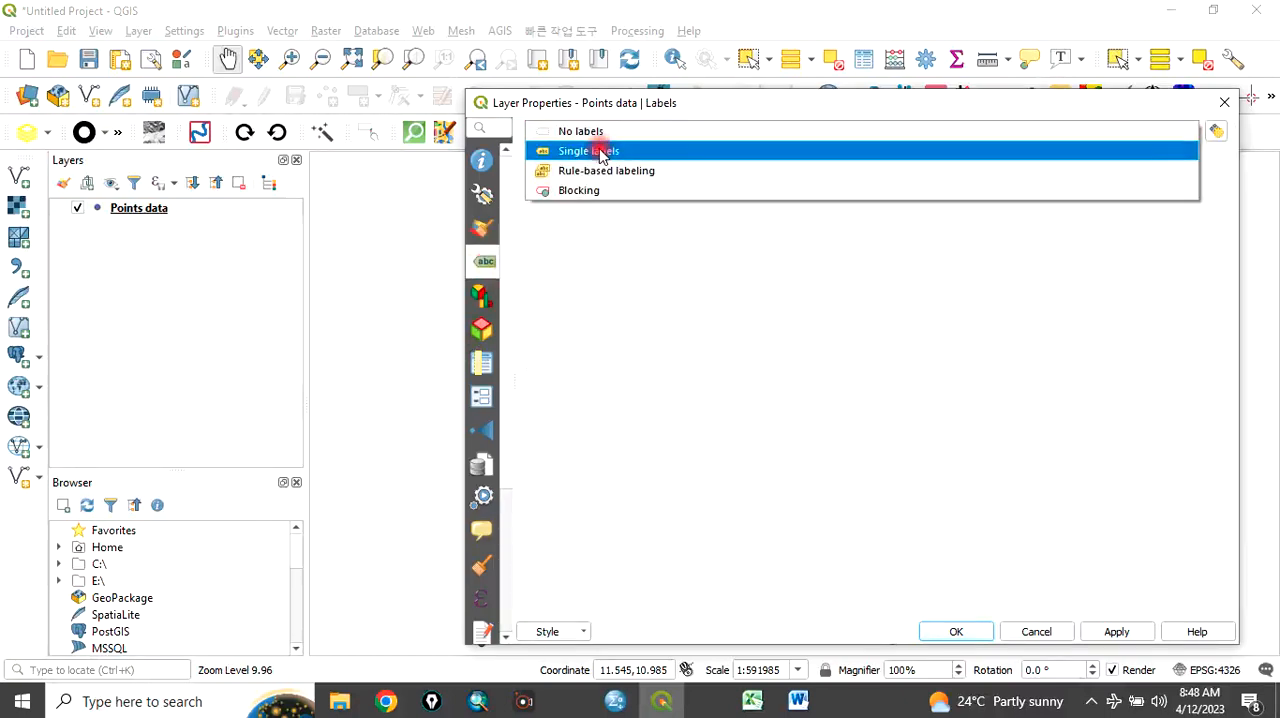
- Apply Single labels from the S/N field at font size 18
left_click(588, 150)
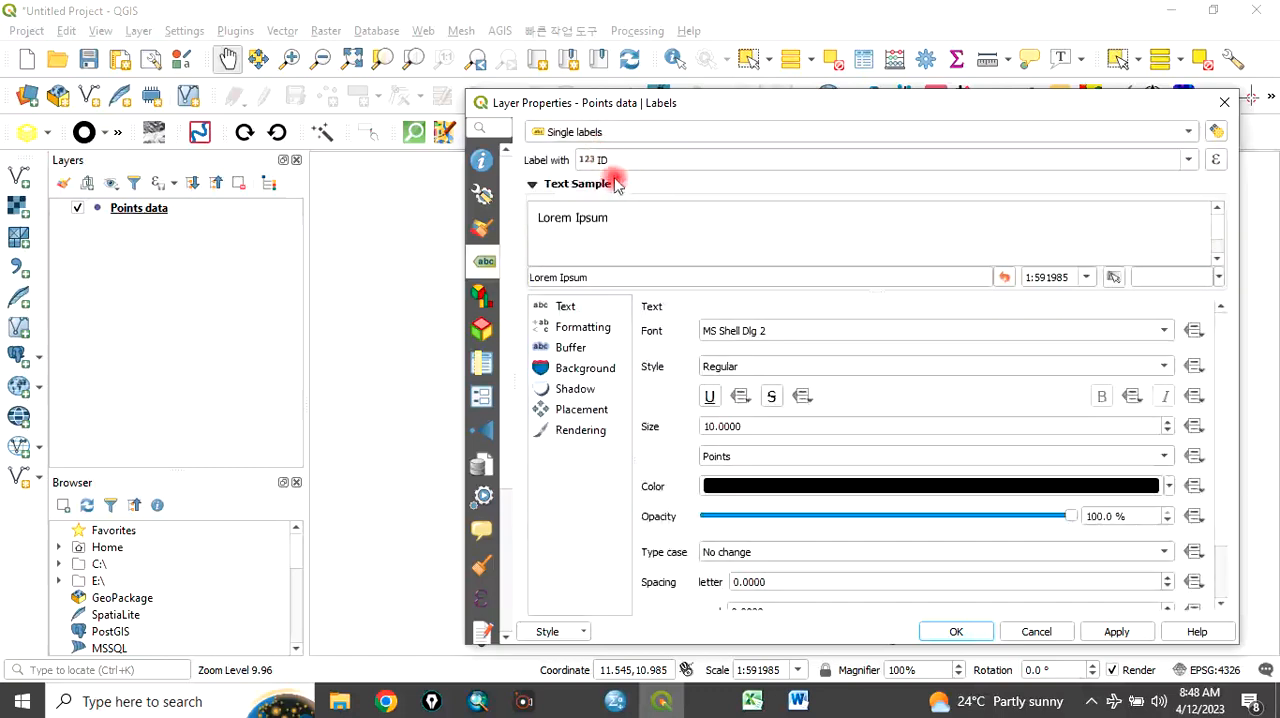
mouse_move(720, 175)
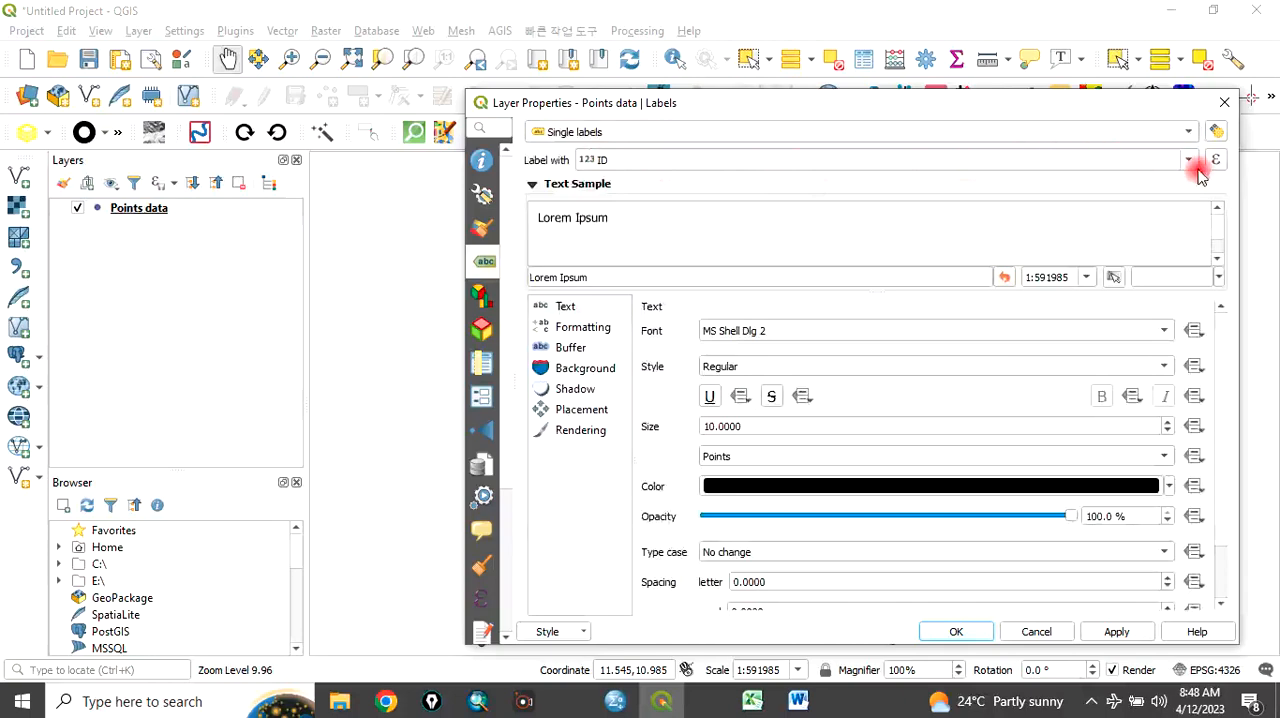
left_click(1188, 160)
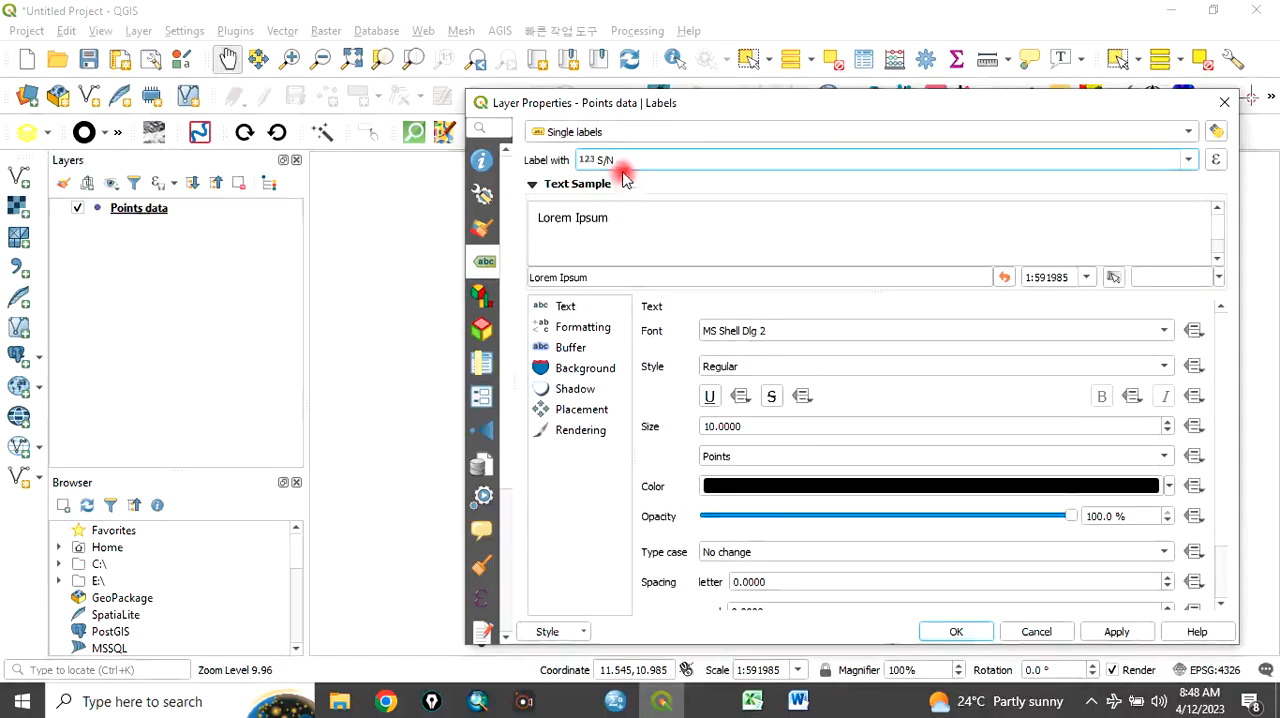
mouse_move(780, 295)
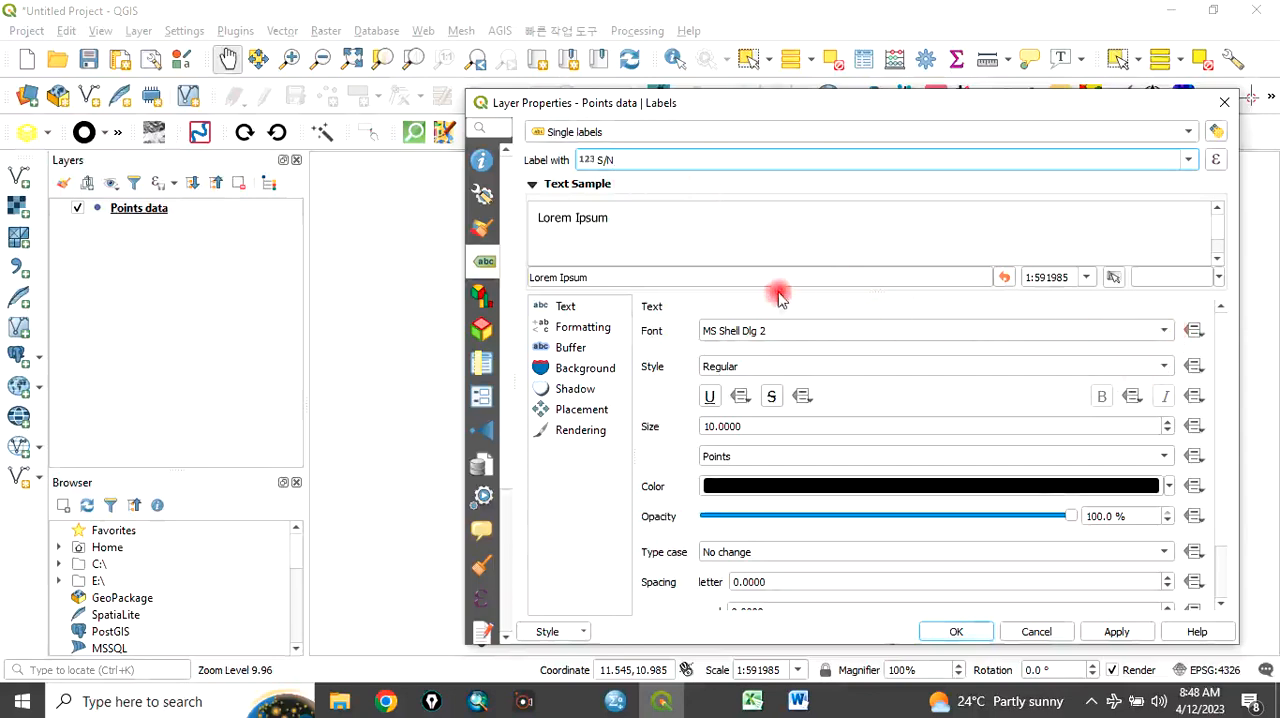
mouse_move(1170, 425)
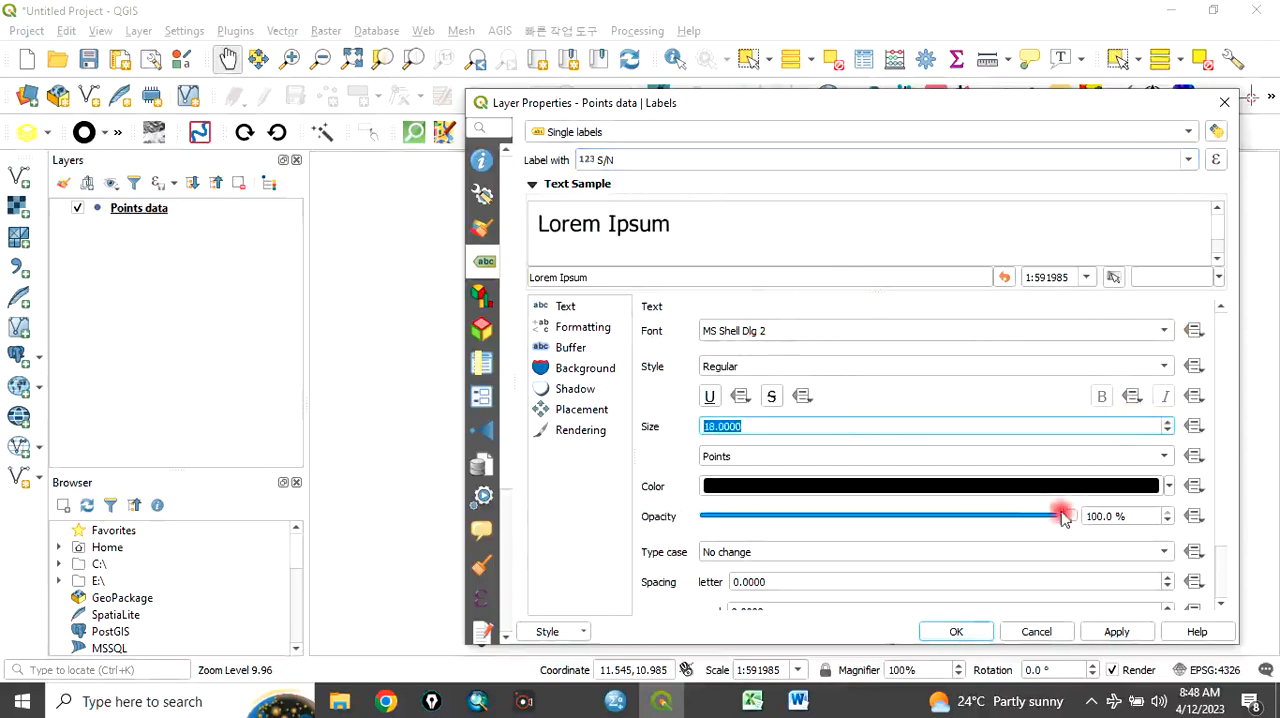
mouse_move(900, 133)
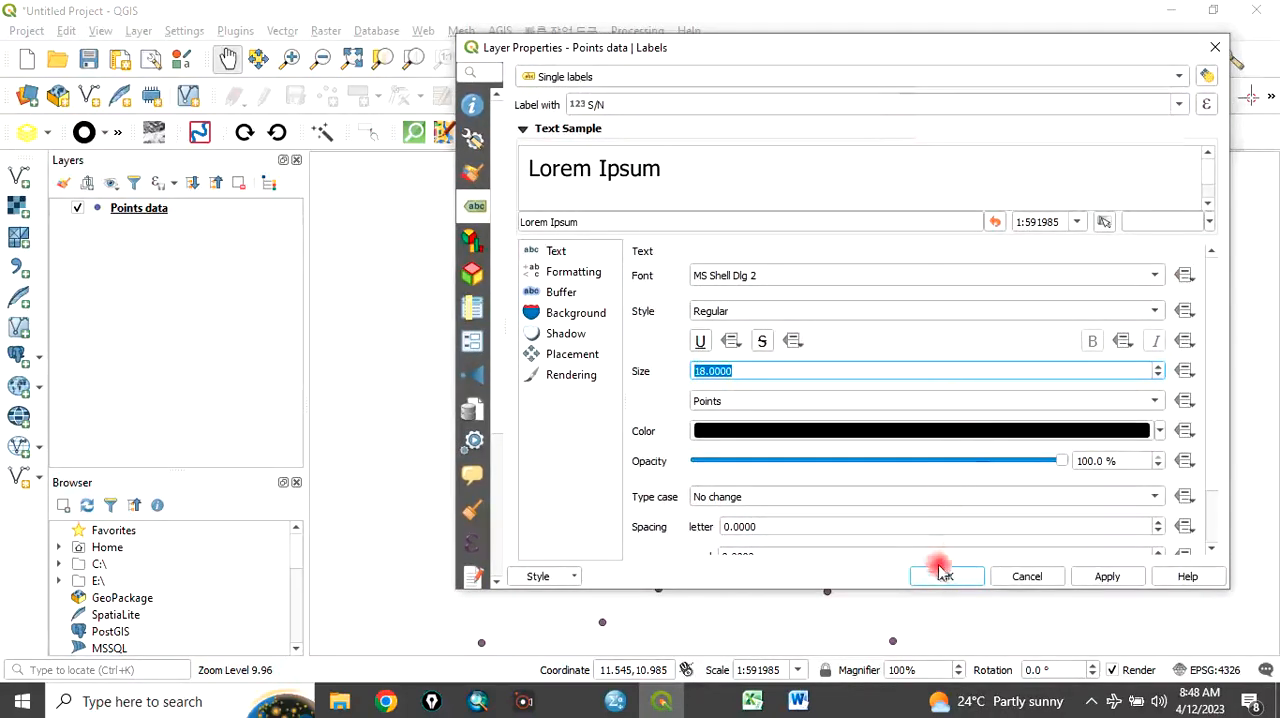
left_click(945, 576)
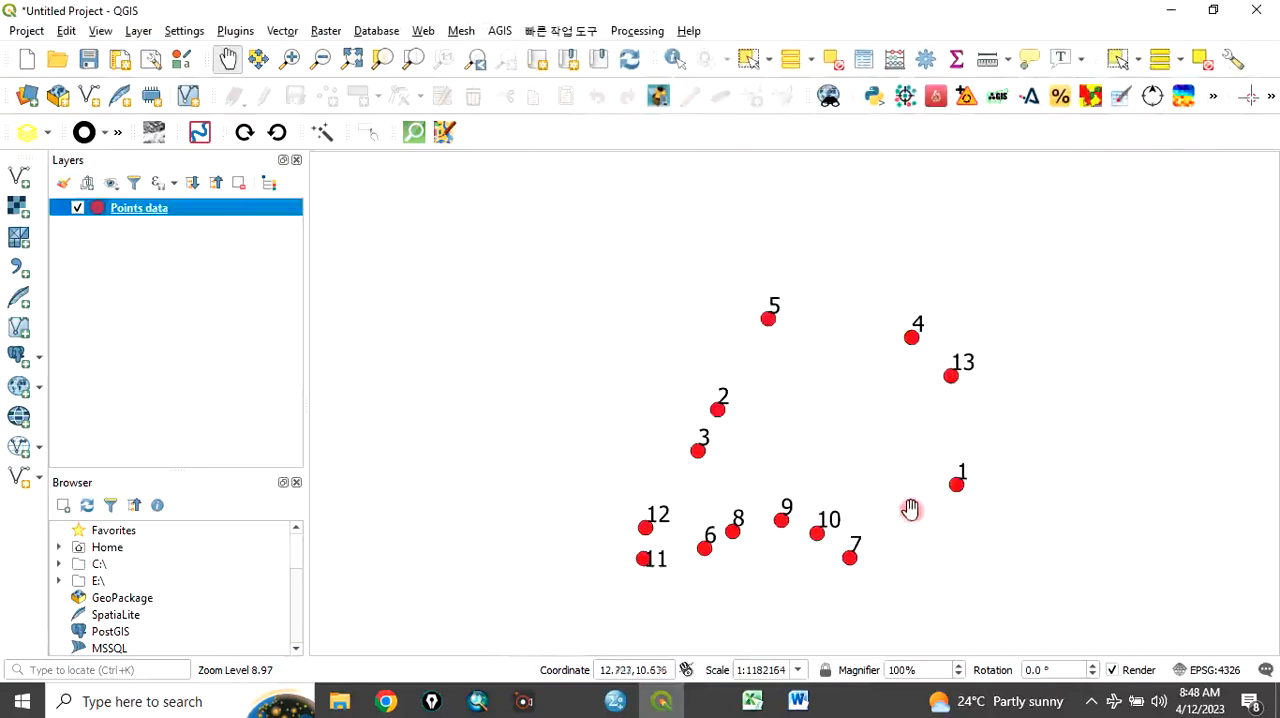
mouse_move(735, 512)
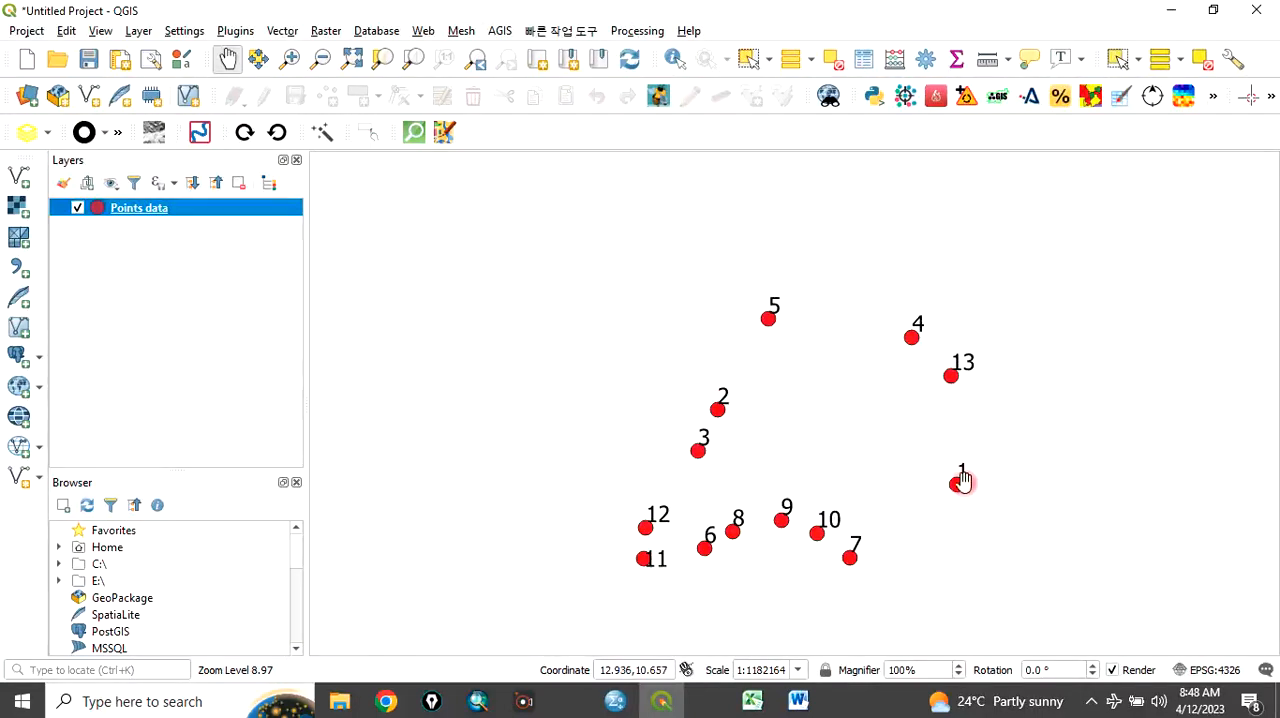
mouse_move(700, 448)
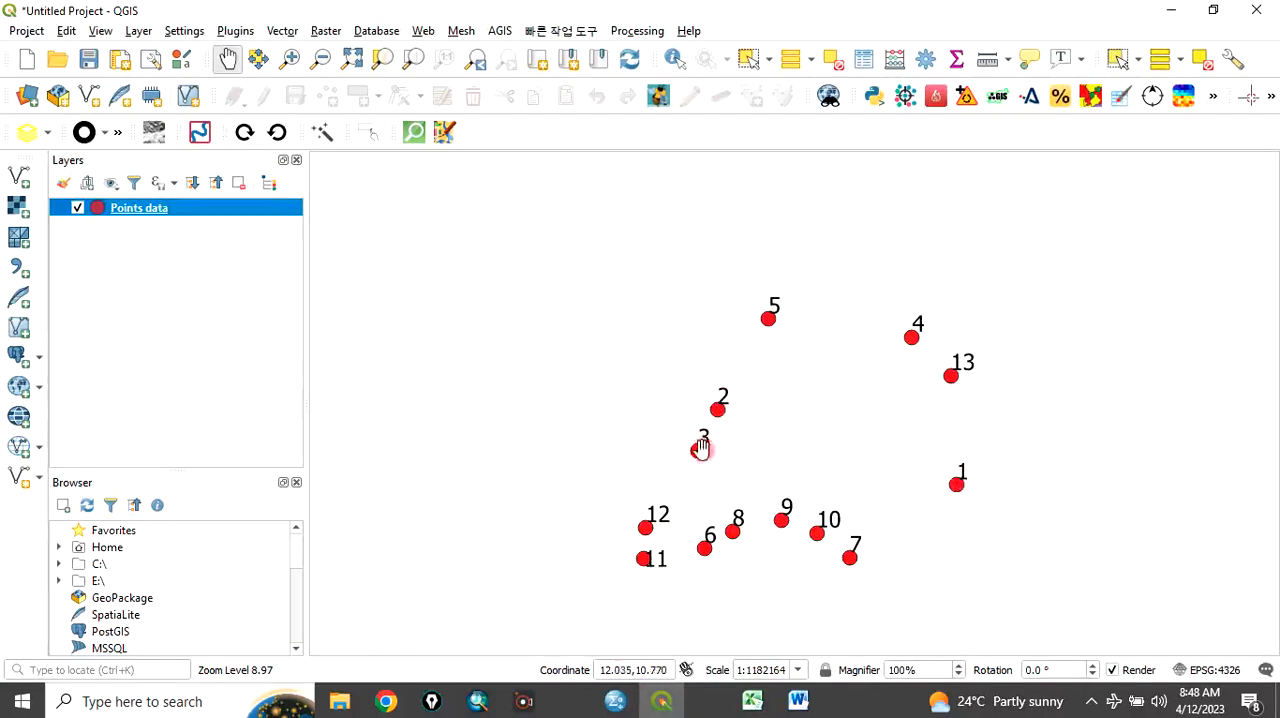
mouse_move(714, 453)
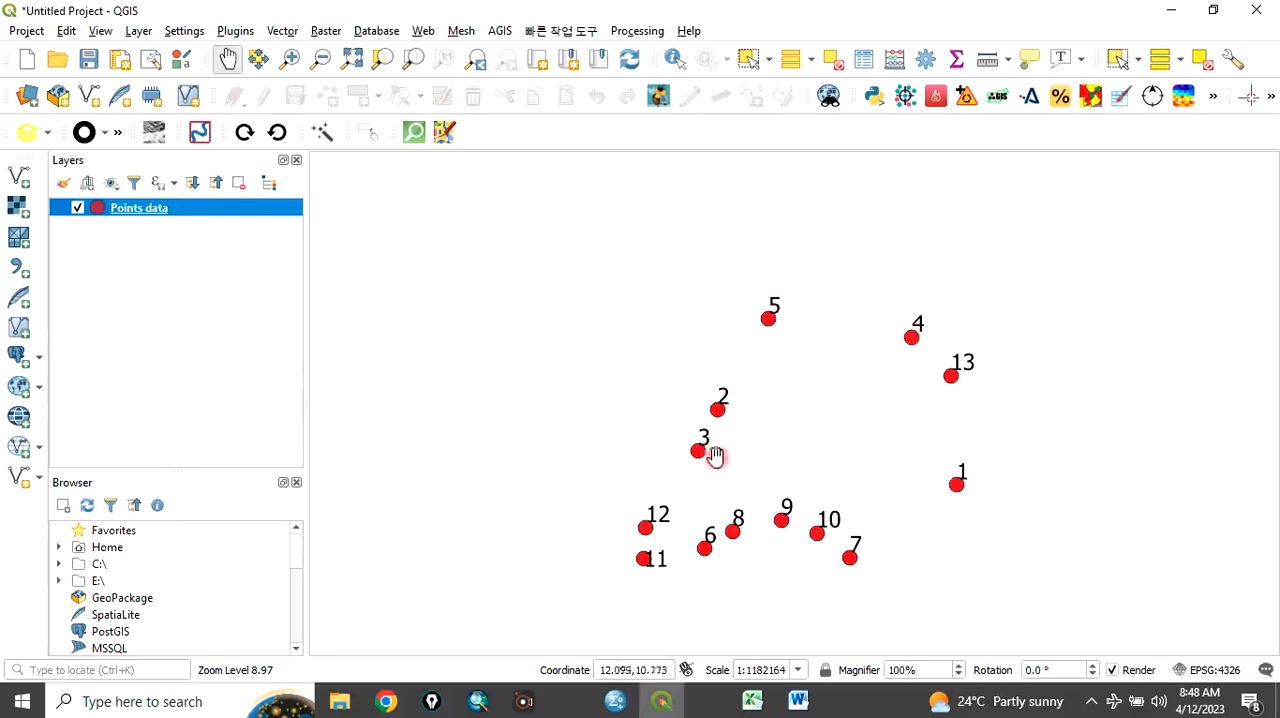
mouse_move(975, 453)
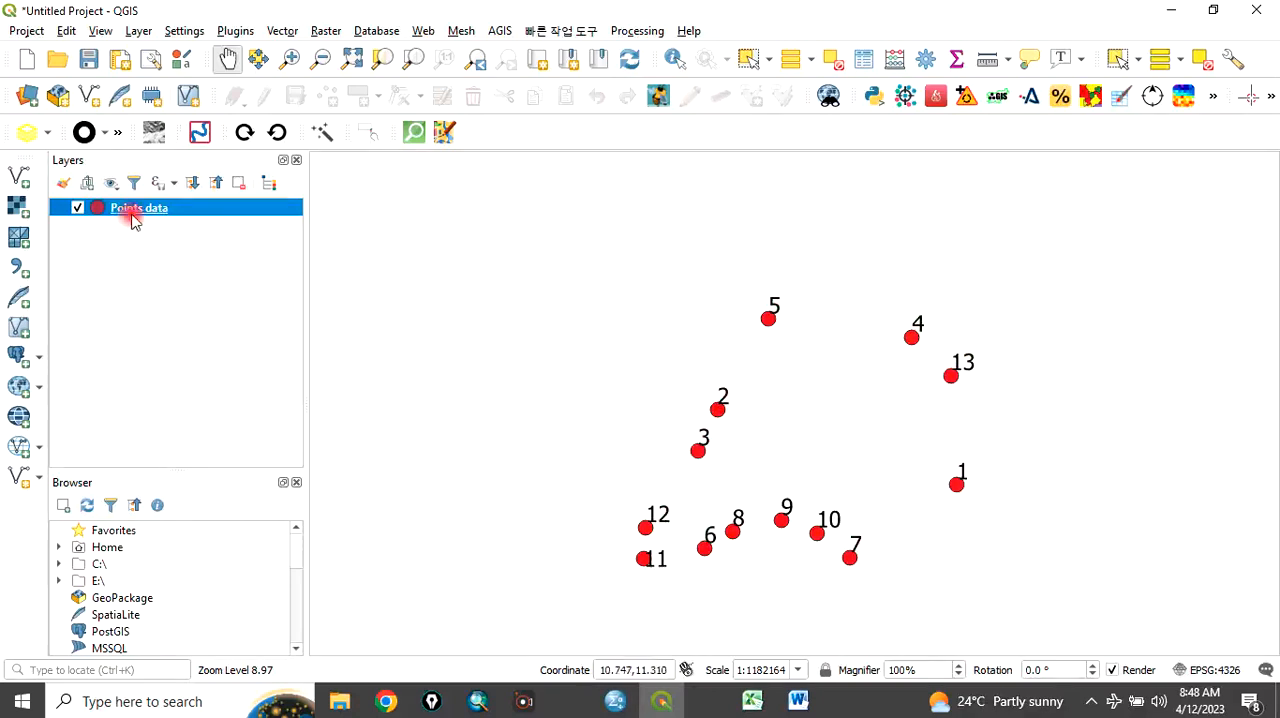
- Change the Points data label field from S/N to Order and apply it
right_click(138, 207)
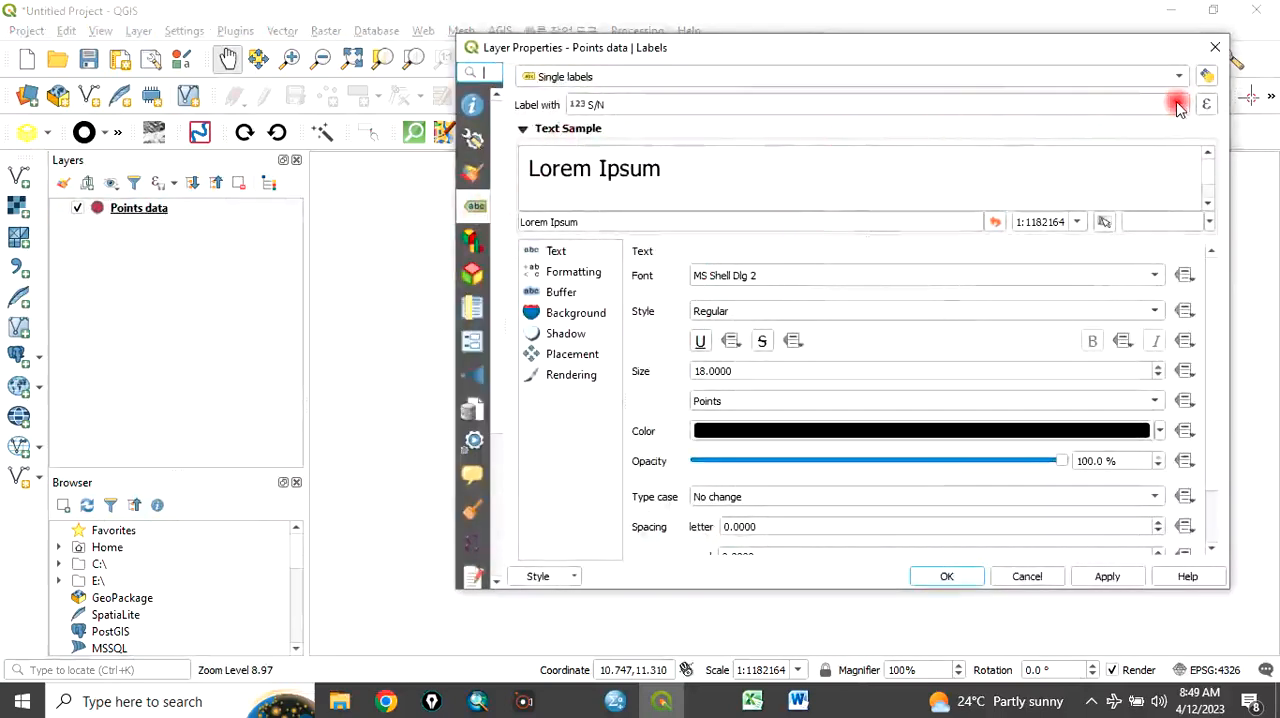
left_click(1178, 104)
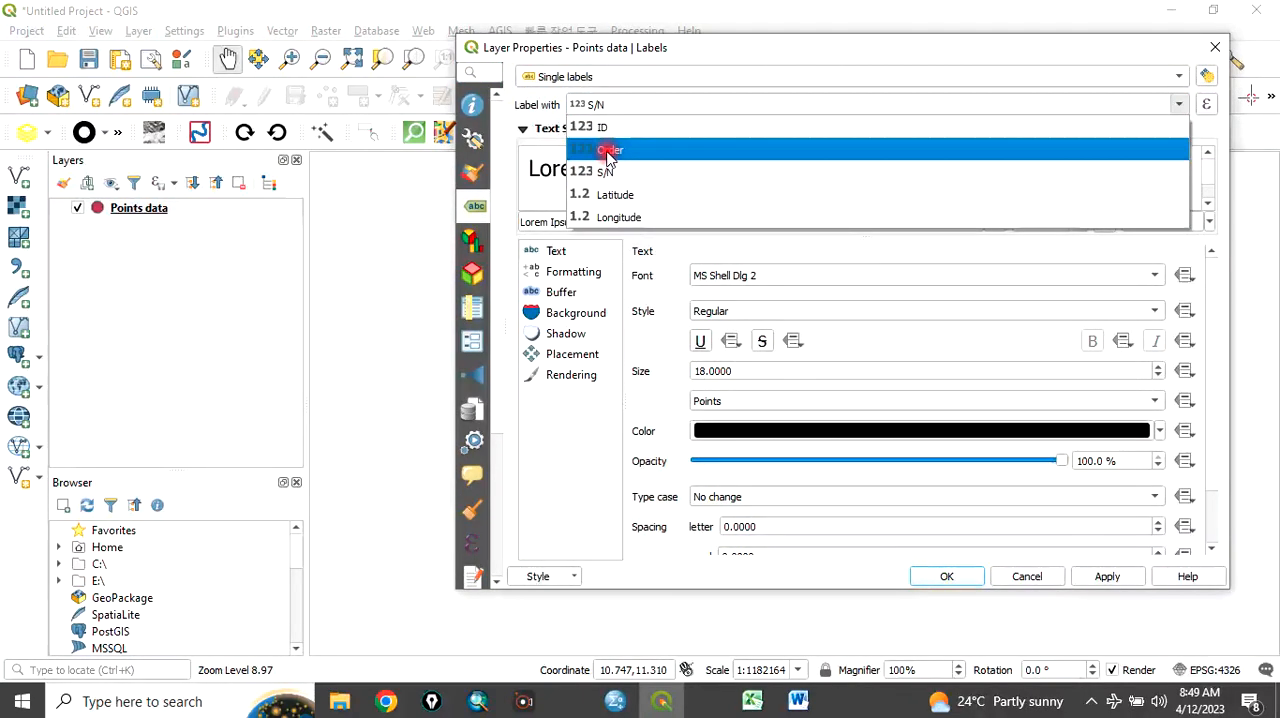
left_click(608, 149)
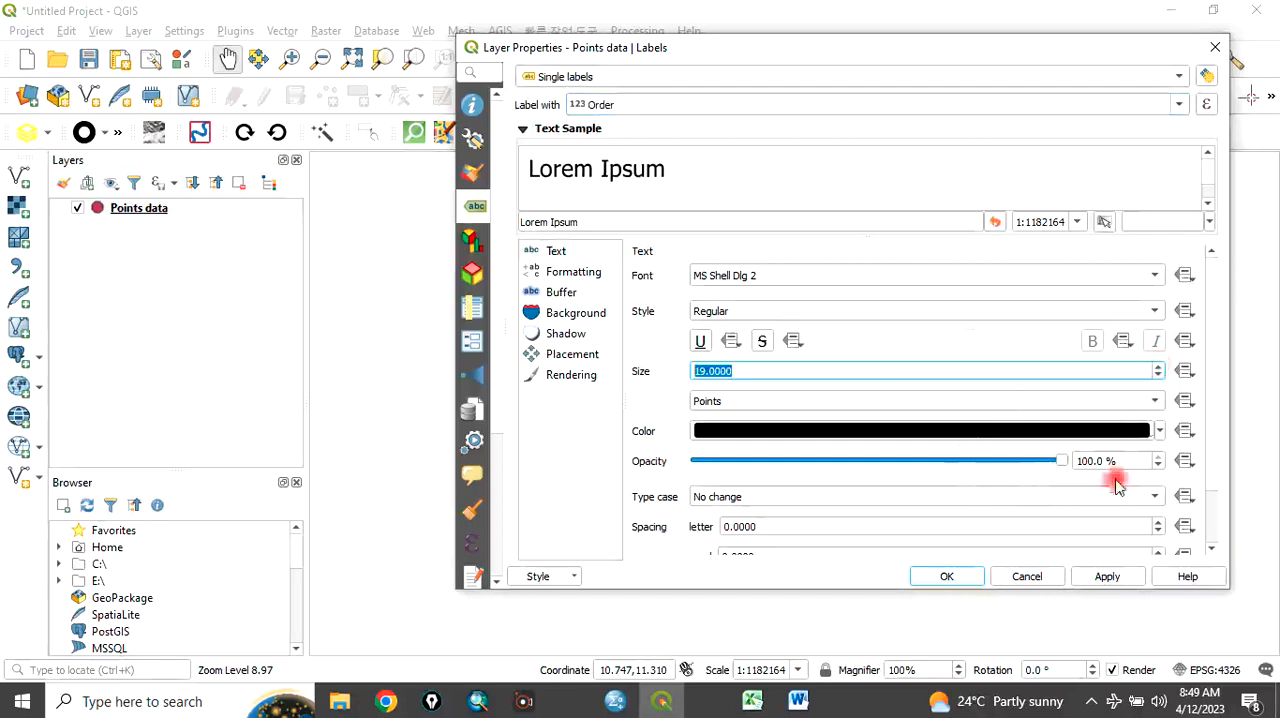
left_click(945, 576)
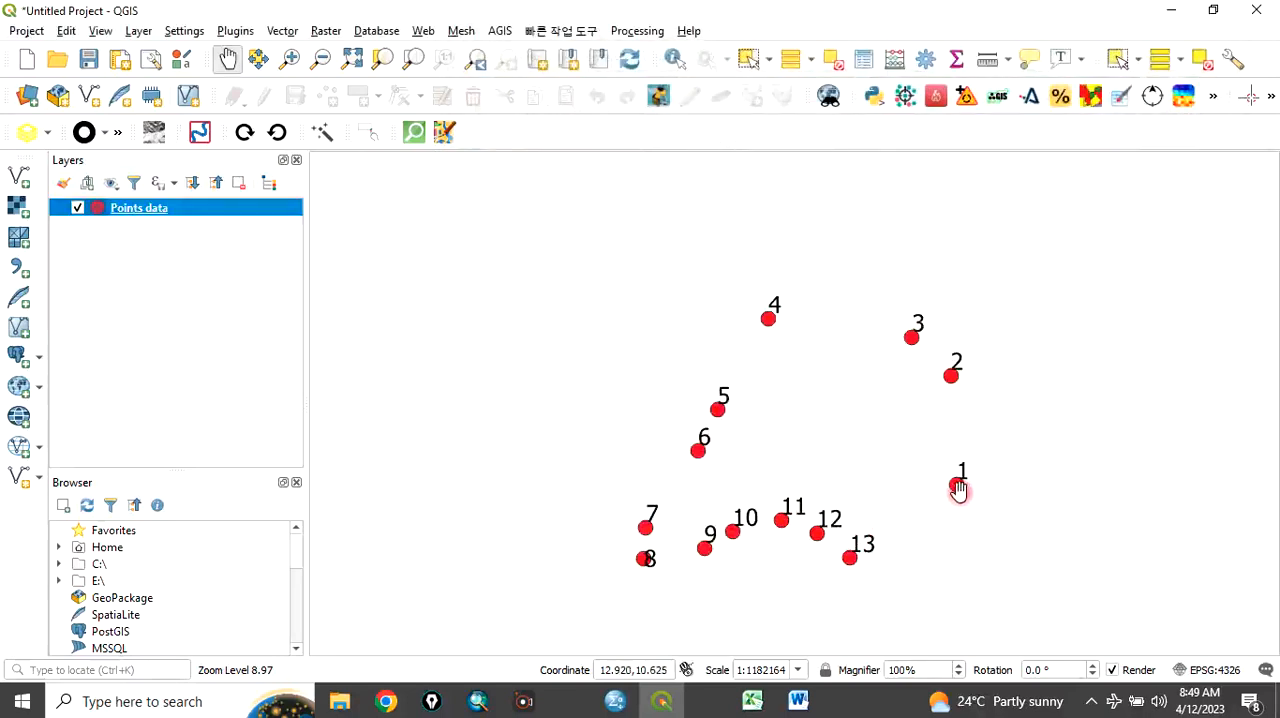
mouse_move(955, 373)
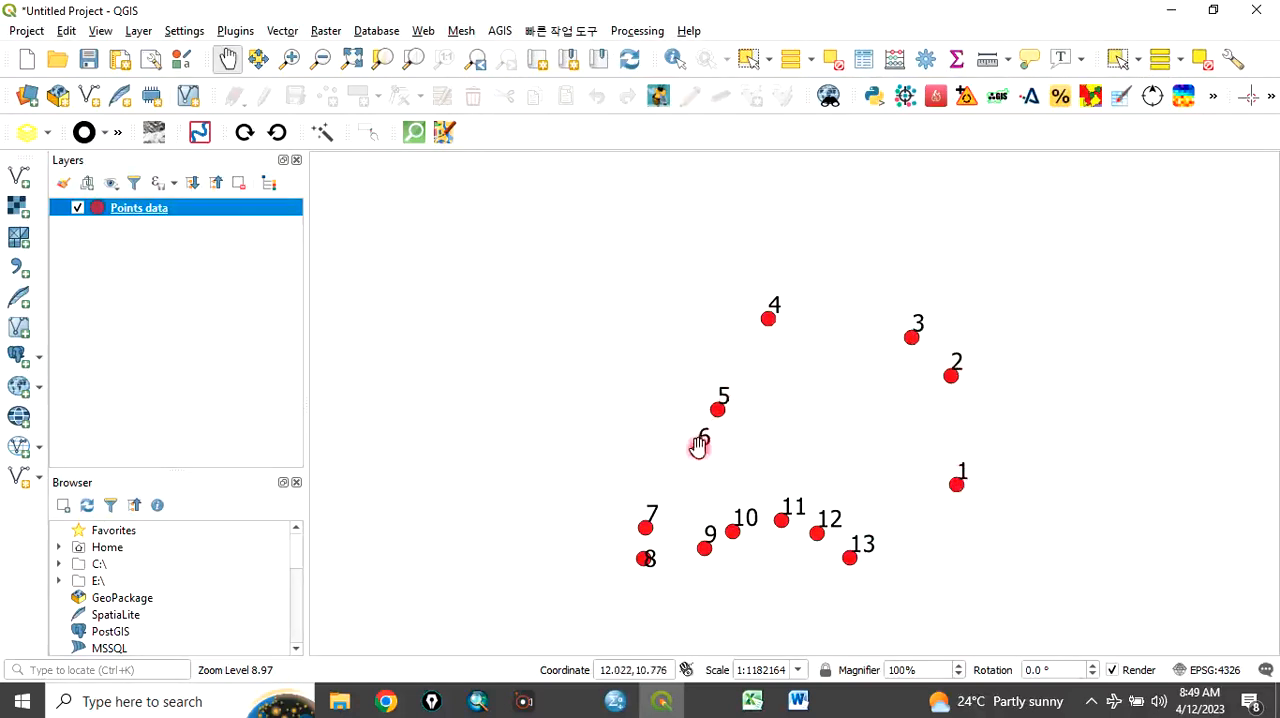
mouse_move(740, 528)
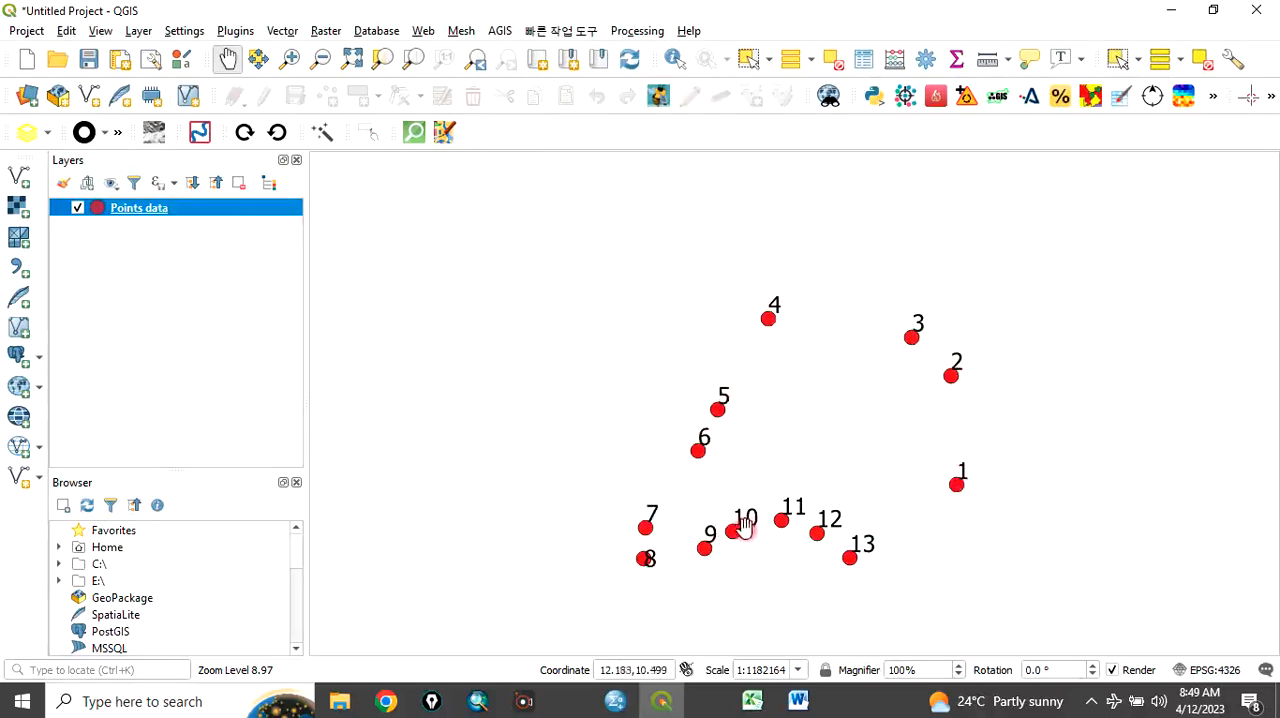
mouse_move(958, 450)
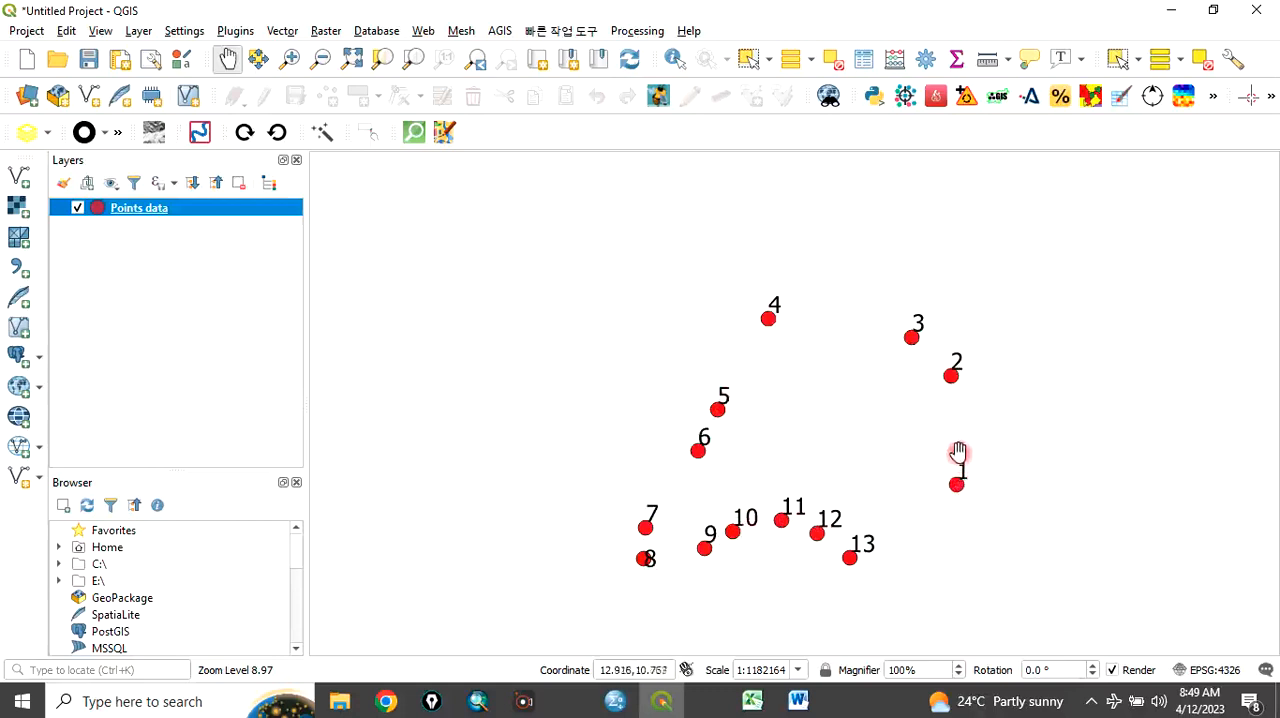
mouse_move(953, 438)
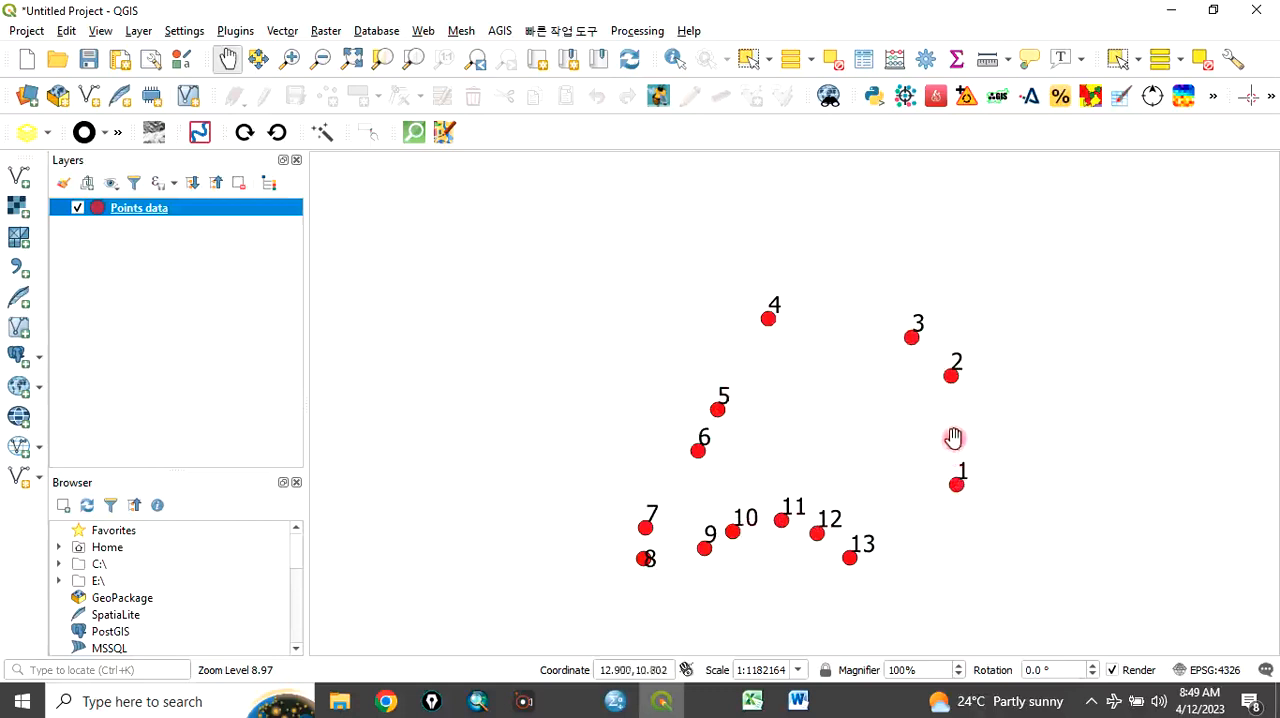
mouse_move(726, 370)
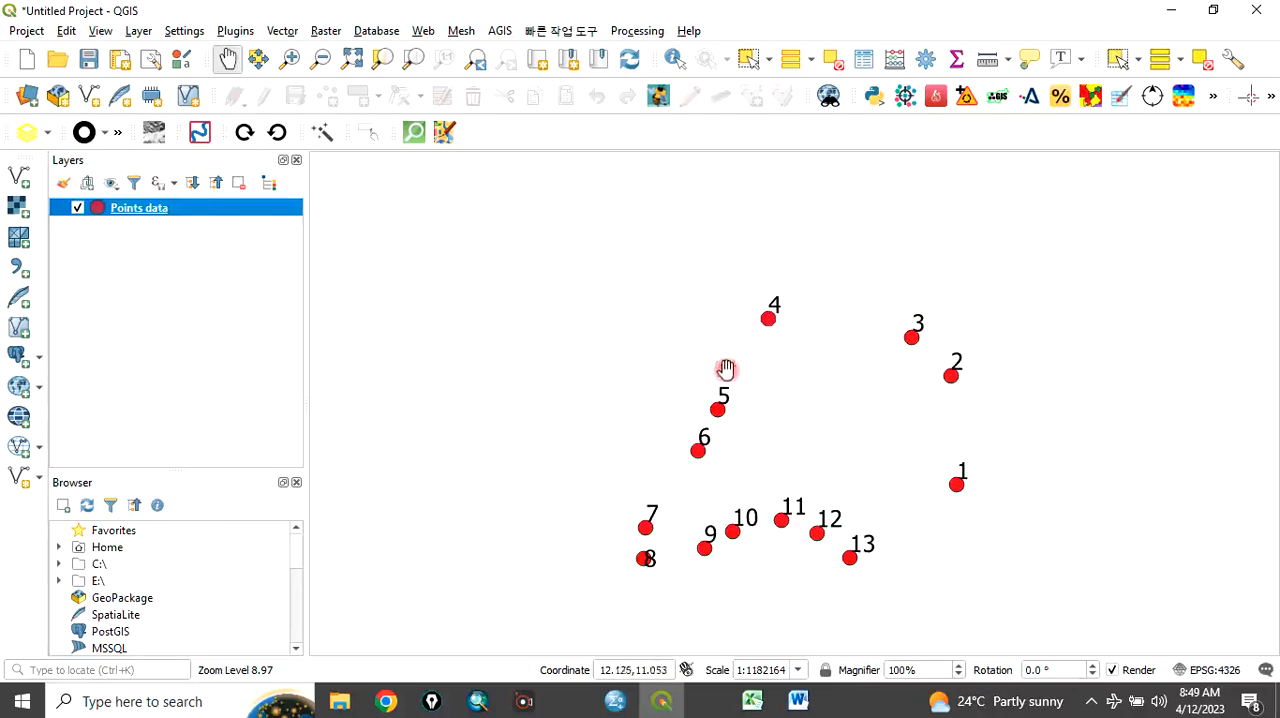
mouse_move(837, 307)
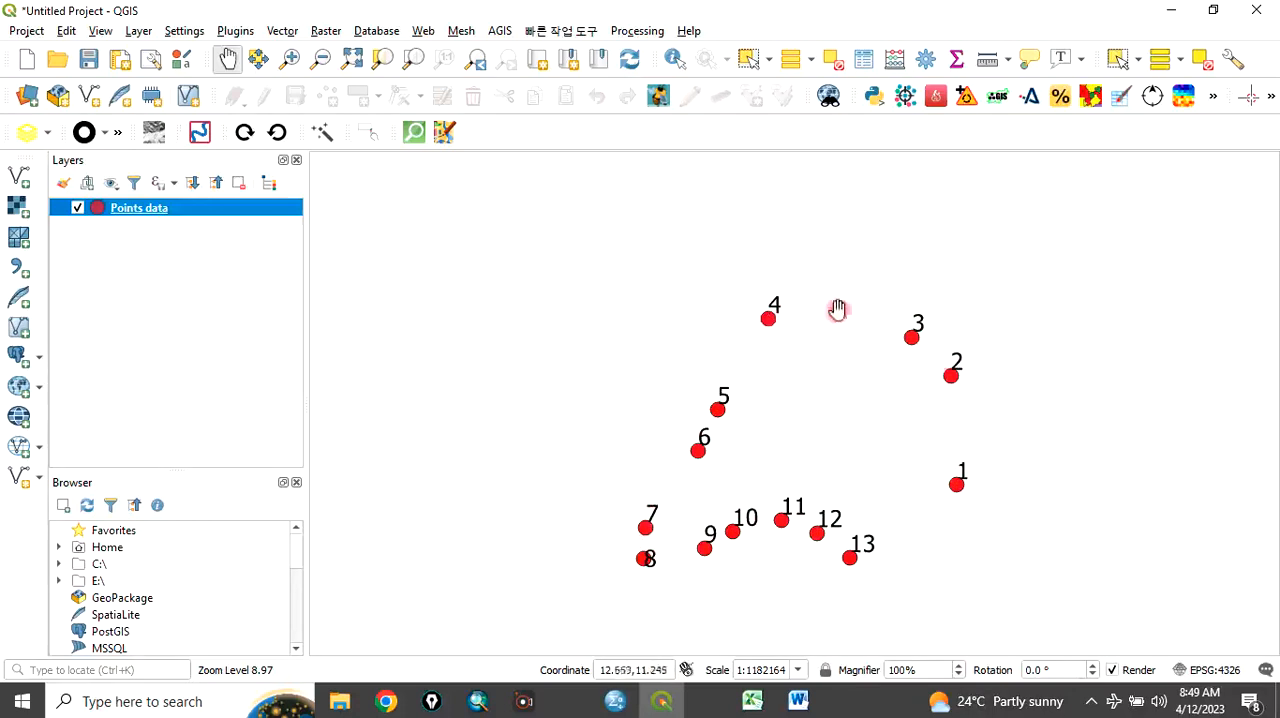
mouse_move(778, 520)
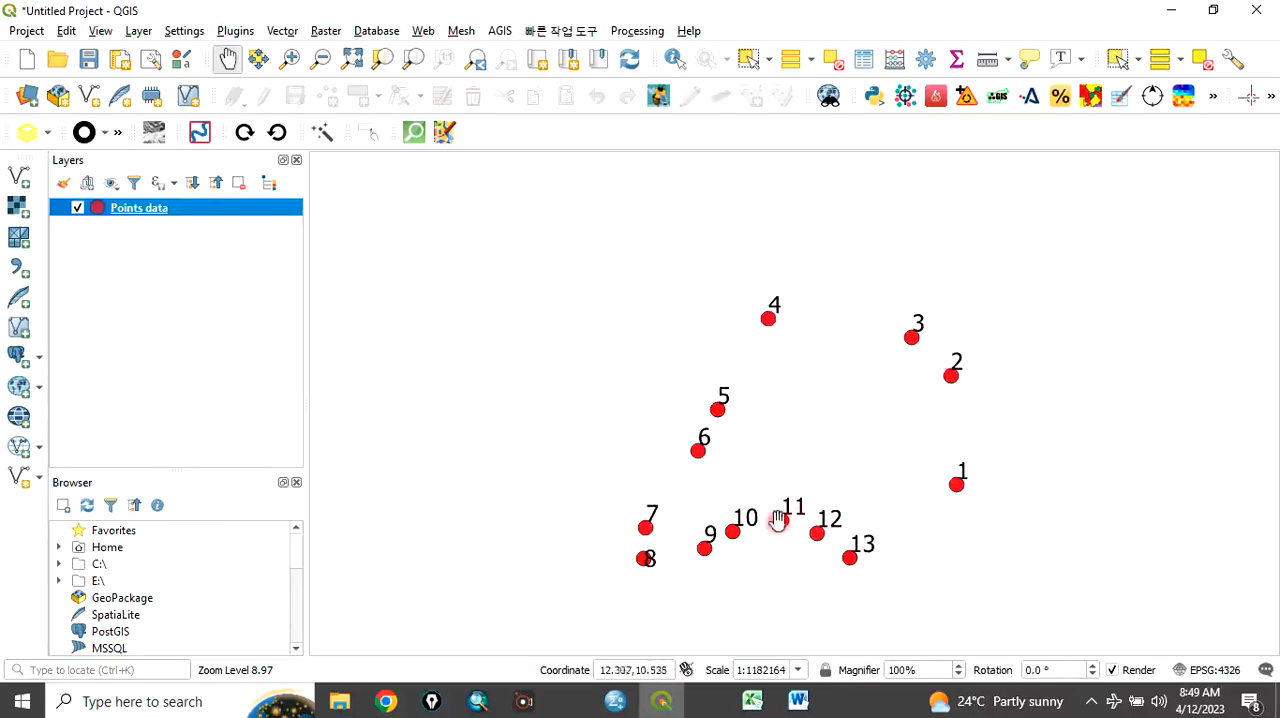
mouse_move(840, 478)
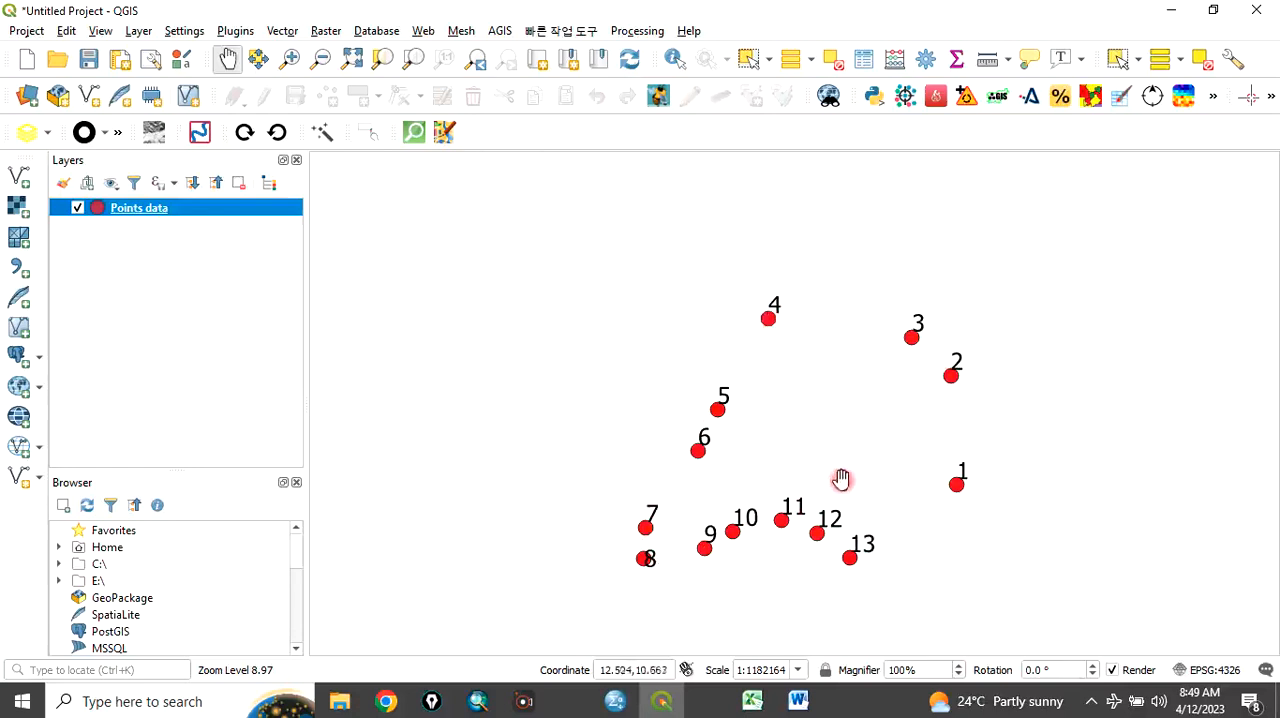
mouse_move(958, 503)
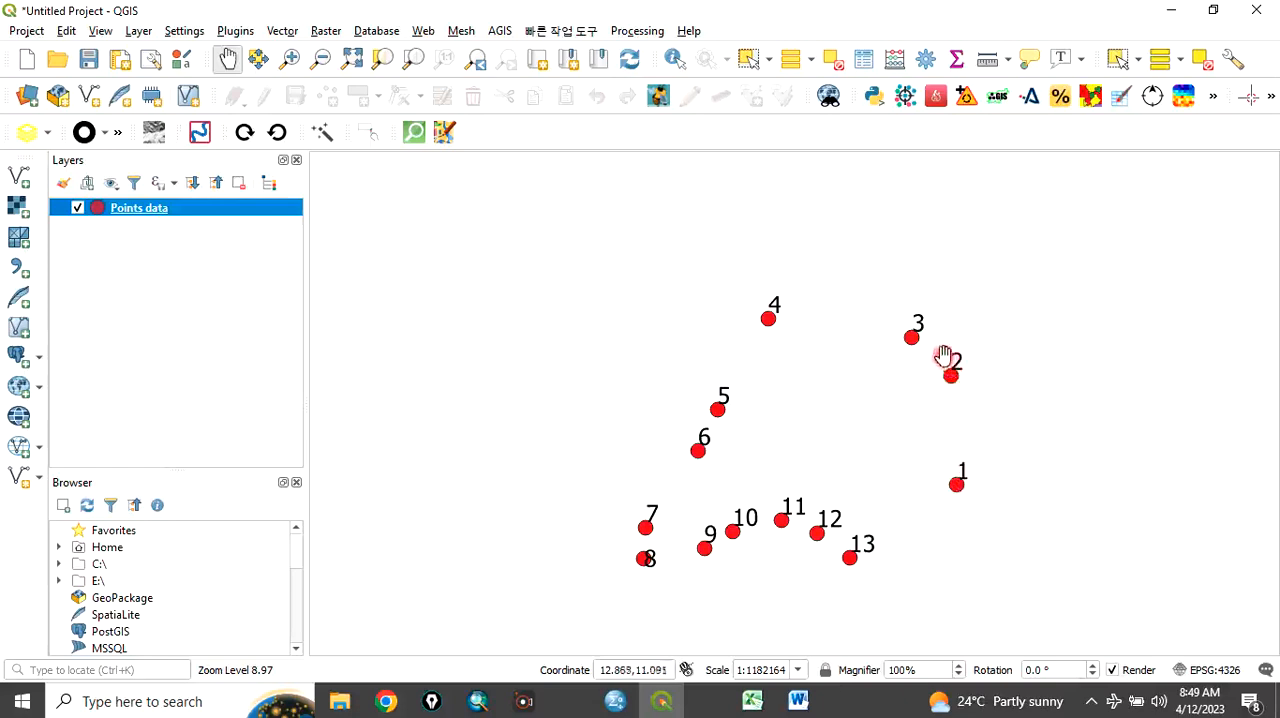
mouse_move(957, 492)
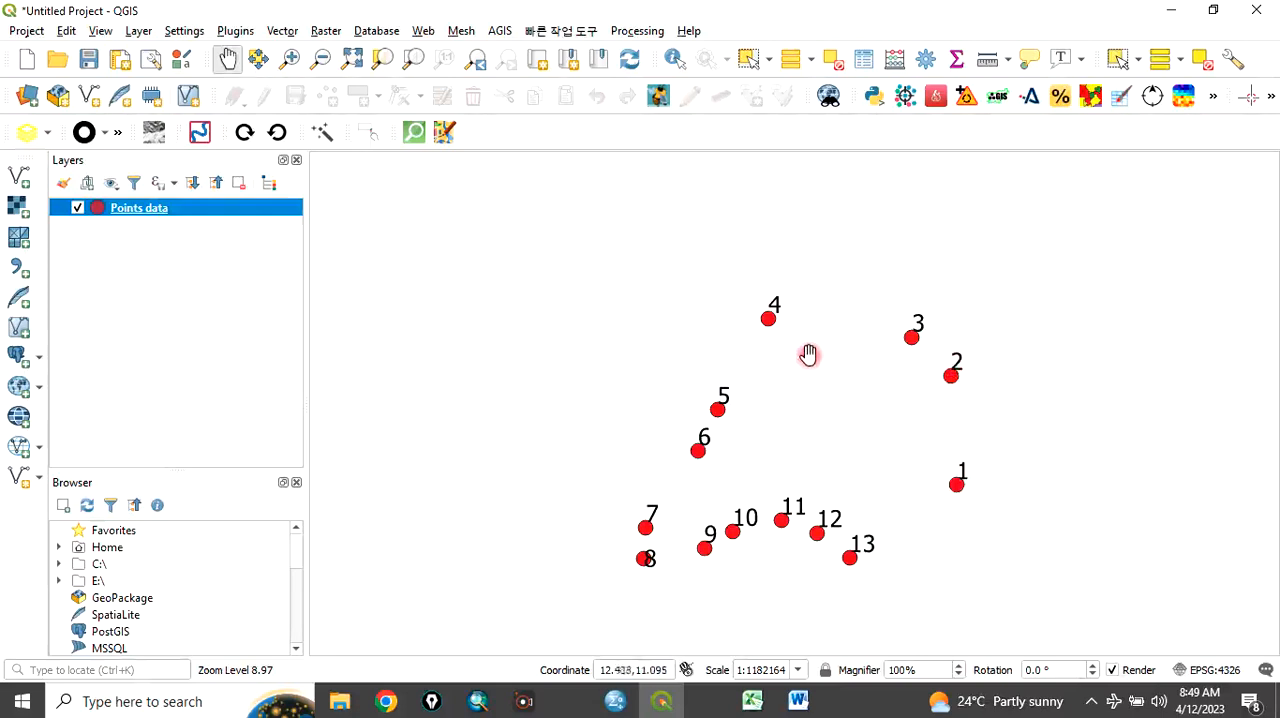
mouse_move(782, 396)
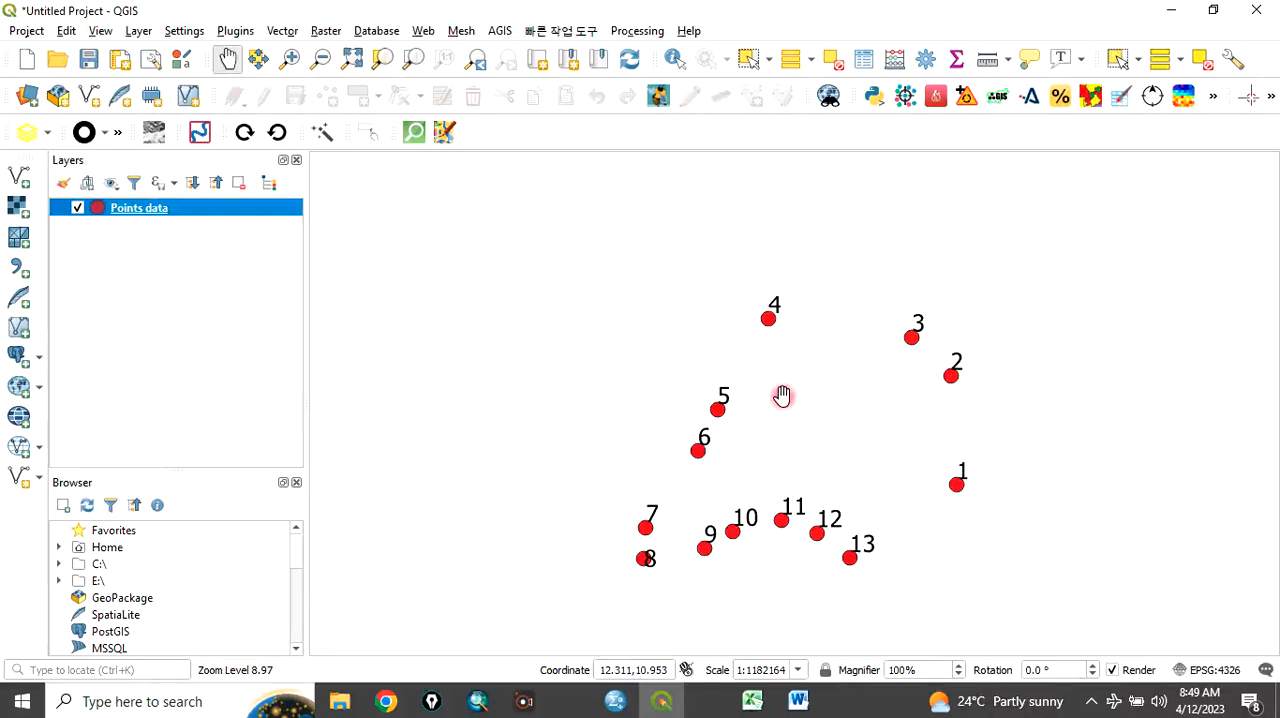
mouse_move(196, 358)
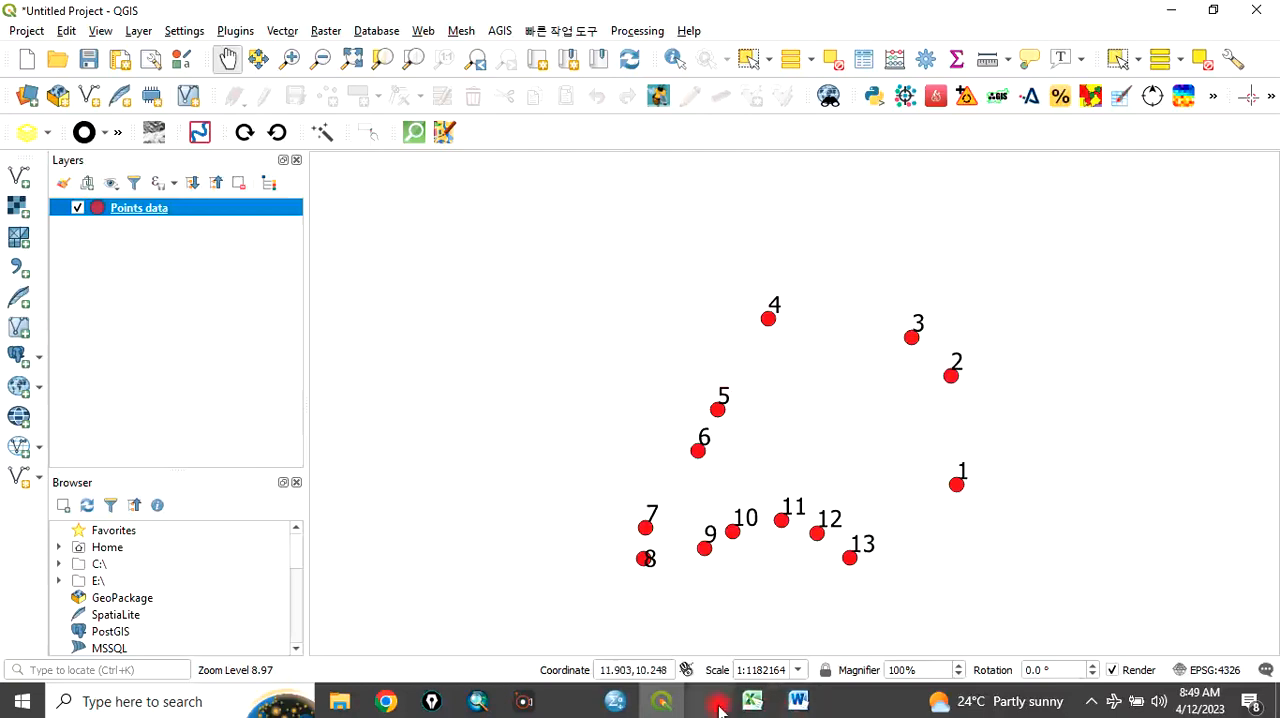
left_click(719, 700)
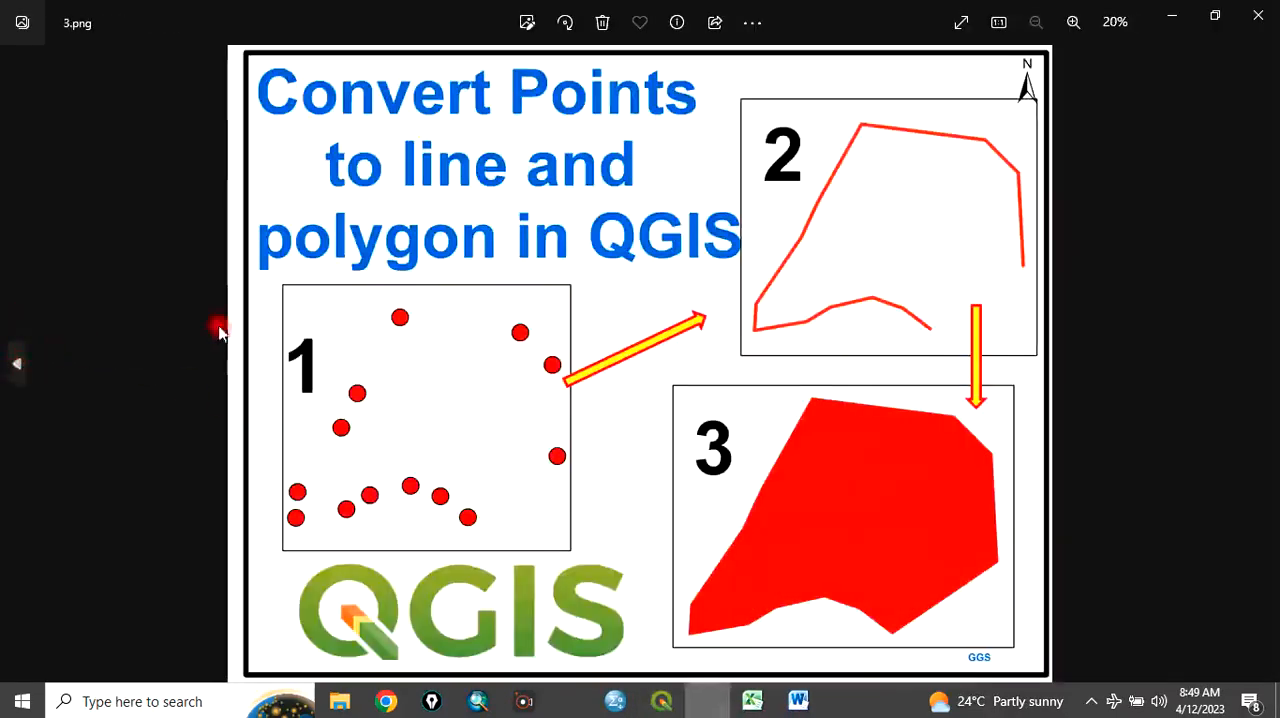
mouse_move(483, 208)
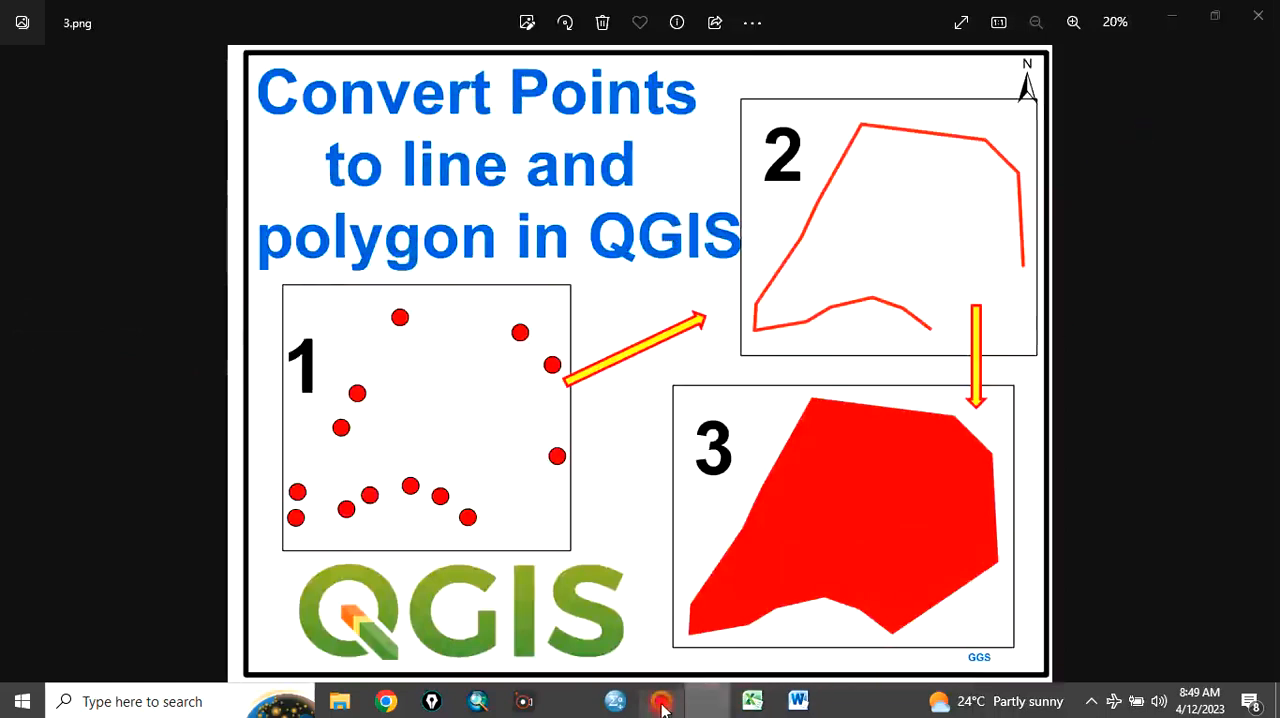
left_click(662, 700)
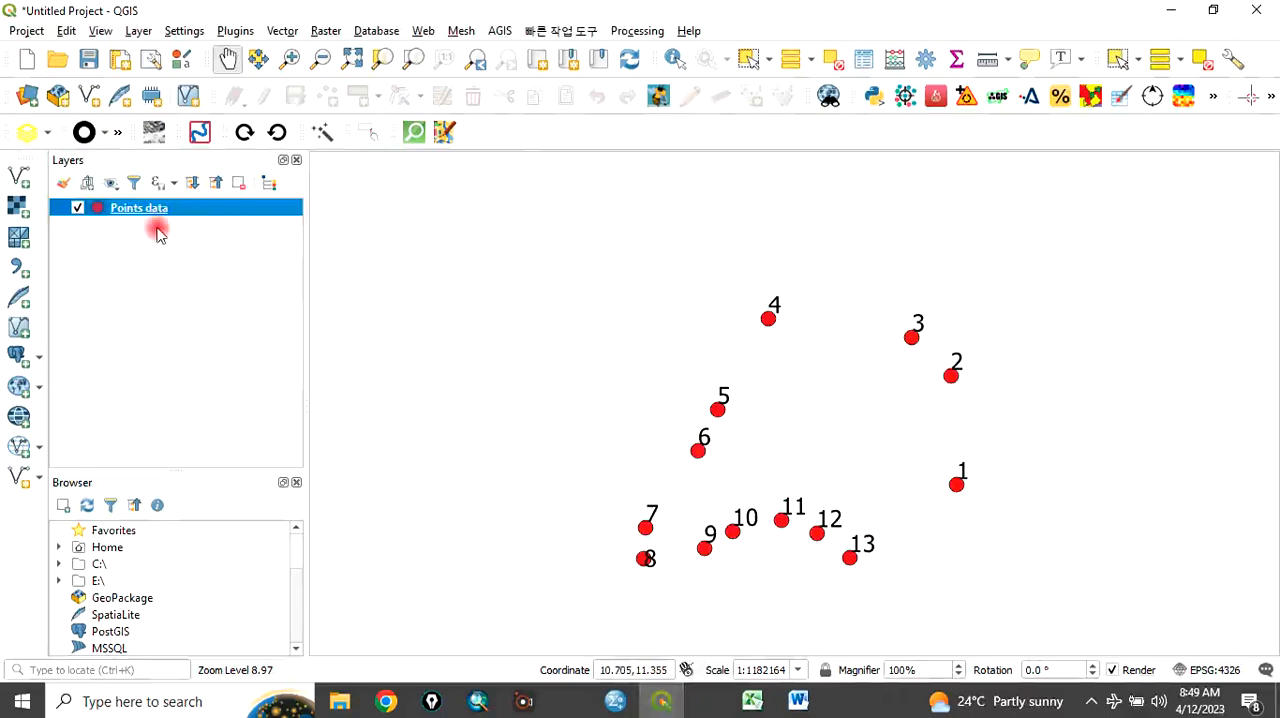
mouse_move(637, 30)
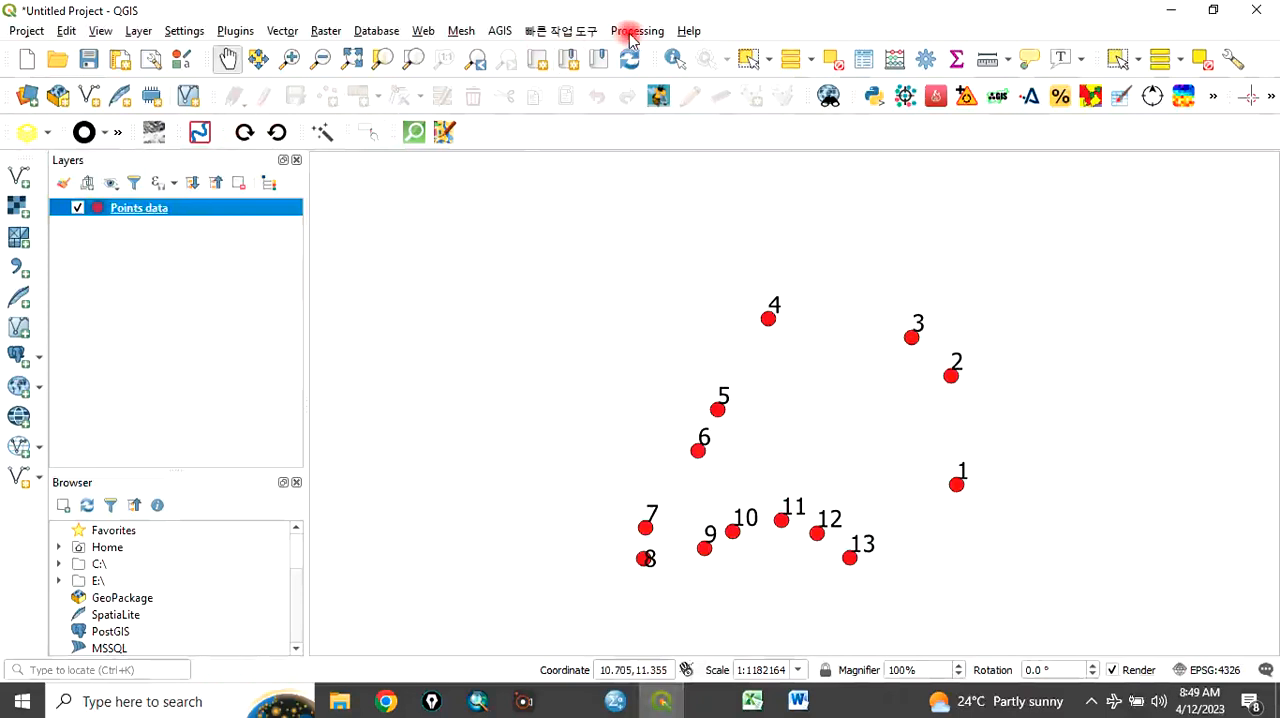
- Search the Processing Toolbox for 'point to path' and launch the Points to path tool
left_click(637, 30)
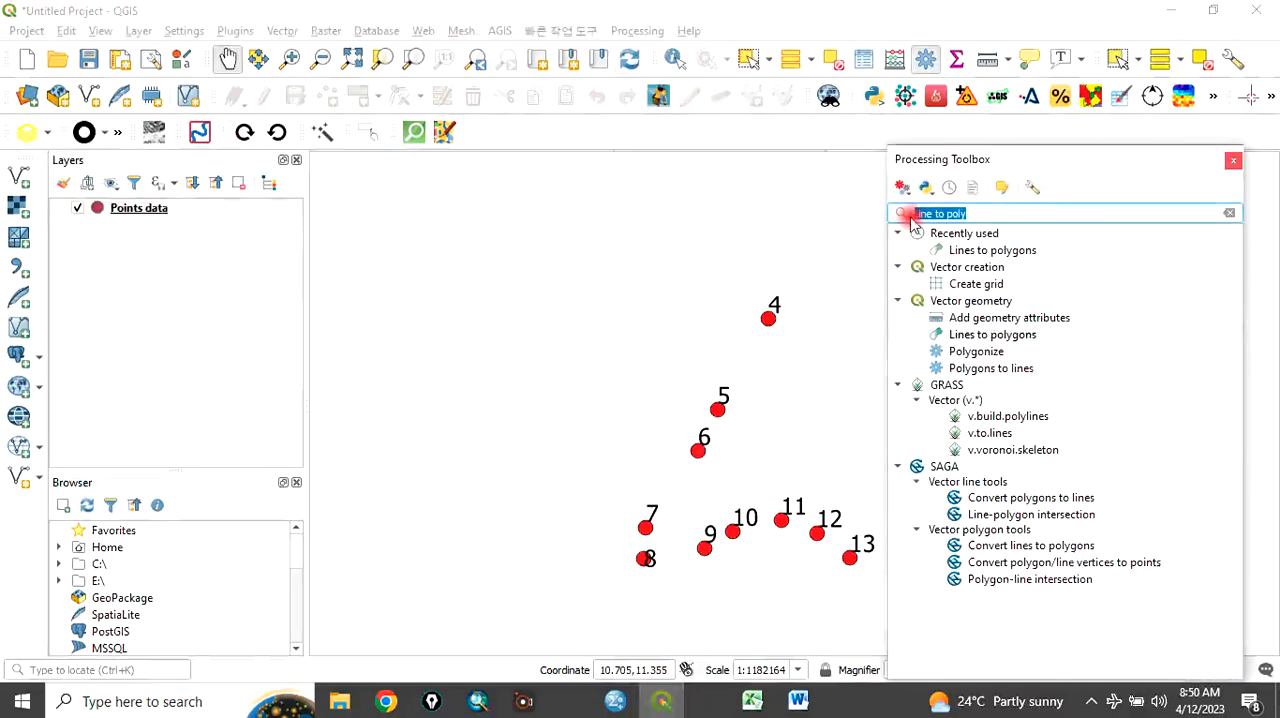
type("point")
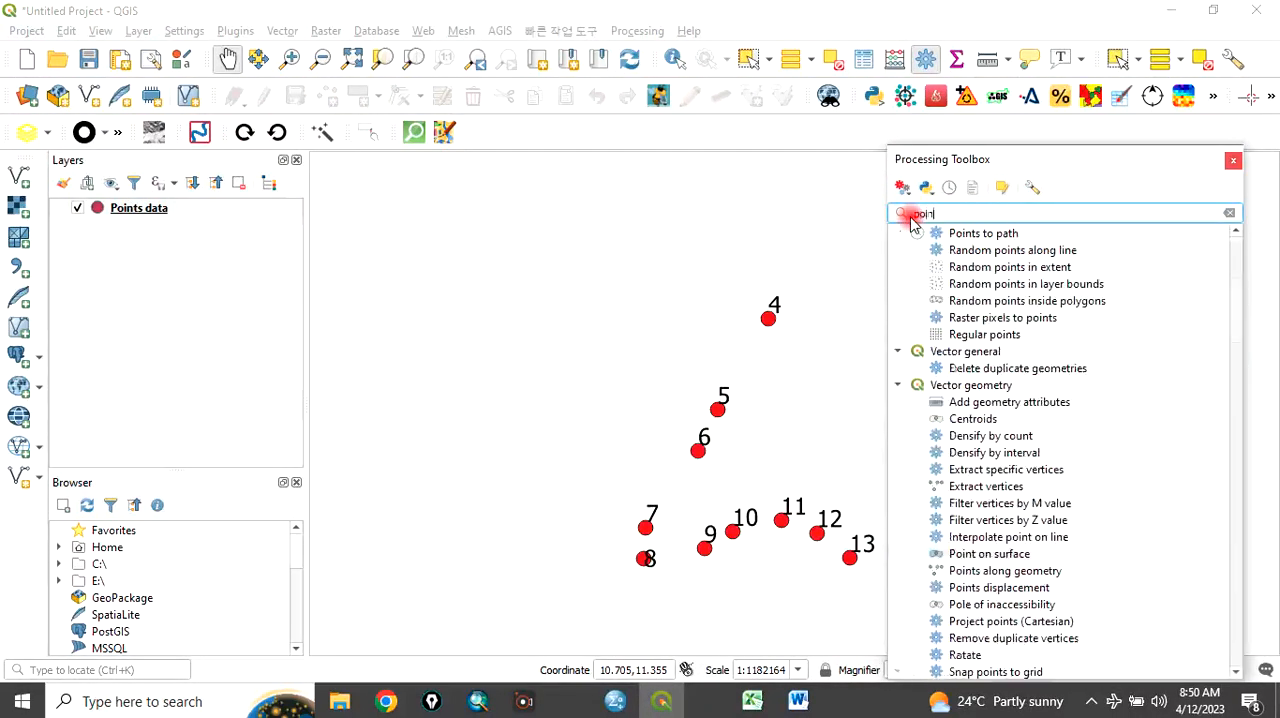
type("t to path")
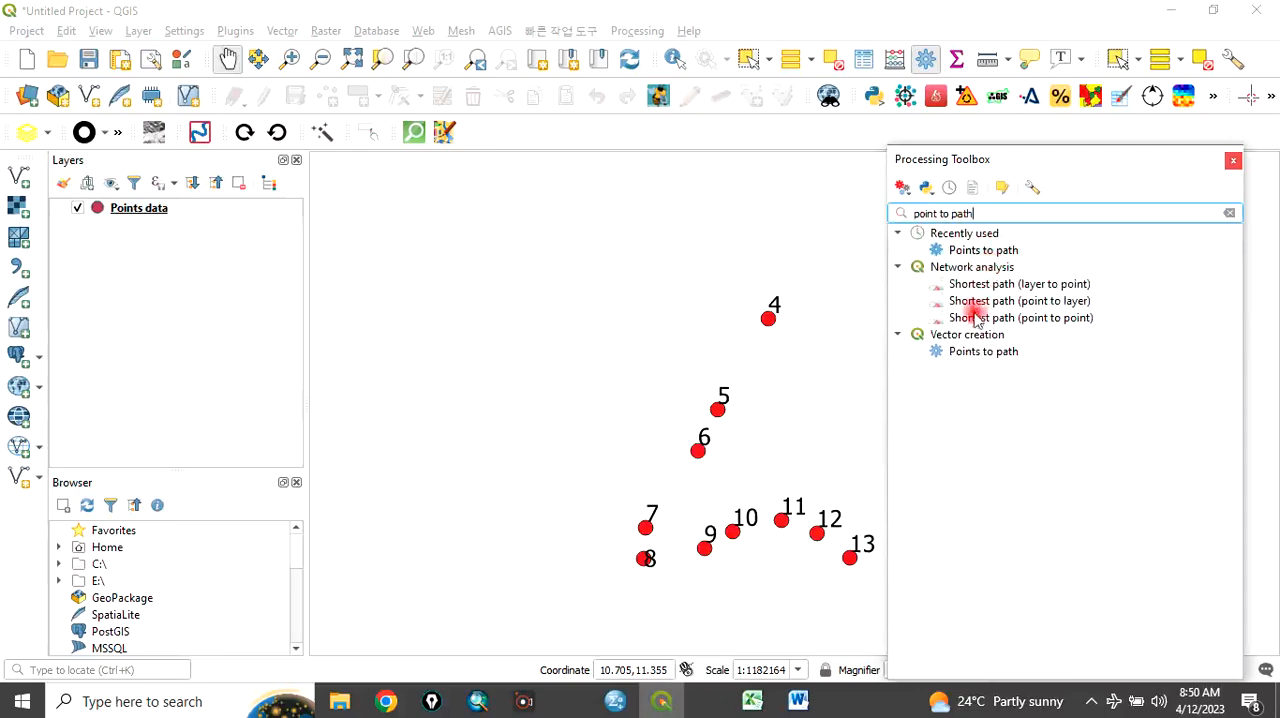
mouse_move(975, 351)
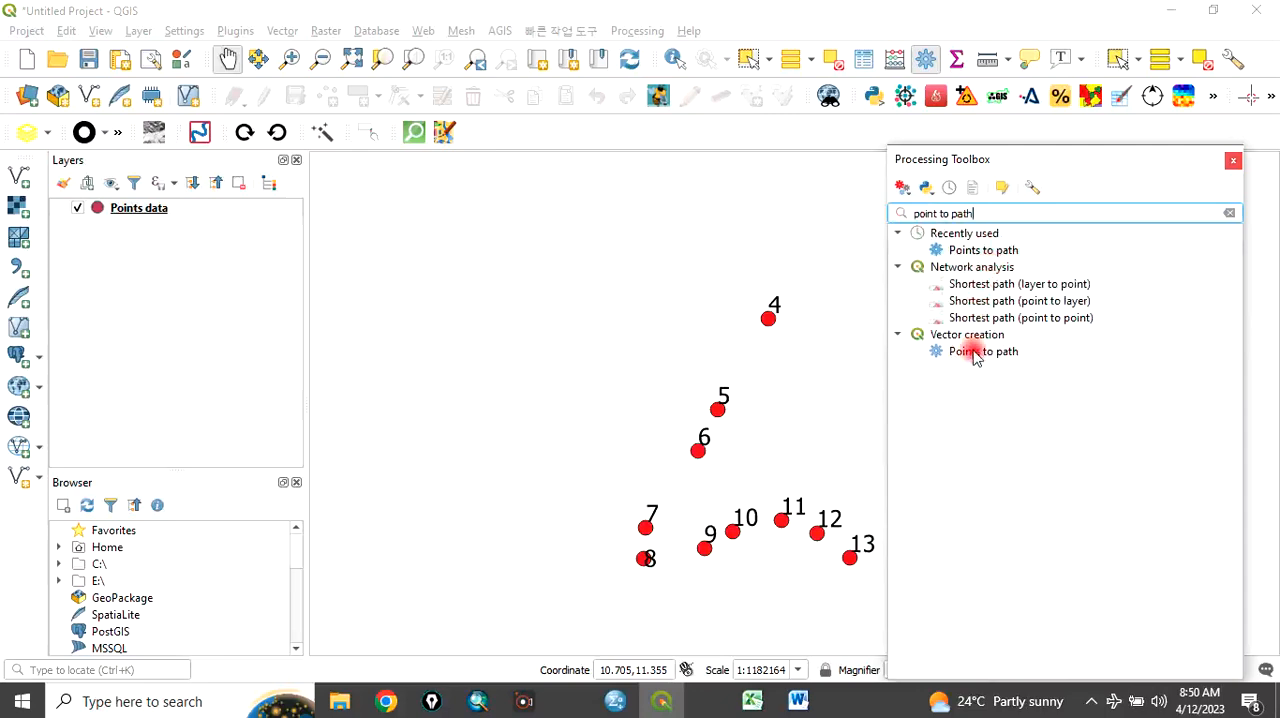
double_click(983, 351)
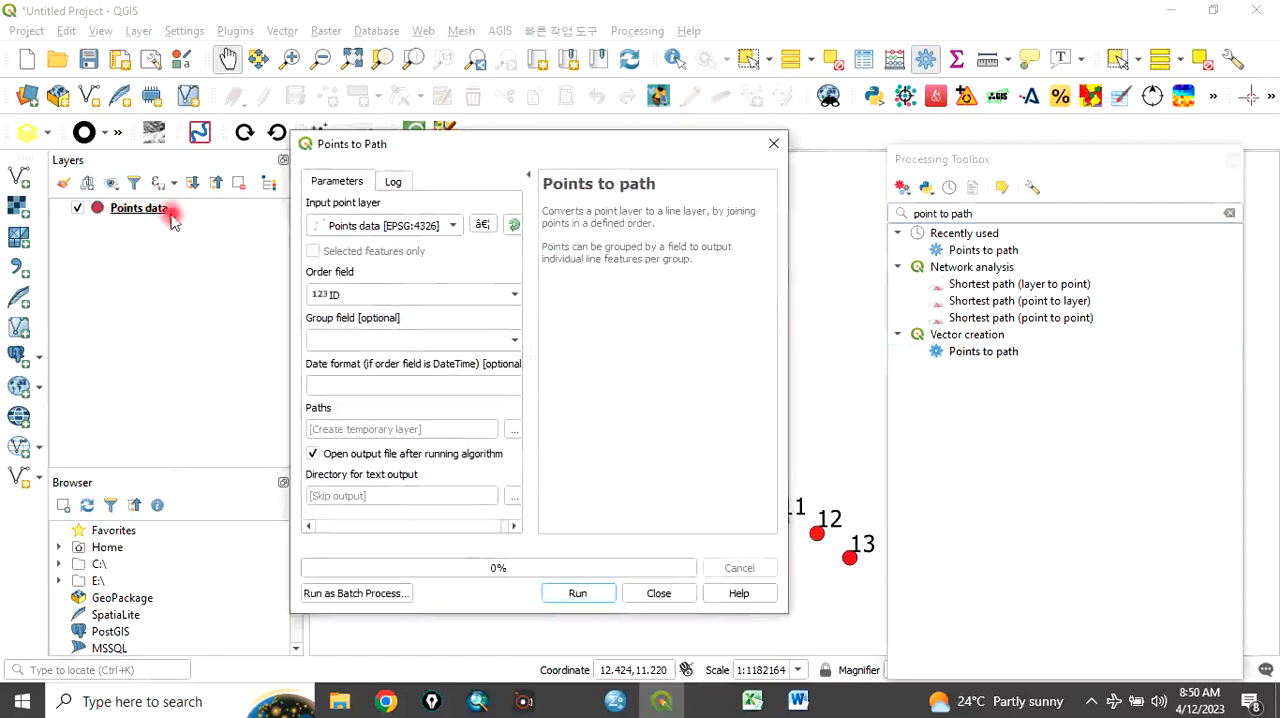
mouse_move(176, 238)
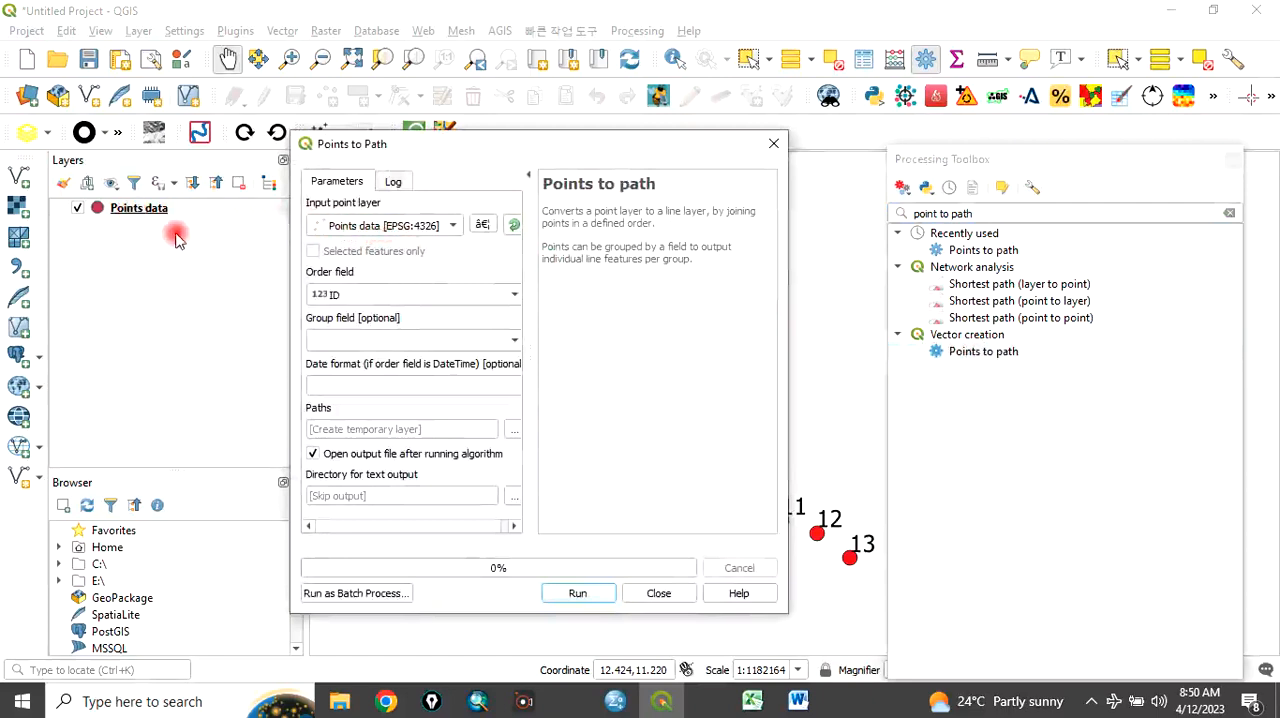
mouse_move(425, 225)
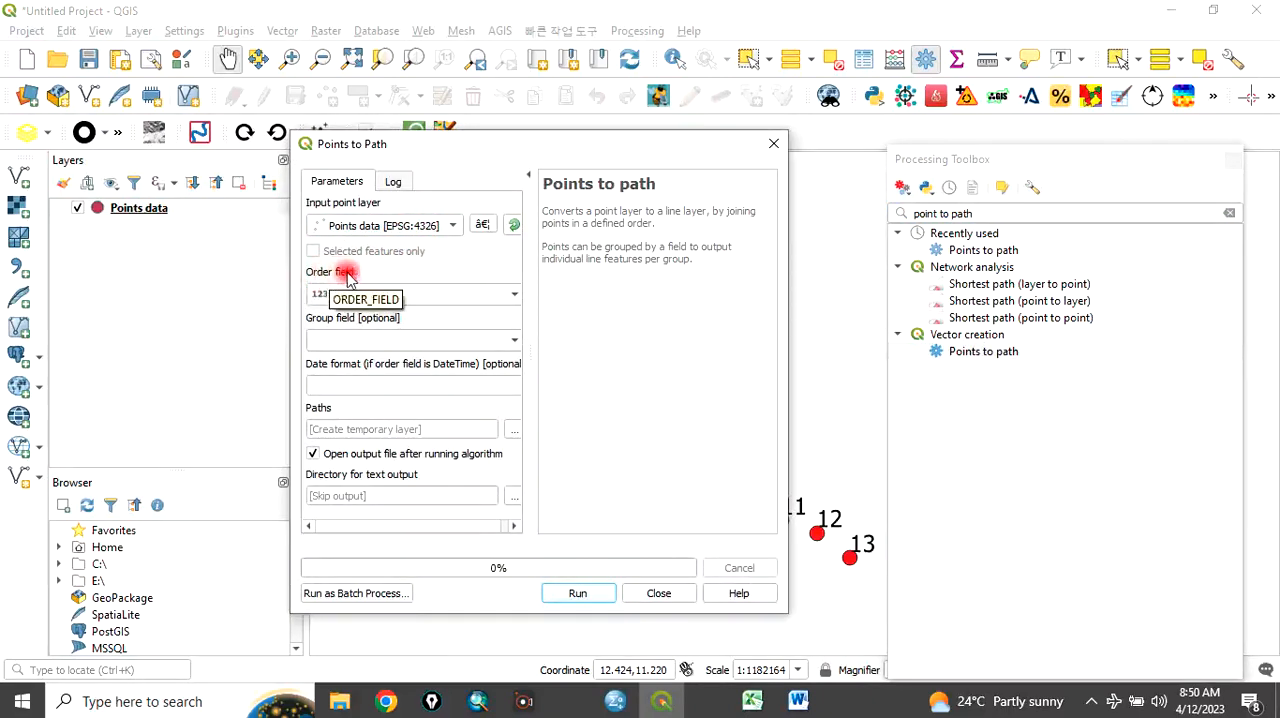
- Set the Order field to Order and choose Save to File for the Paths output
left_click(515, 293)
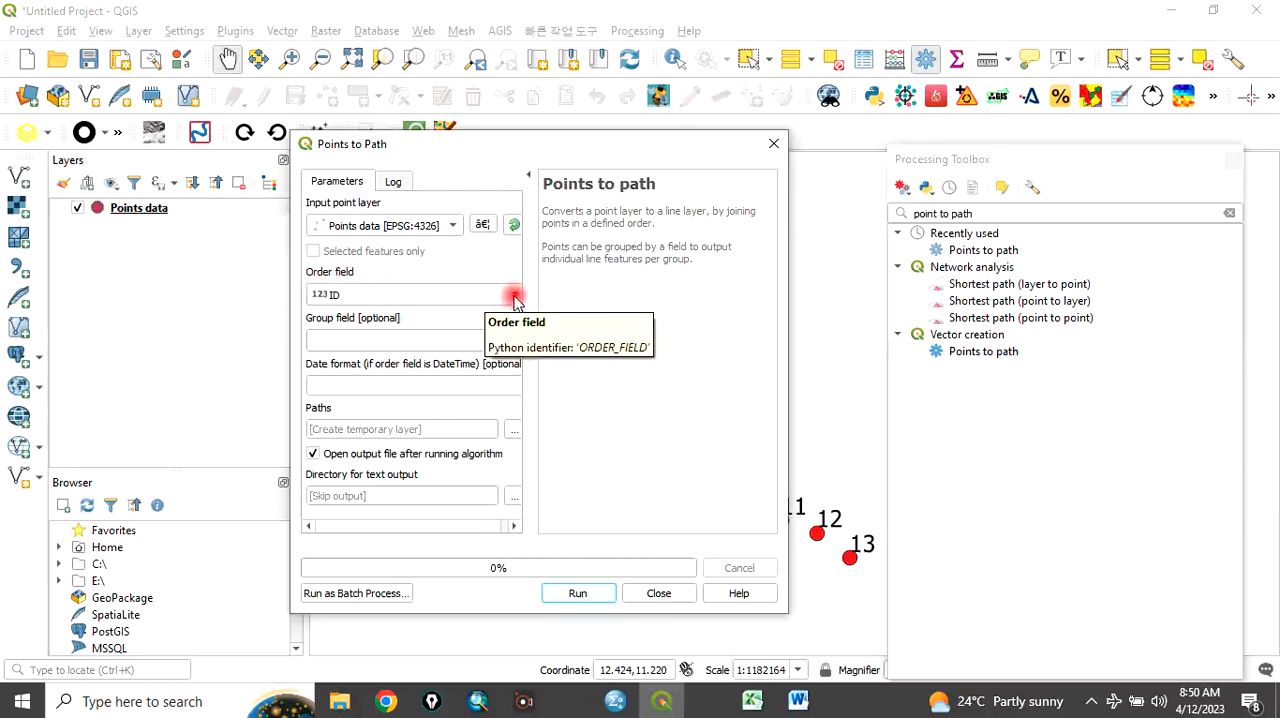
left_click(415, 294)
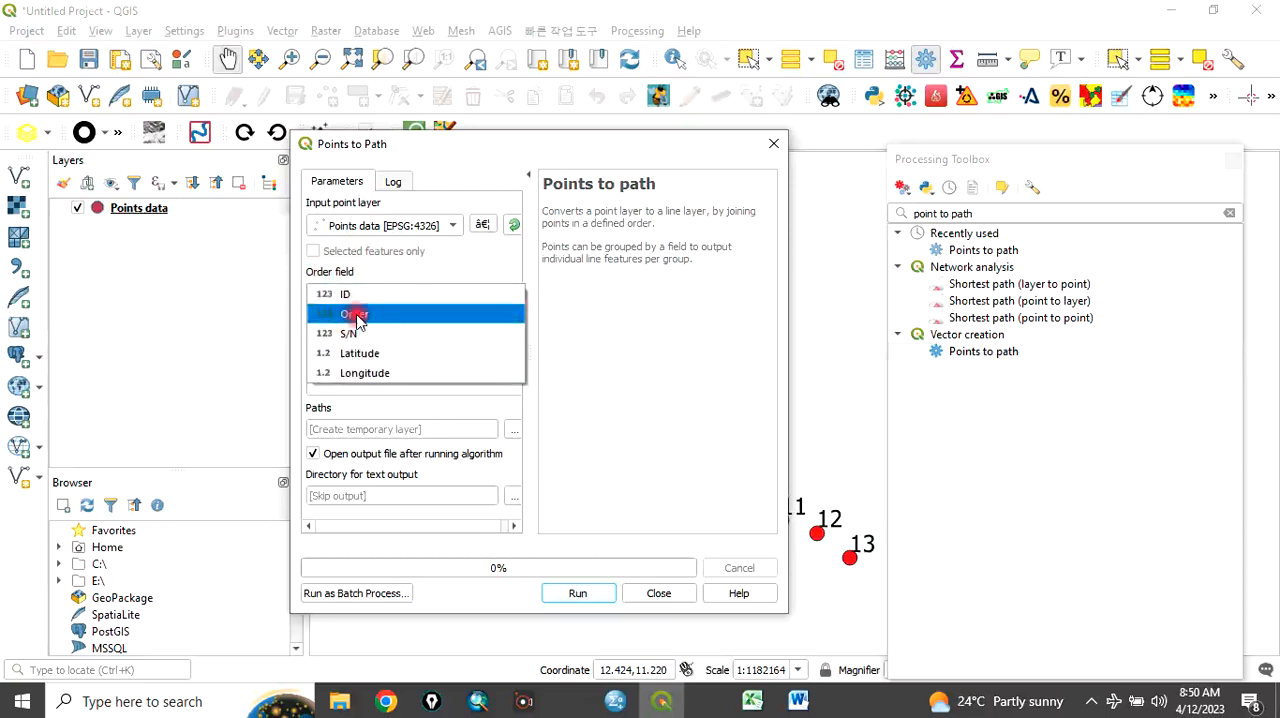
left_click(357, 313)
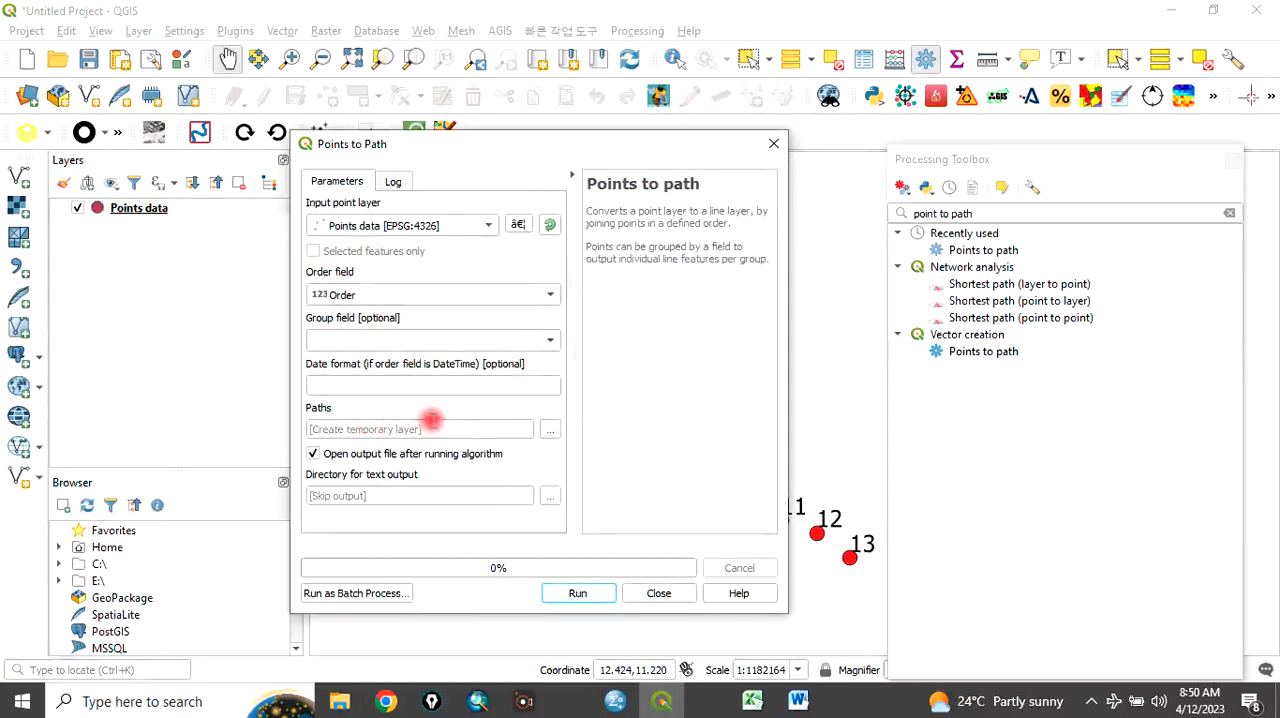
left_click(549, 429)
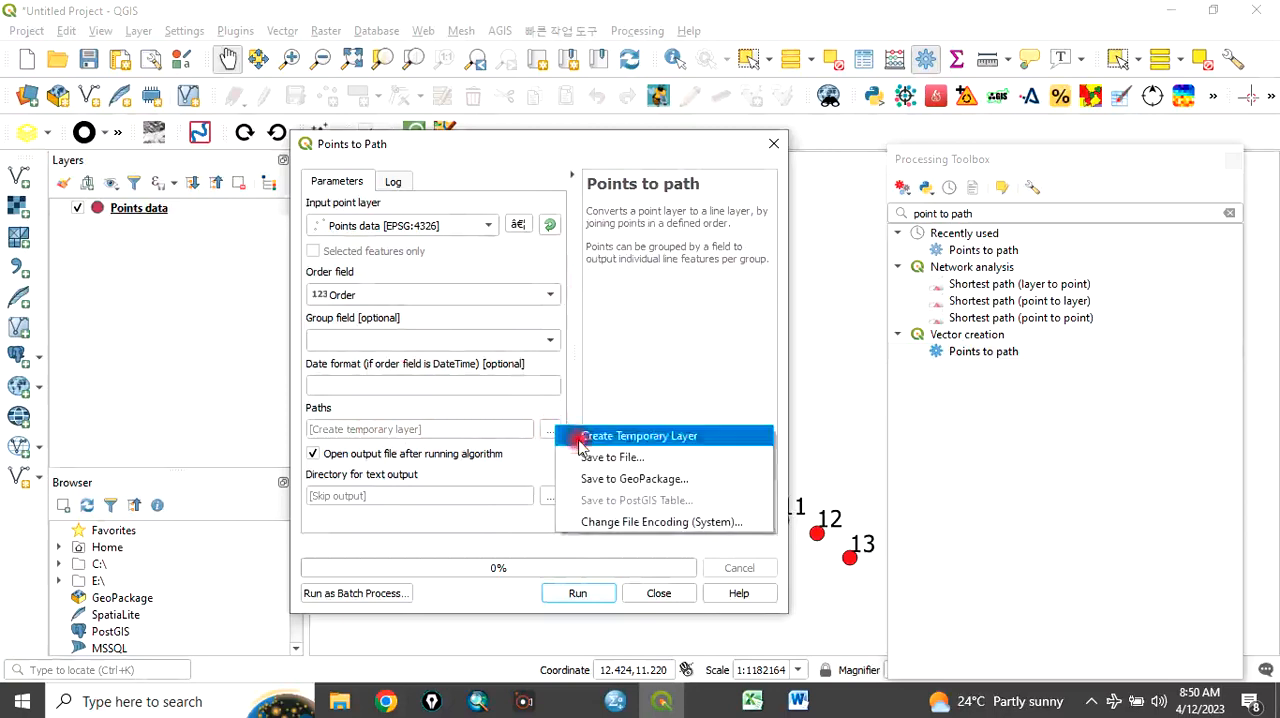
left_click(610, 457)
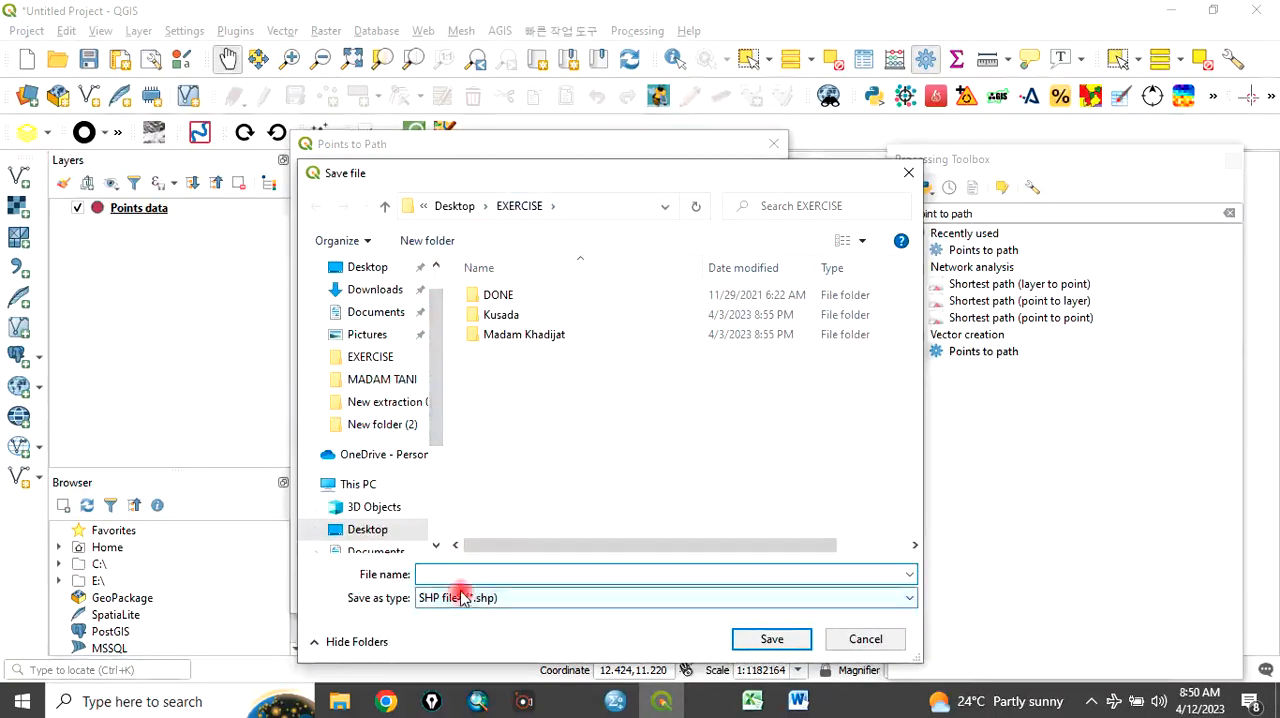
- Name the output Paths.shp in EXERCISE and run the points-to-path conversion, adding the Paths line layer
left_click(665, 574)
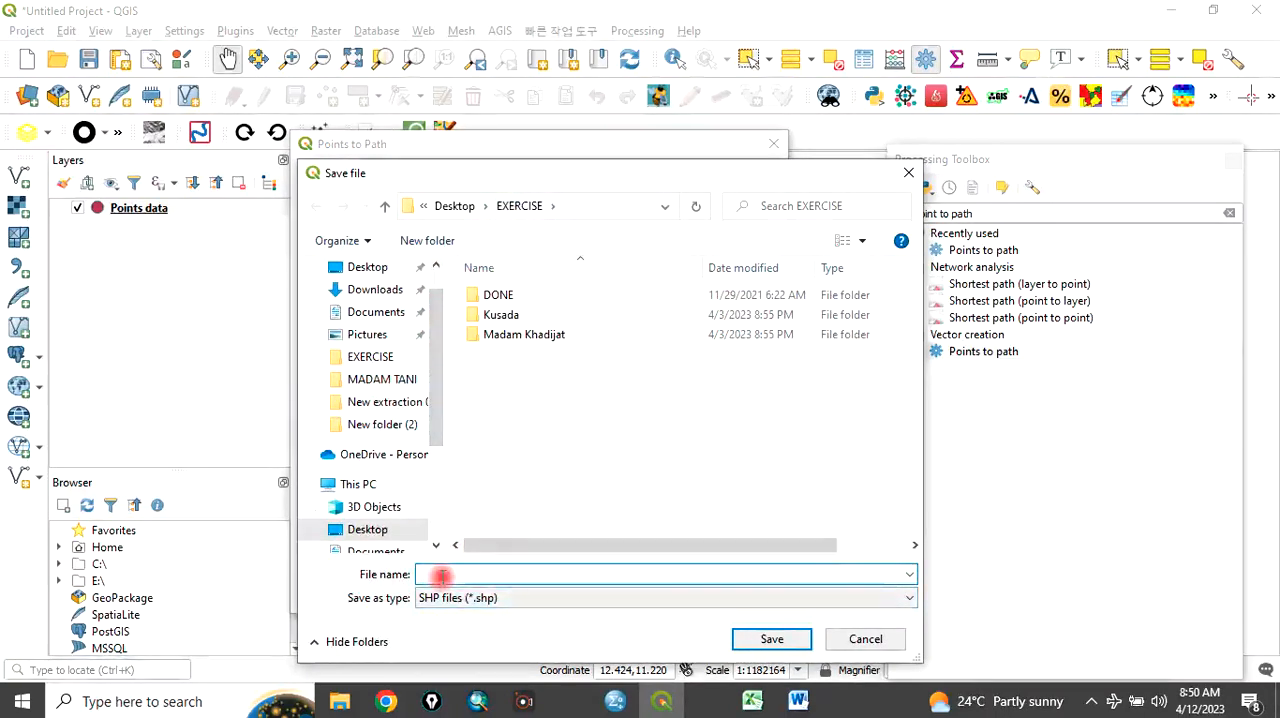
type("Path1")
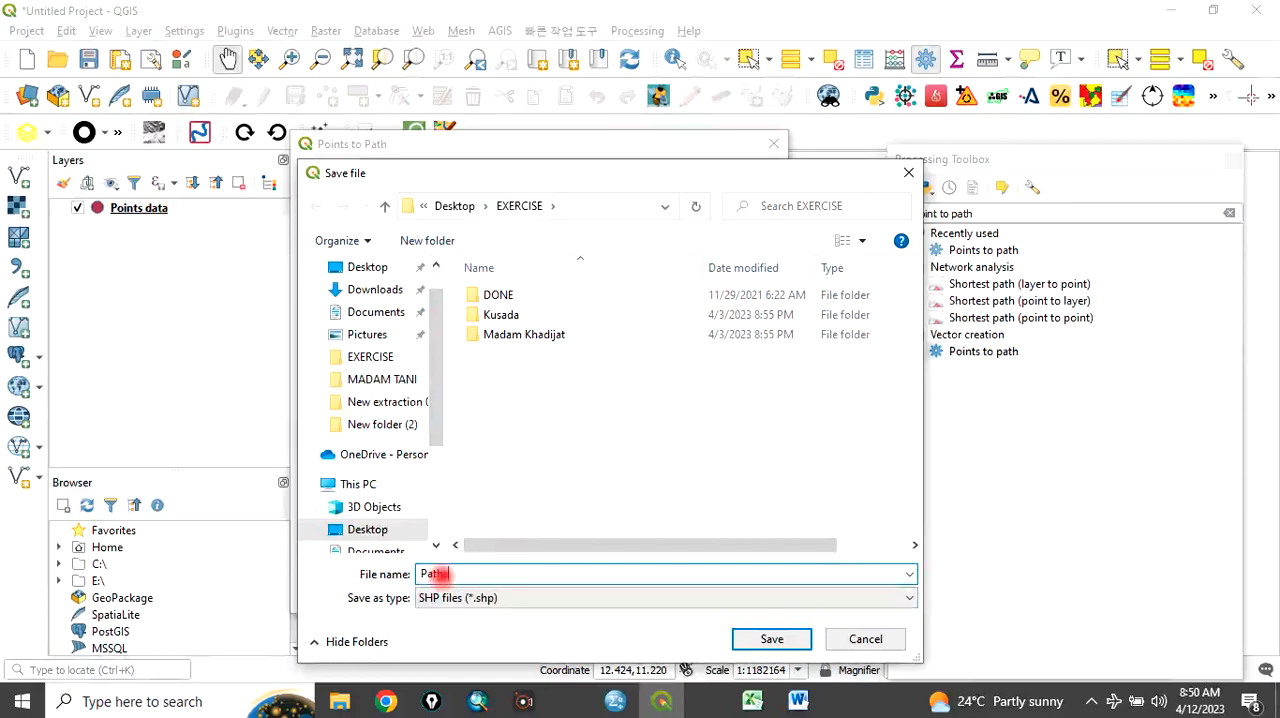
type("s")
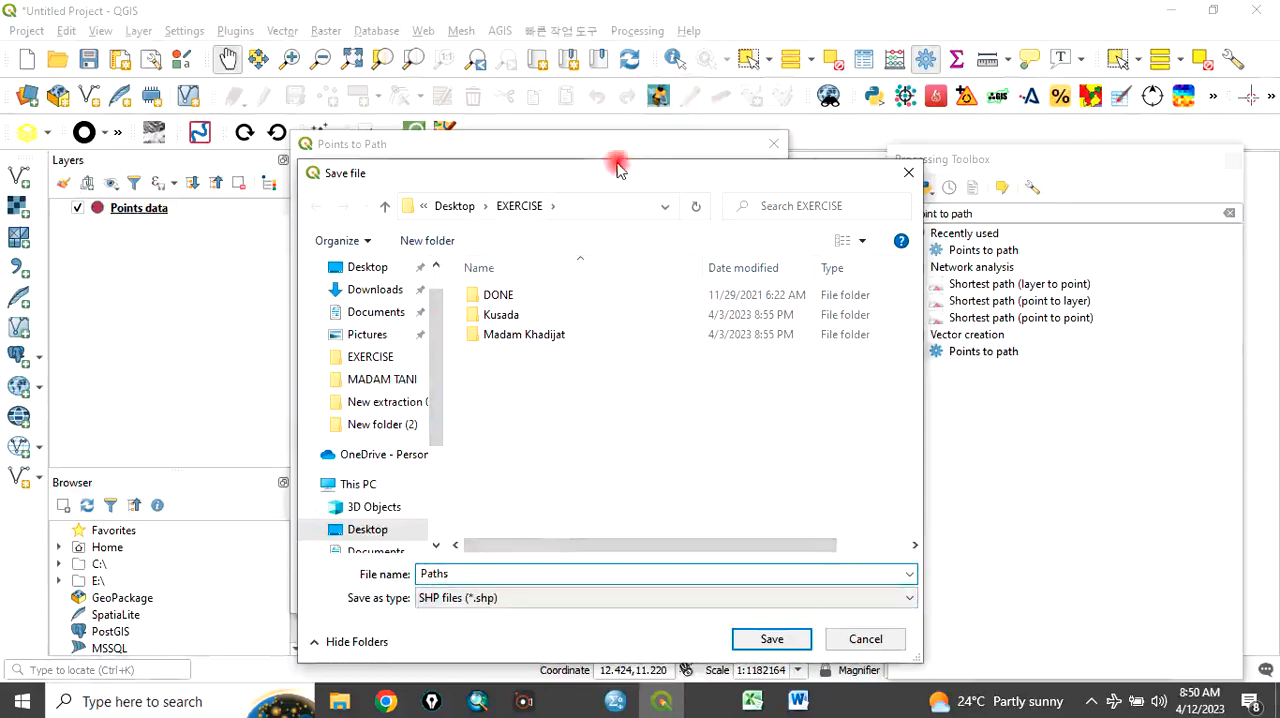
left_click(771, 639)
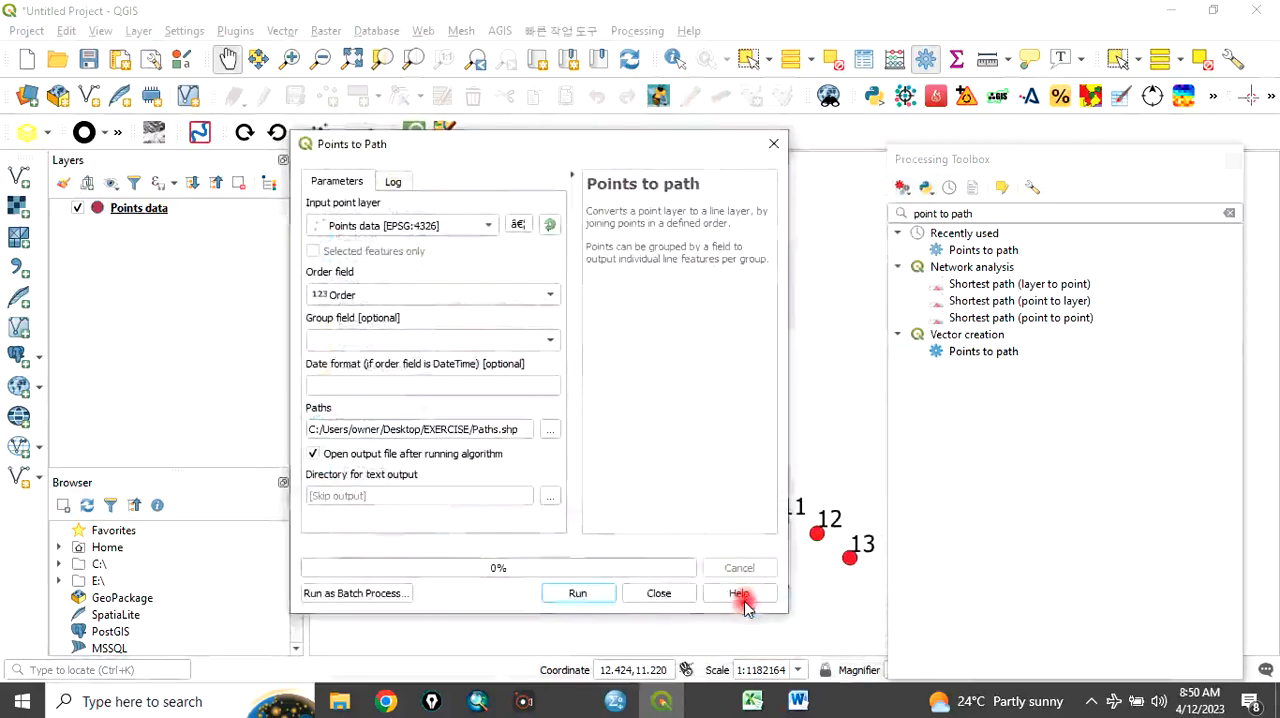
mouse_move(577, 593)
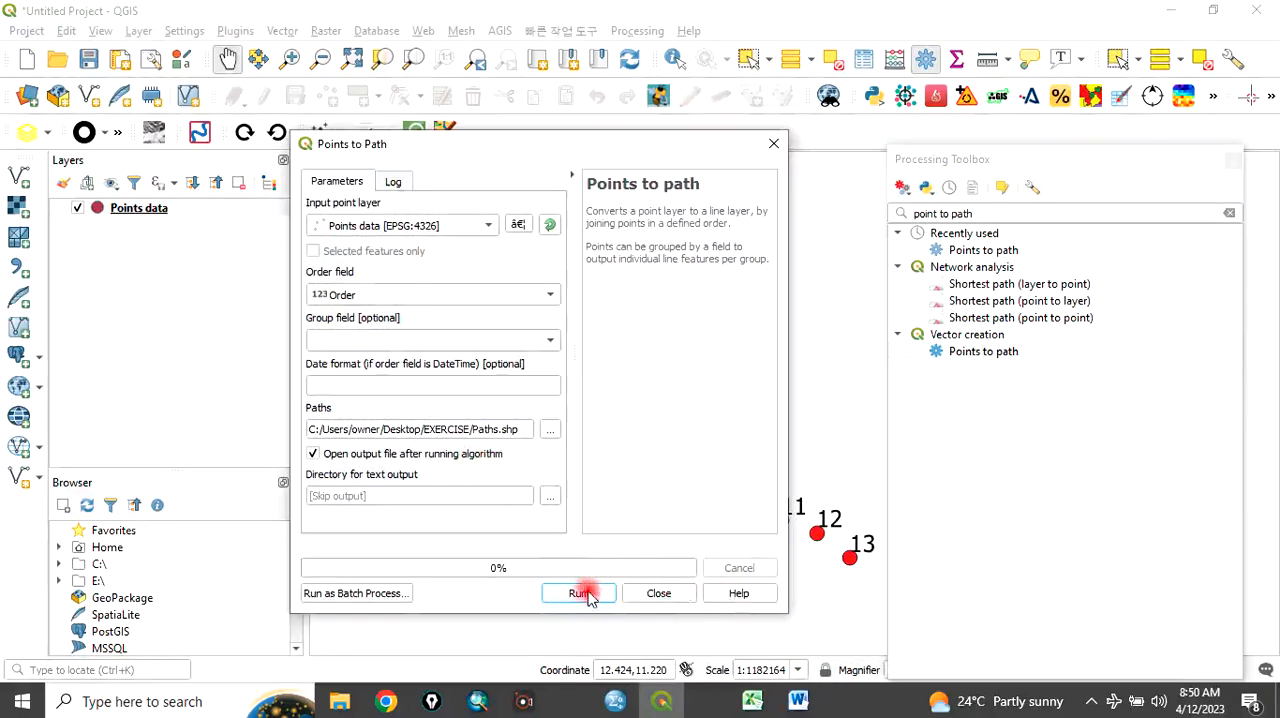
left_click(578, 593)
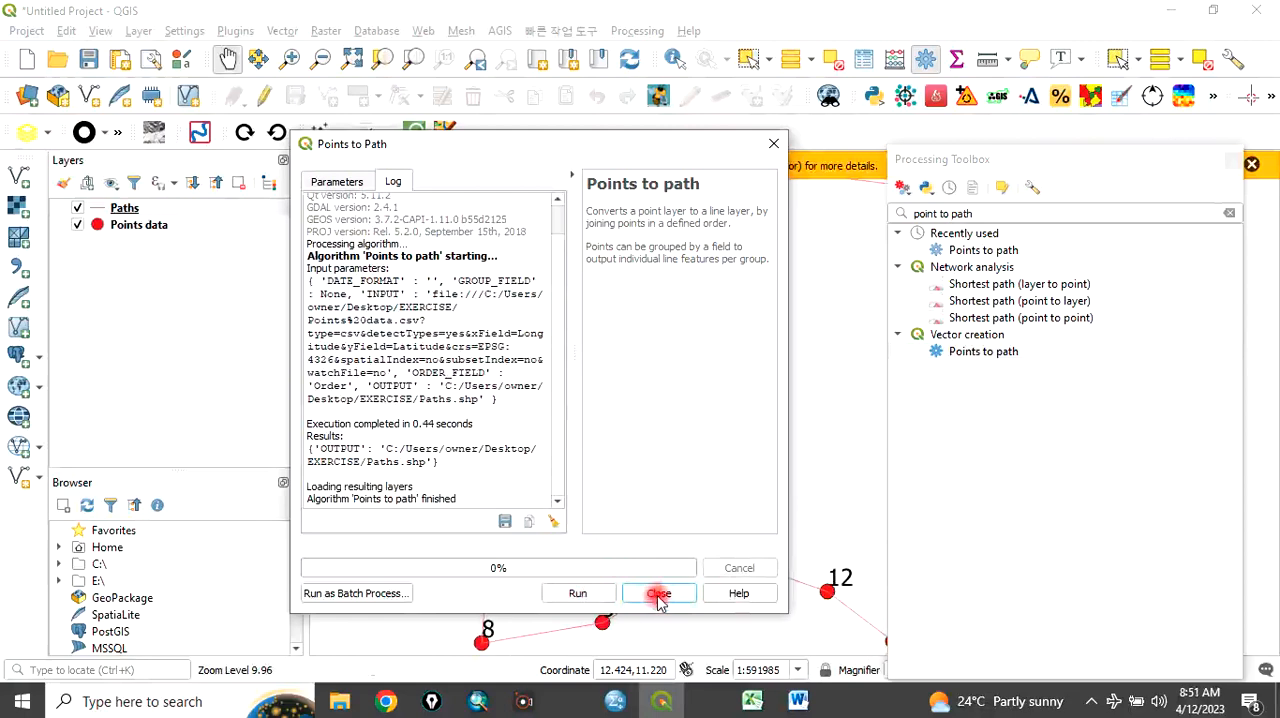
left_click(658, 593)
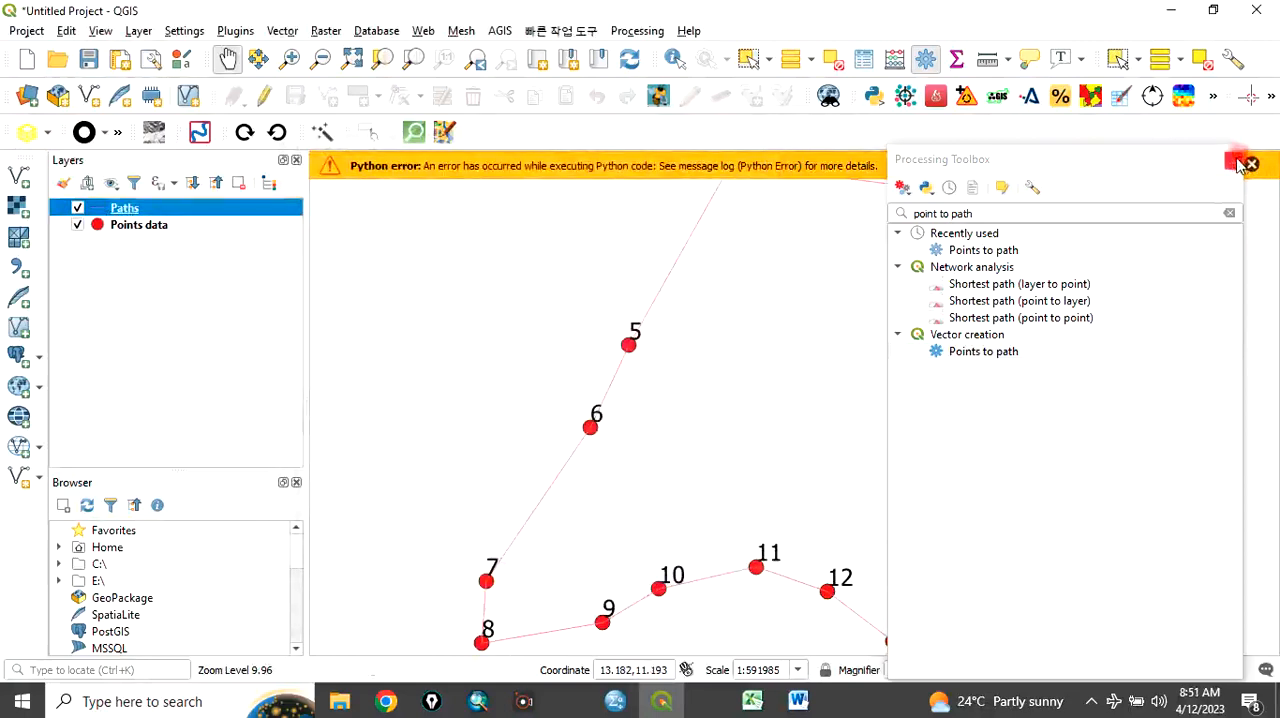
- Close the Processing Toolbox and zoom out so the whole path through points 1–13 is visible
left_click(1251, 163)
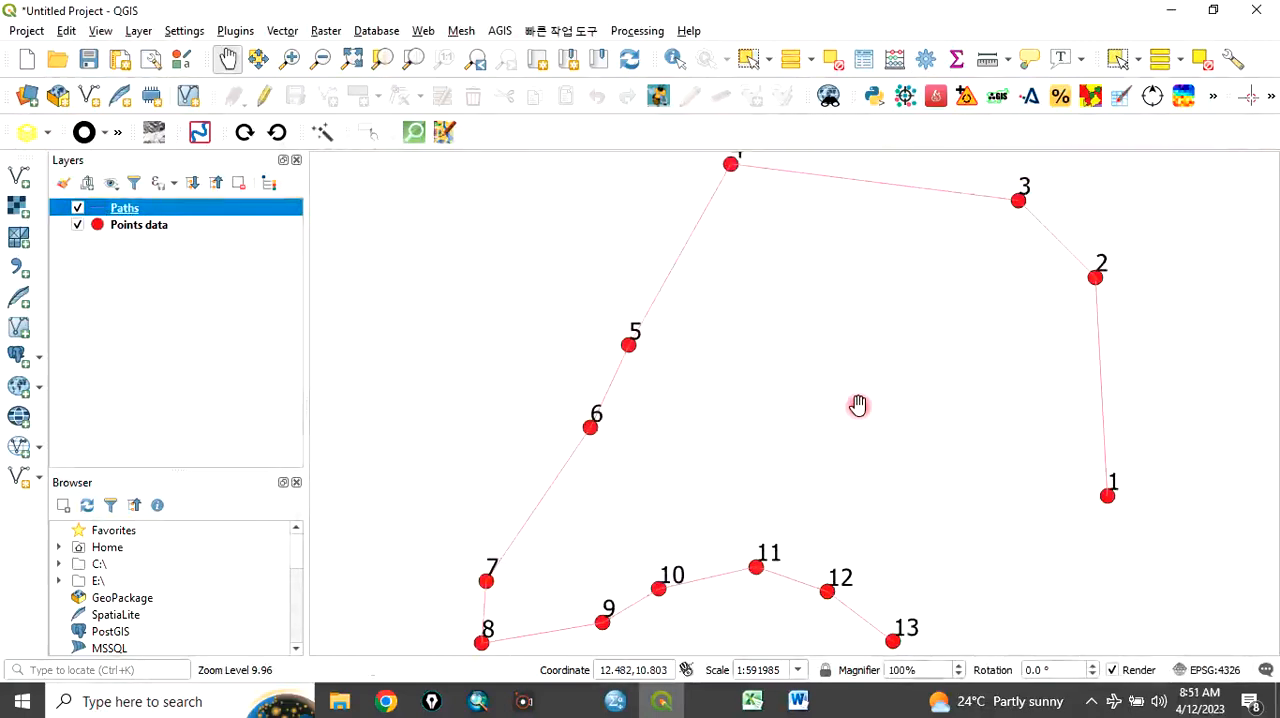
scroll("down", 3)
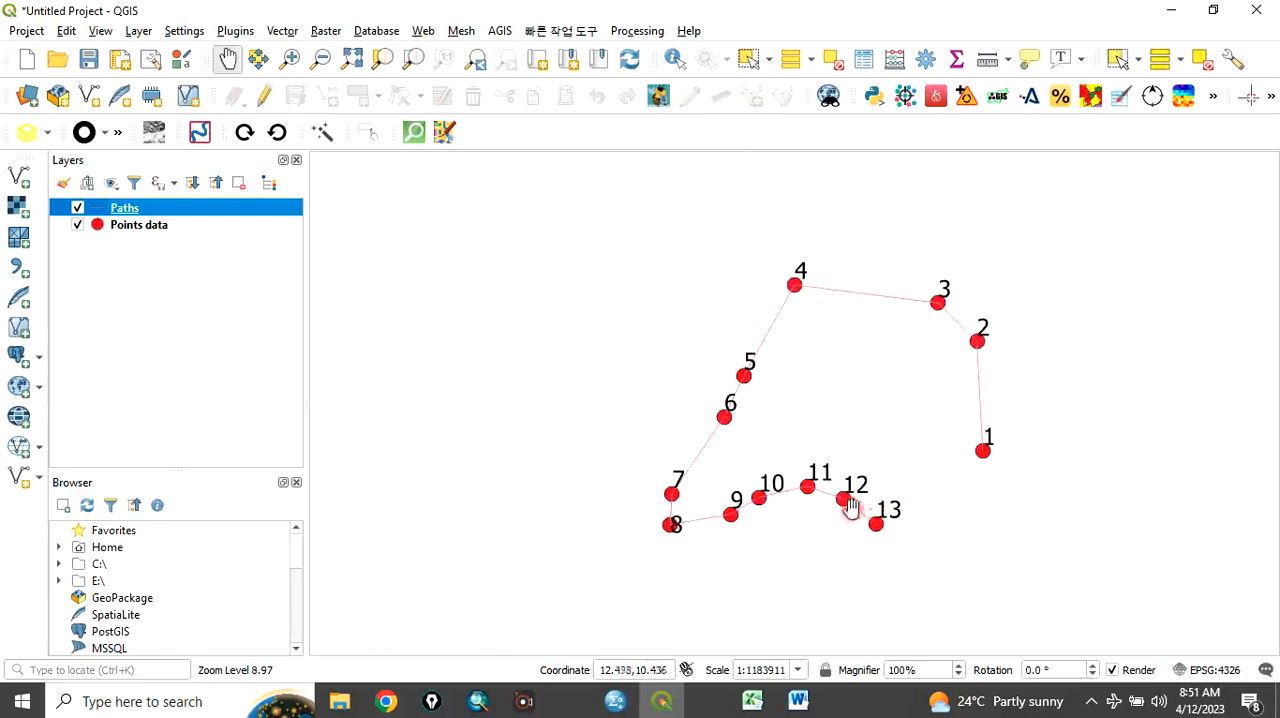
left_click(124, 208)
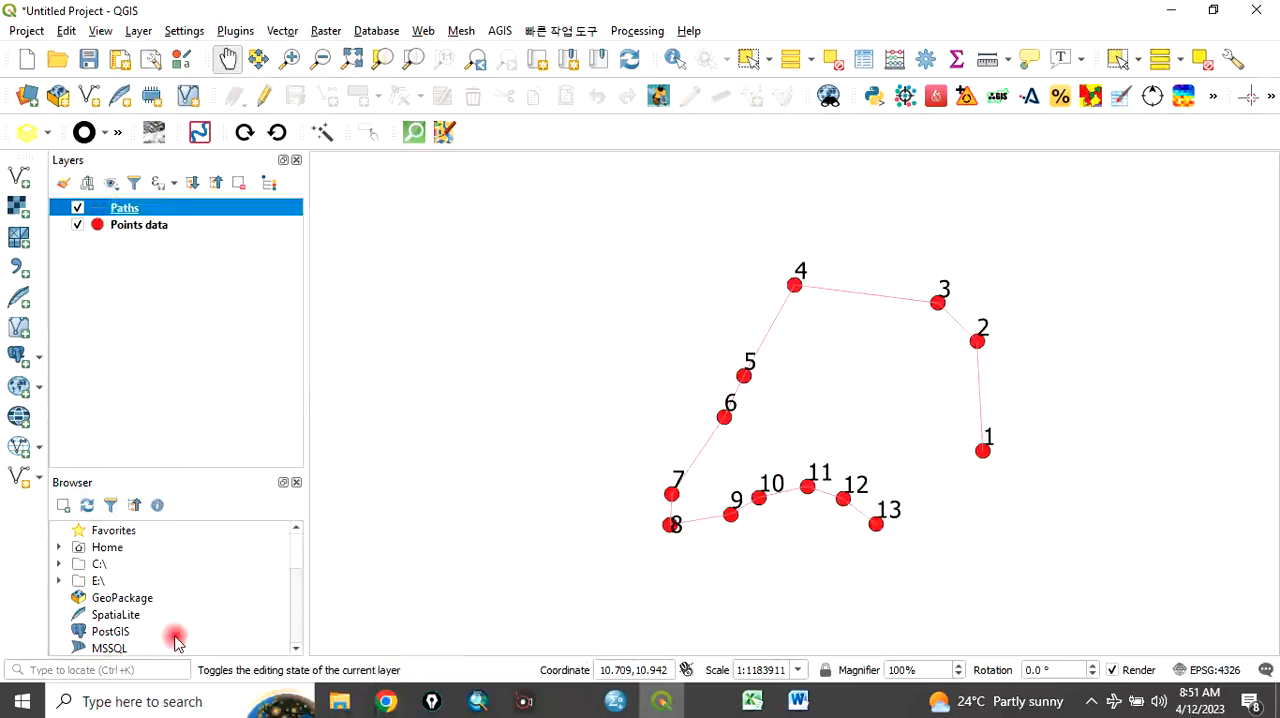
- Style the Paths layer's simple line as red with a 0.86 mm stroke width
double_click(124, 207)
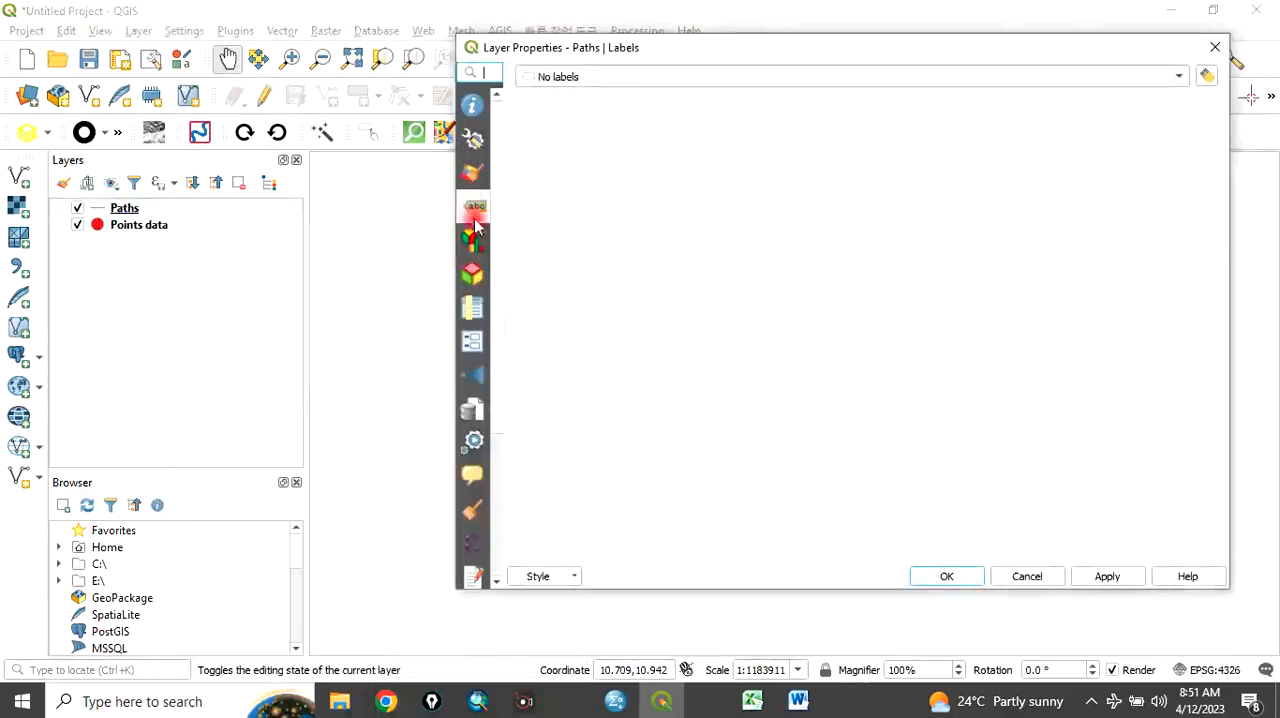
left_click(472, 173)
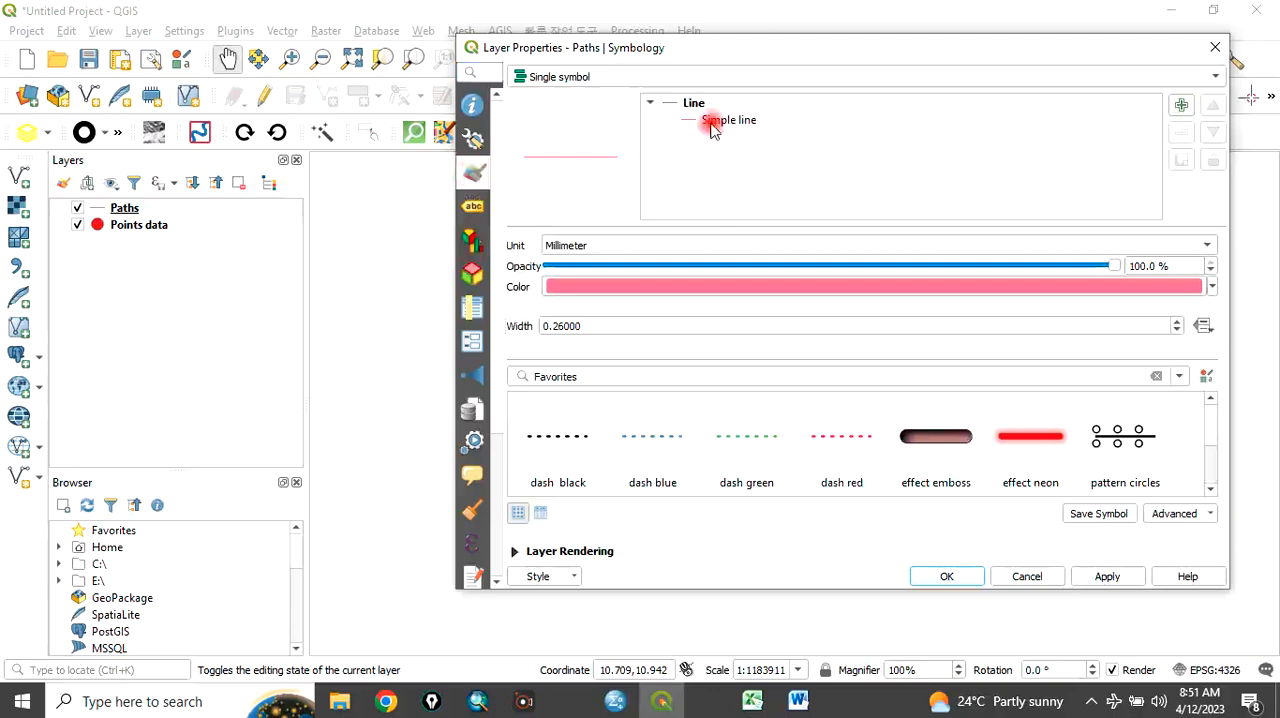
left_click(729, 119)
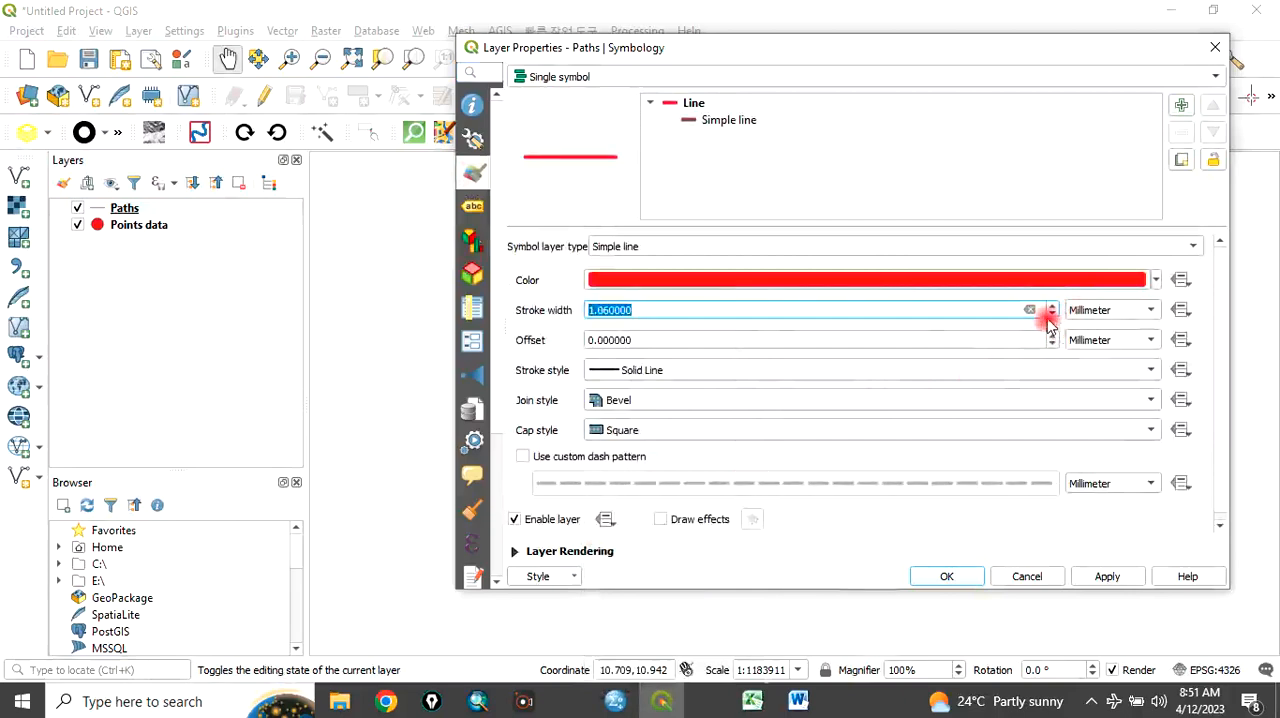
left_click(1051, 315)
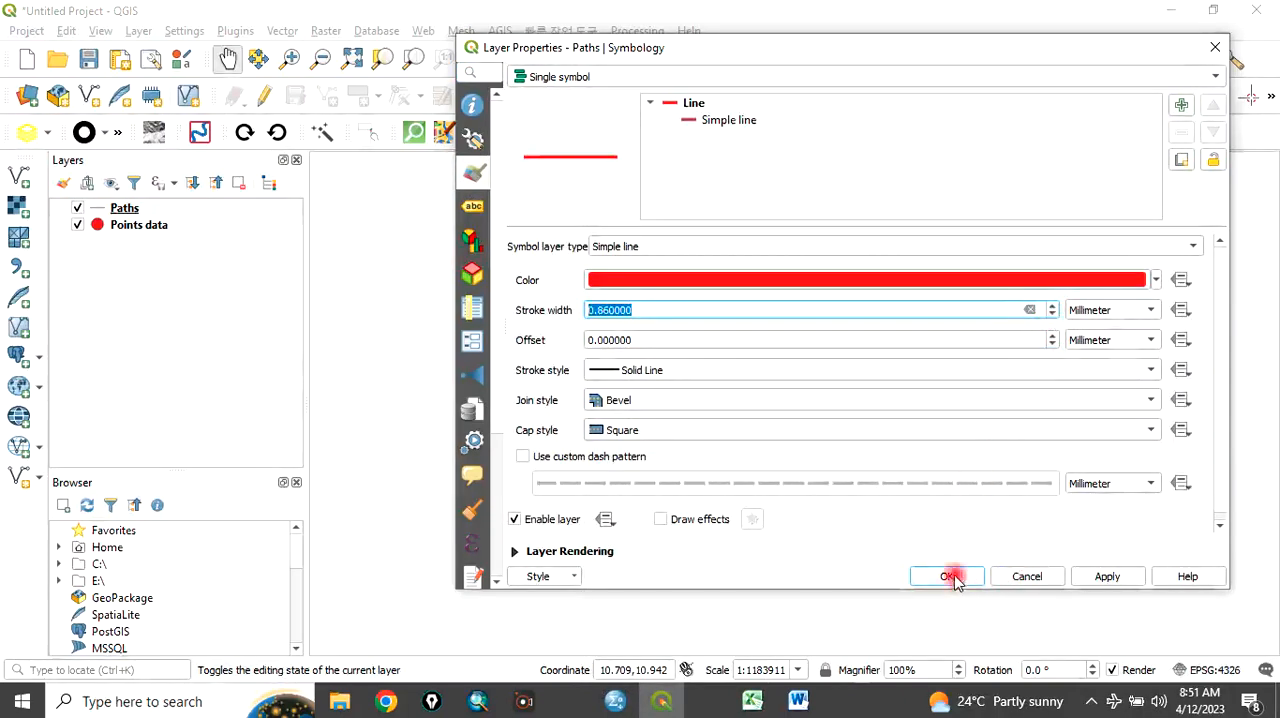
left_click(946, 576)
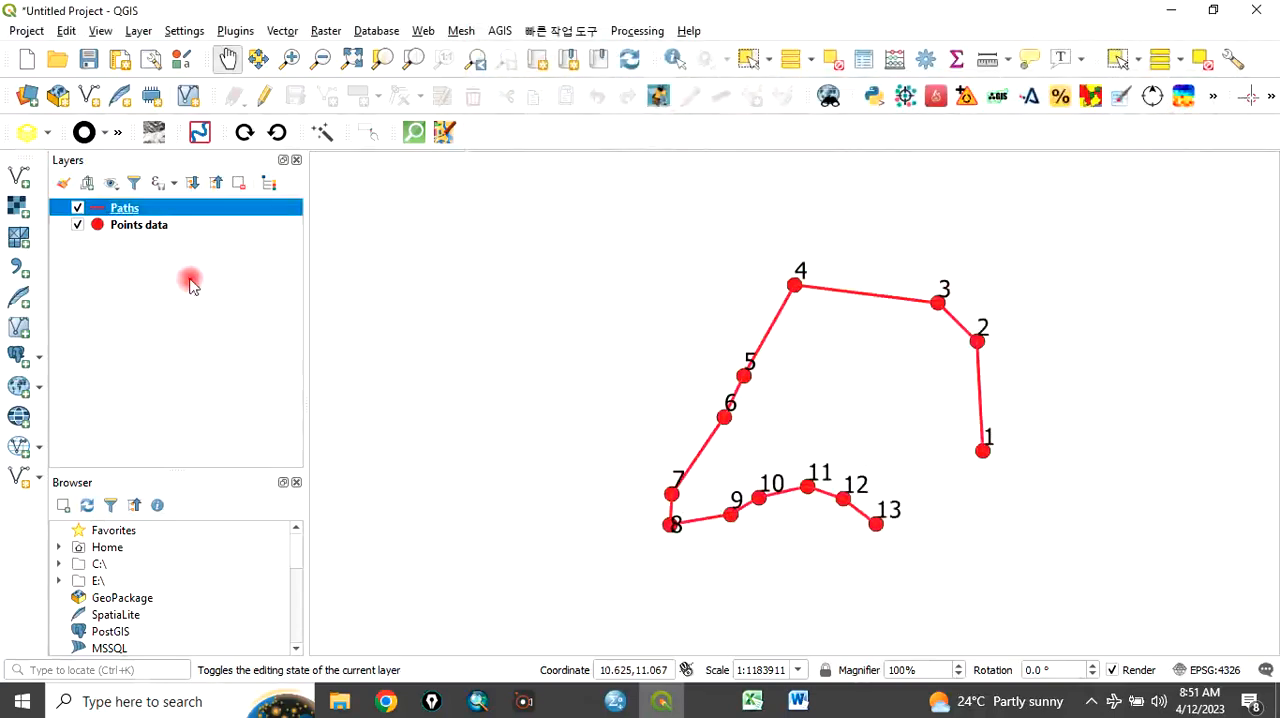
left_click(78, 224)
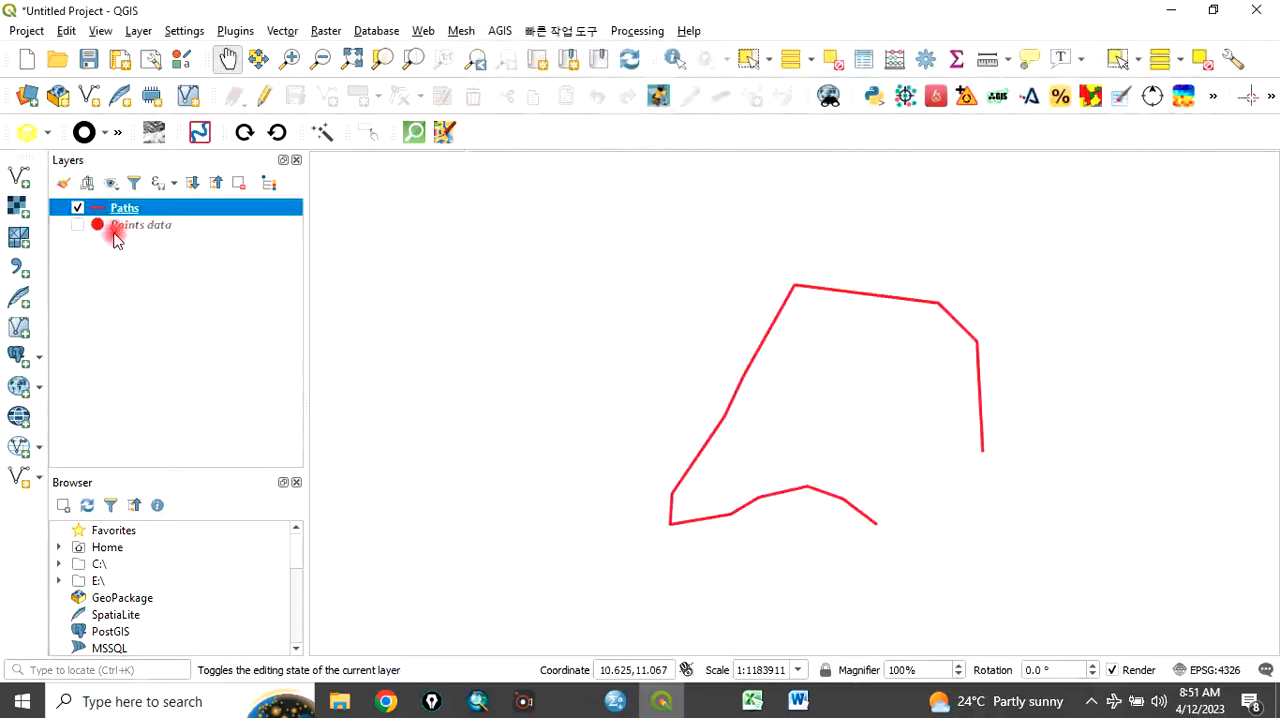
mouse_move(687, 458)
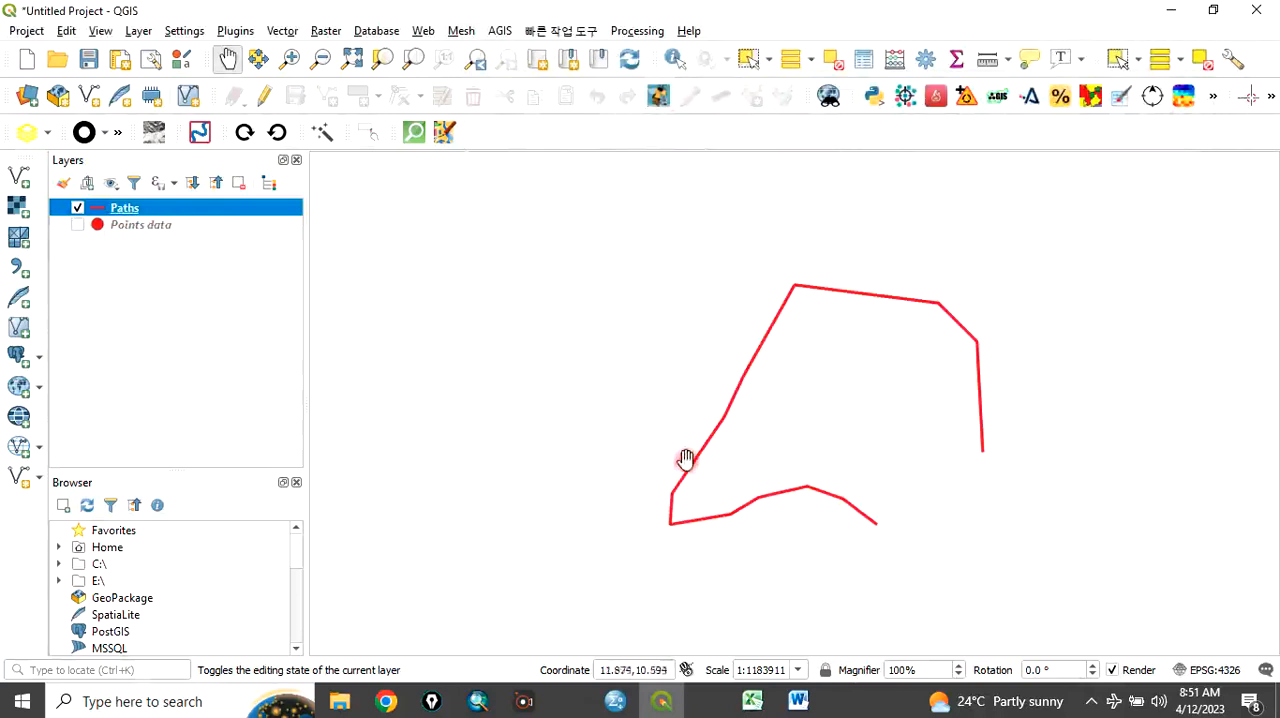
left_click(77, 224)
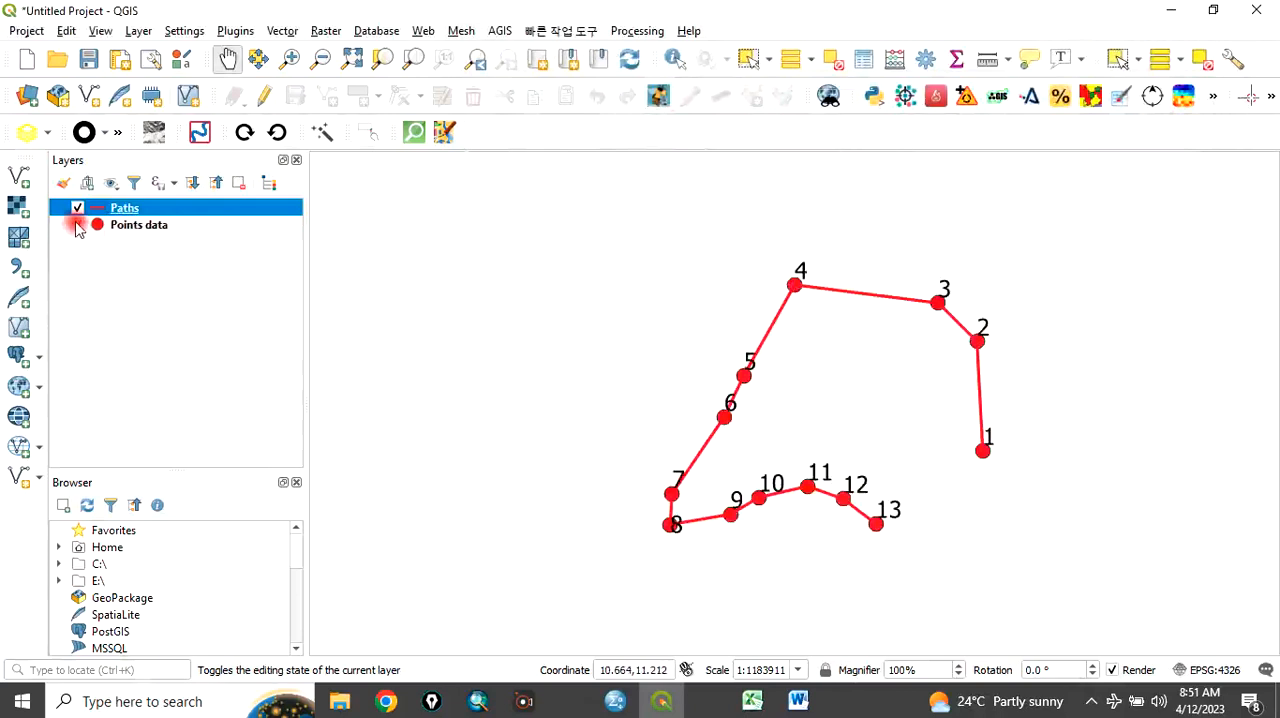
left_click(77, 207)
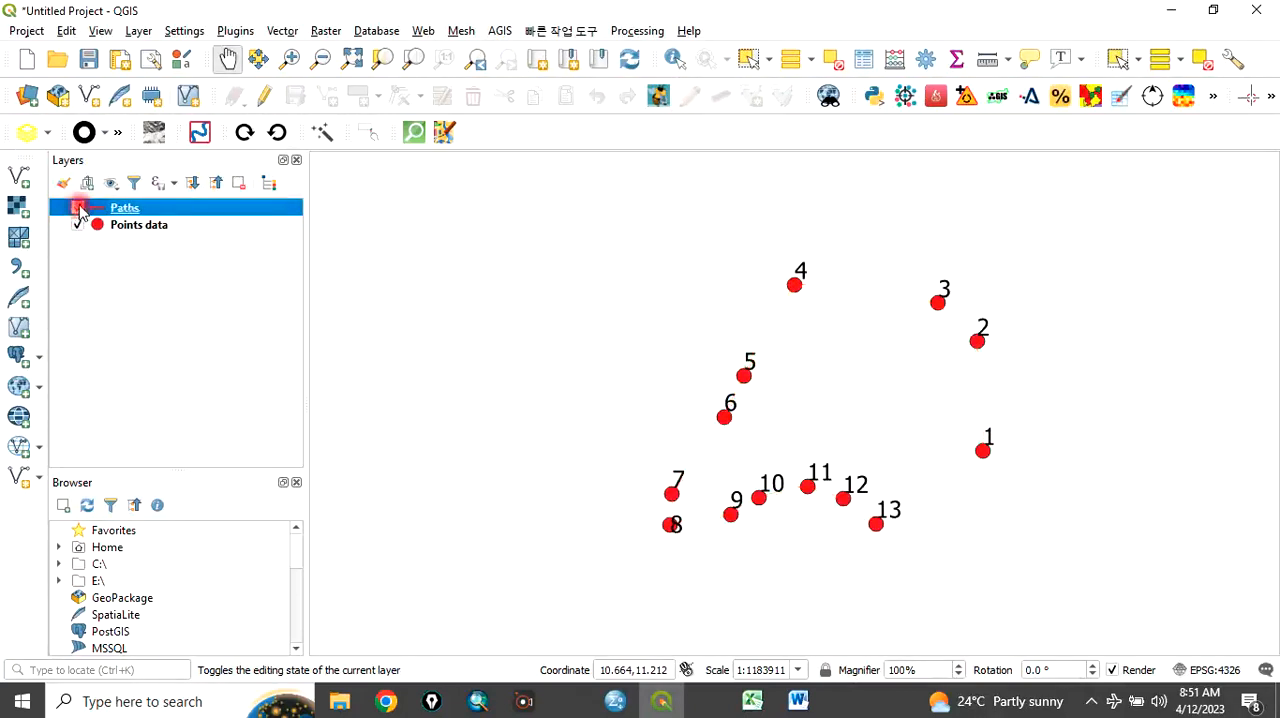
left_click(77, 207)
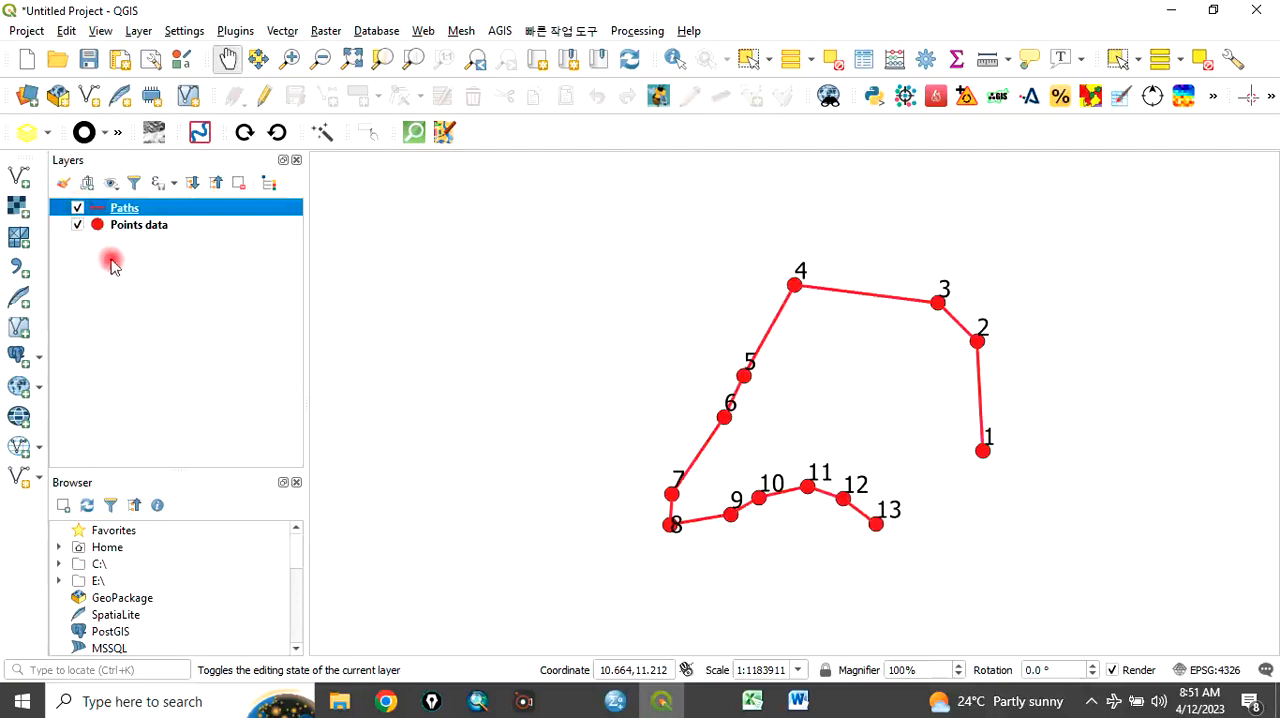
mouse_move(160, 230)
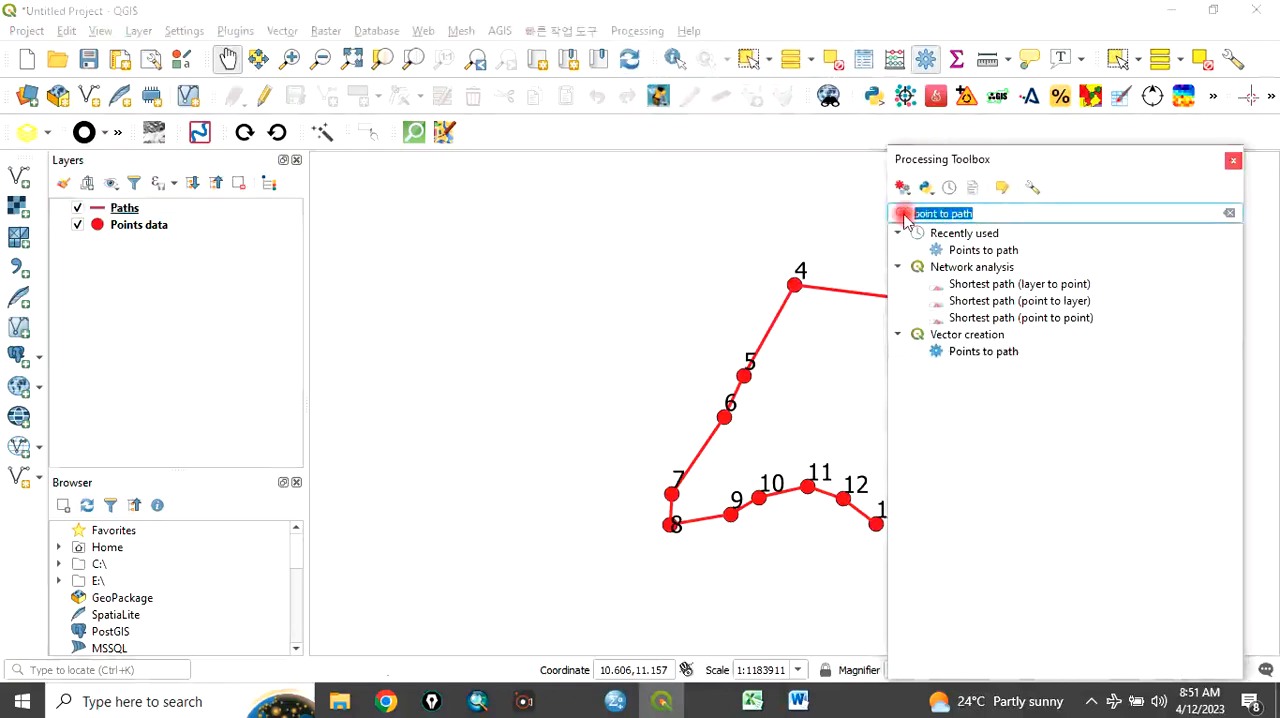
- Search the toolbox for 'Line to polygon' and launch the Lines to polygons algorithm on Paths
type("Line to")
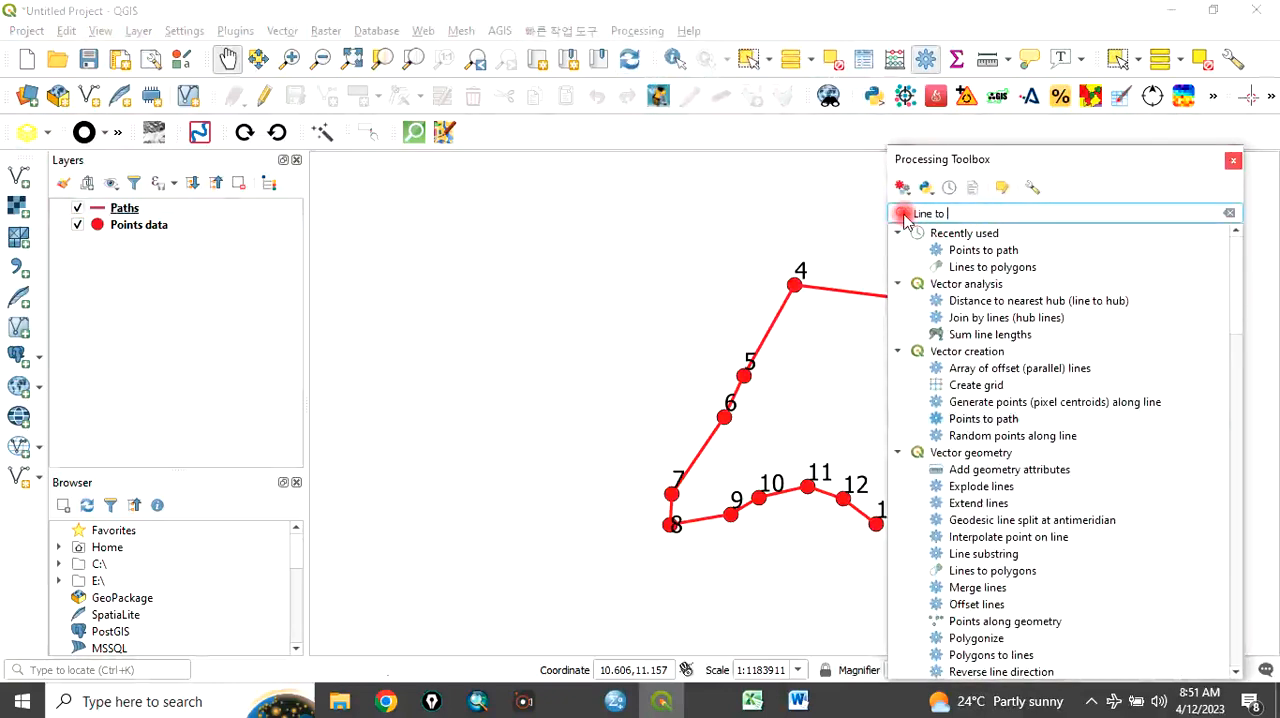
type("pa")
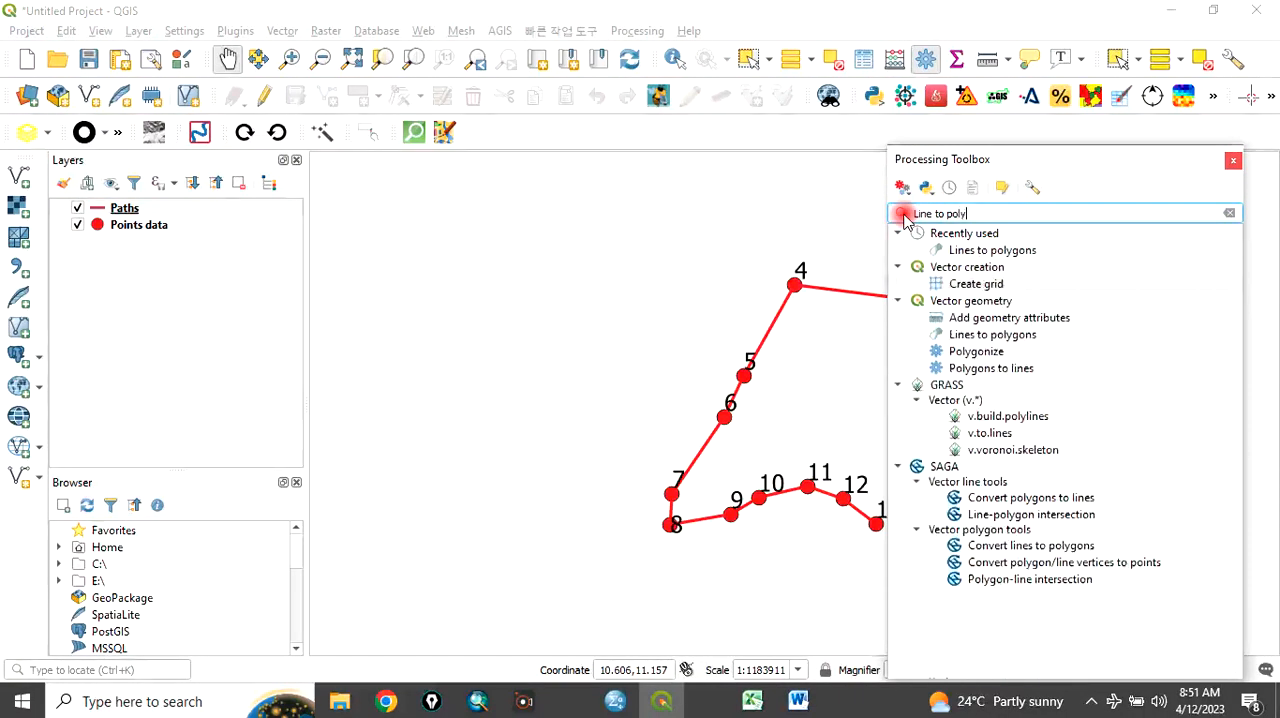
type("gon")
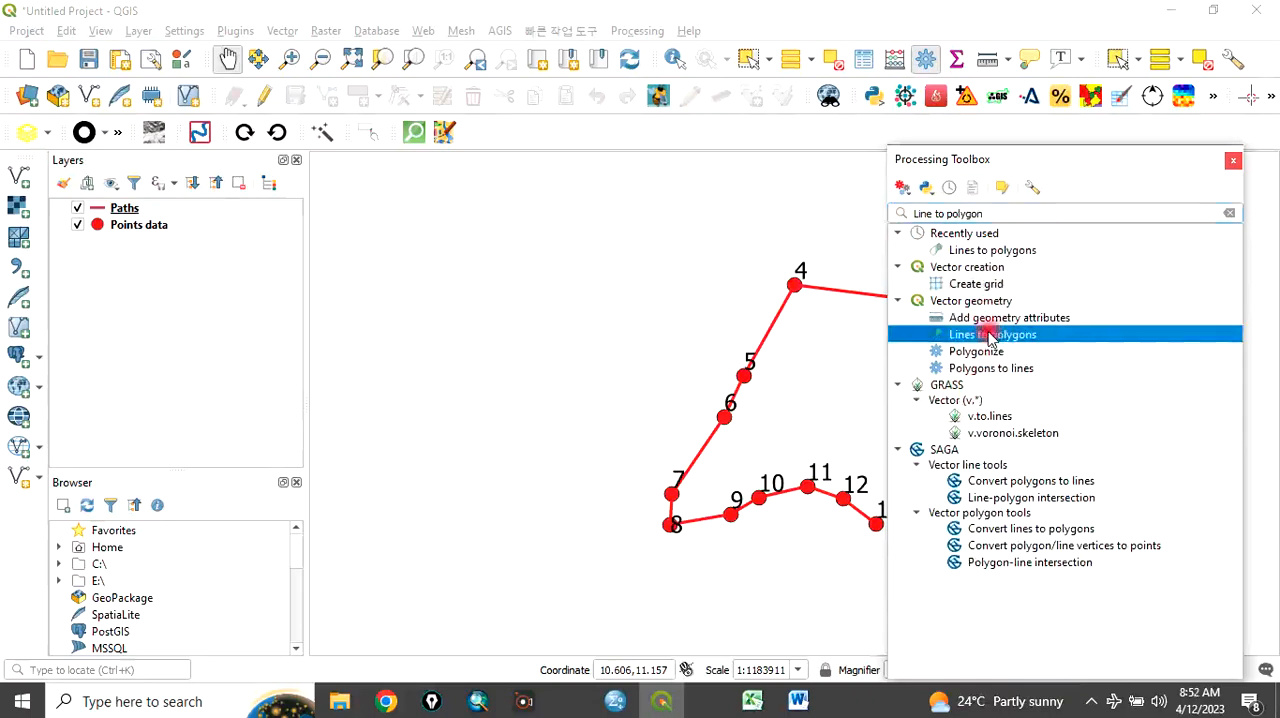
double_click(992, 334)
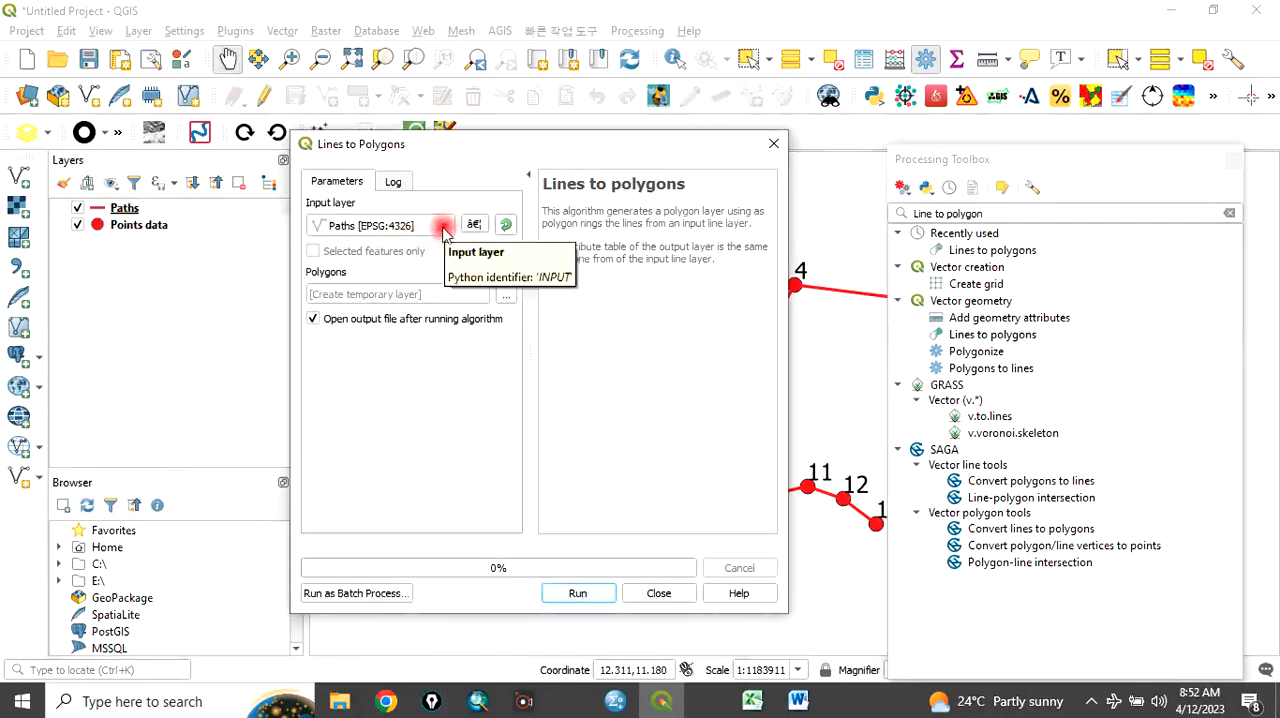
mouse_move(503, 301)
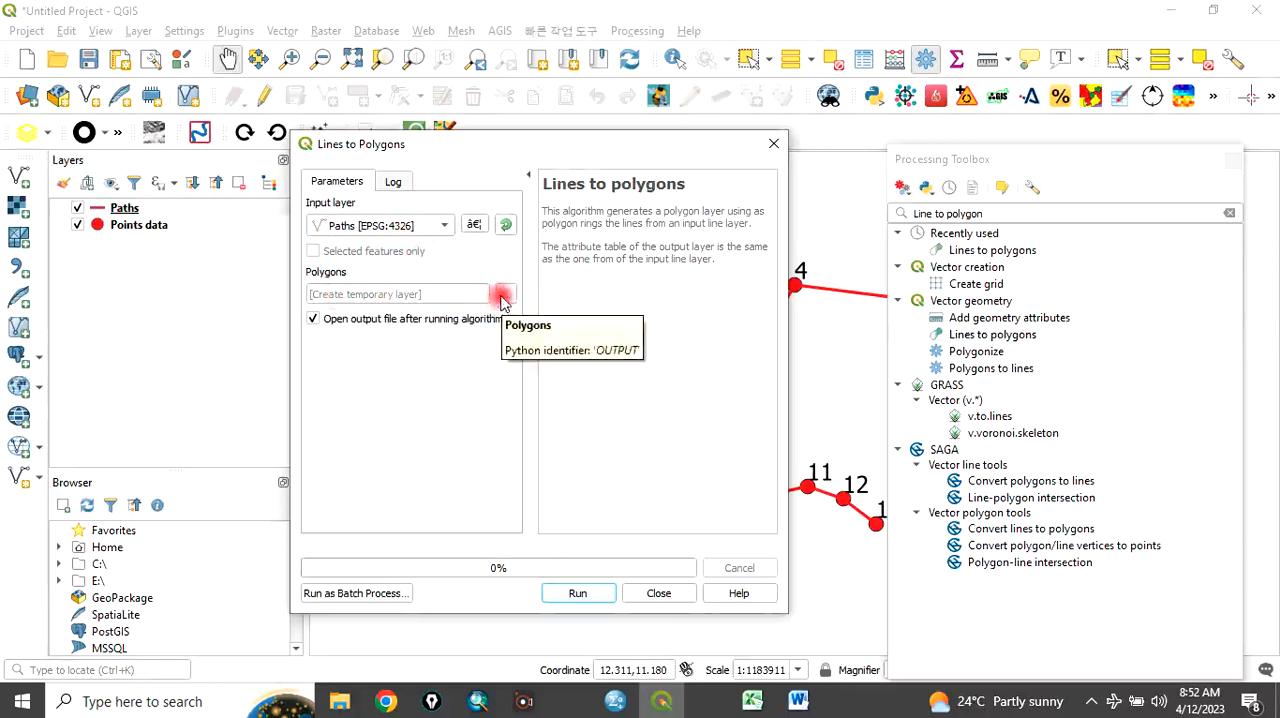
mouse_move(573, 332)
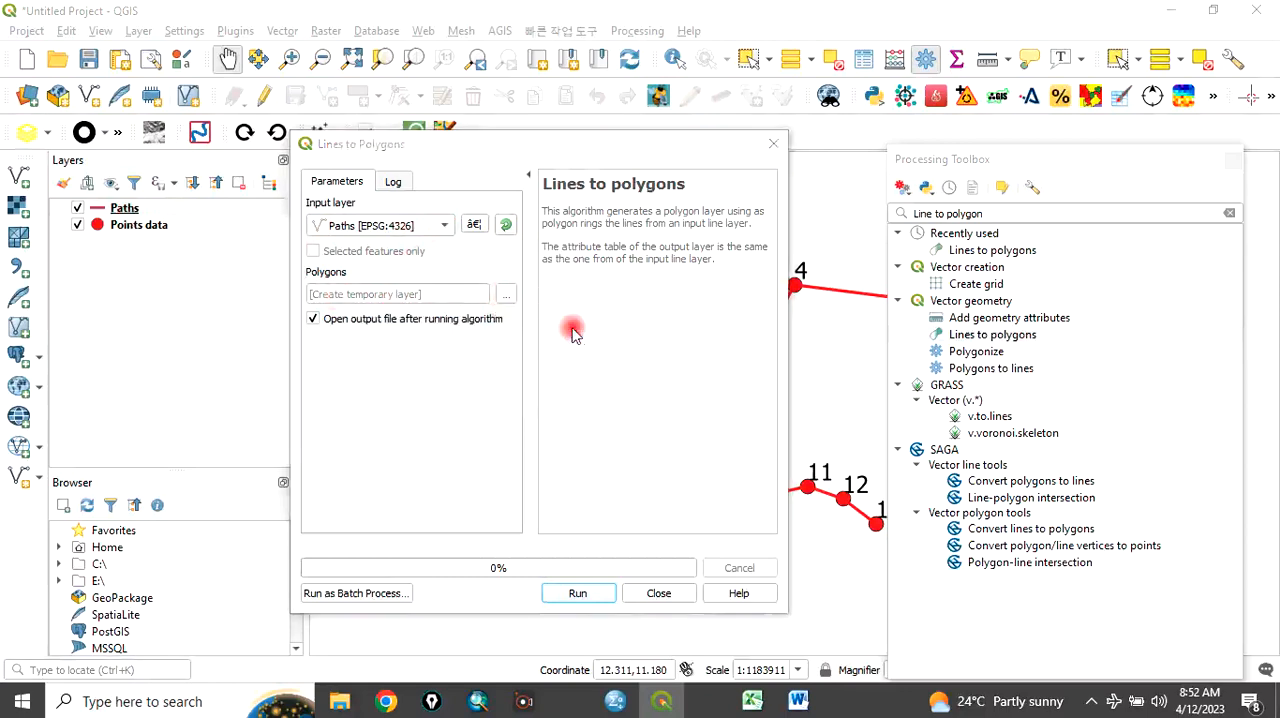
- Save the output as Polygon.shp in EXERCISE and run Lines to polygons, adding the Polygons layer
left_click(506, 293)
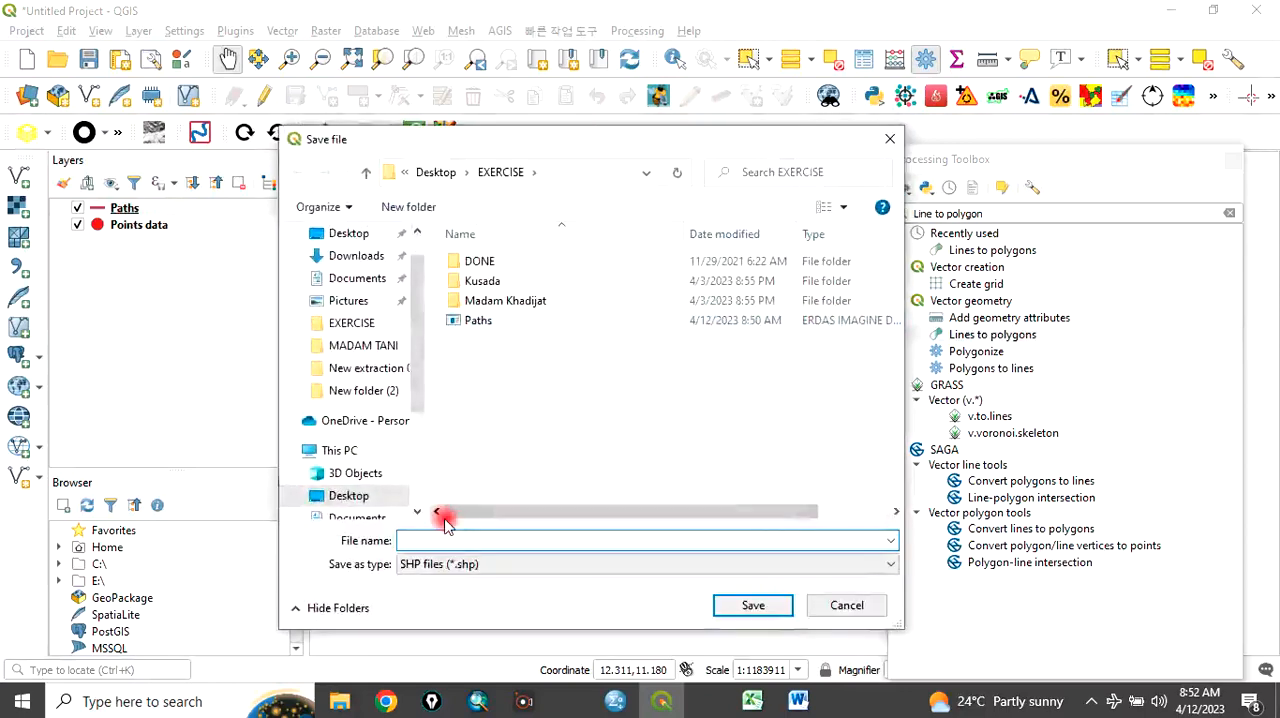
type("Polygon")
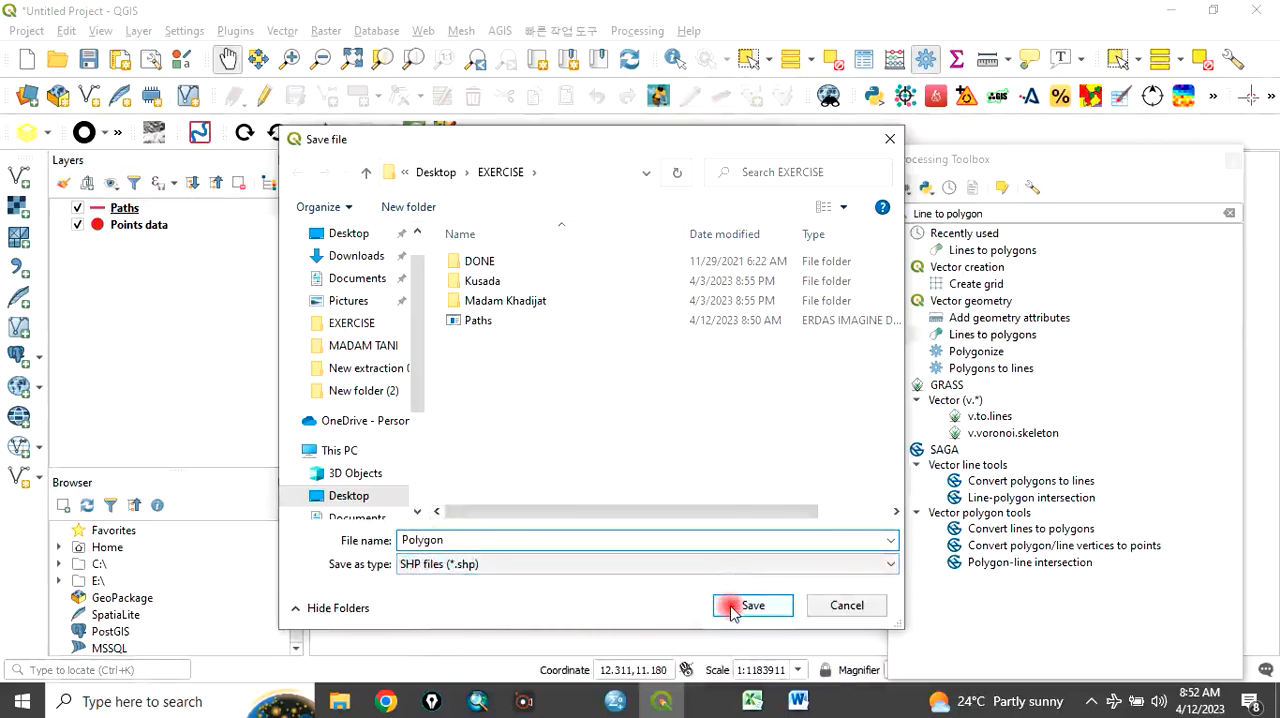
left_click(752, 605)
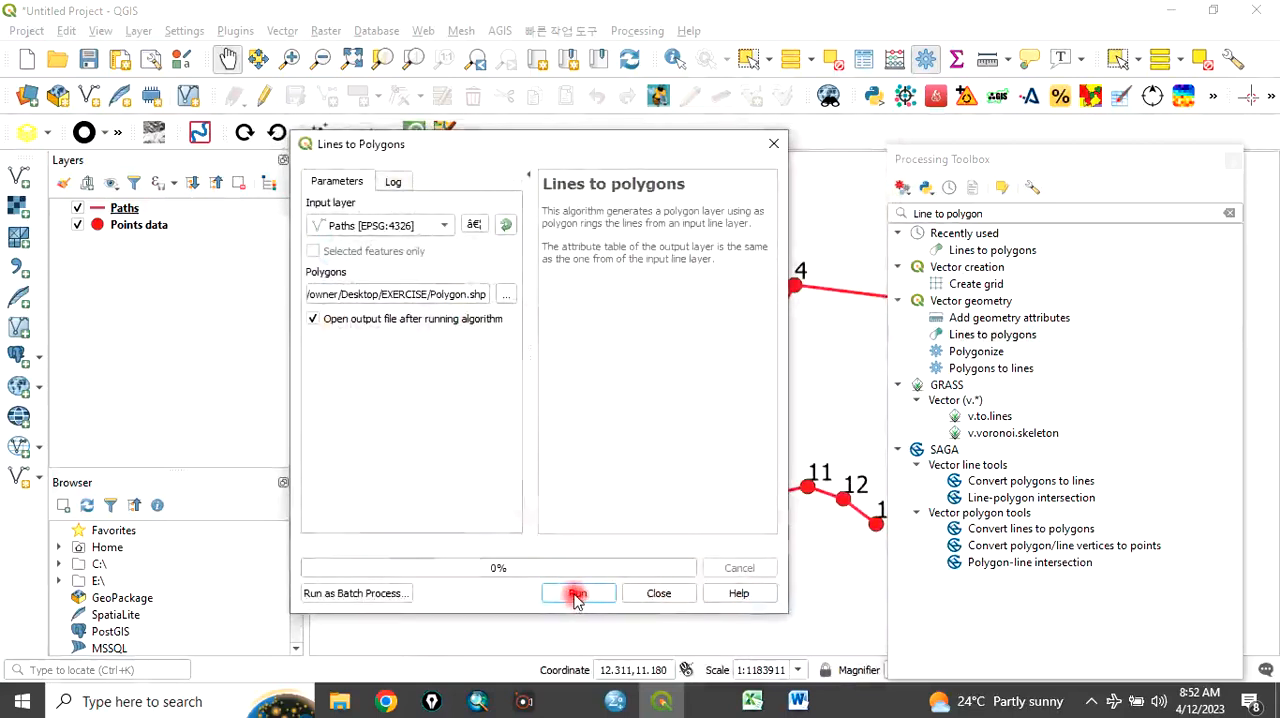
left_click(577, 592)
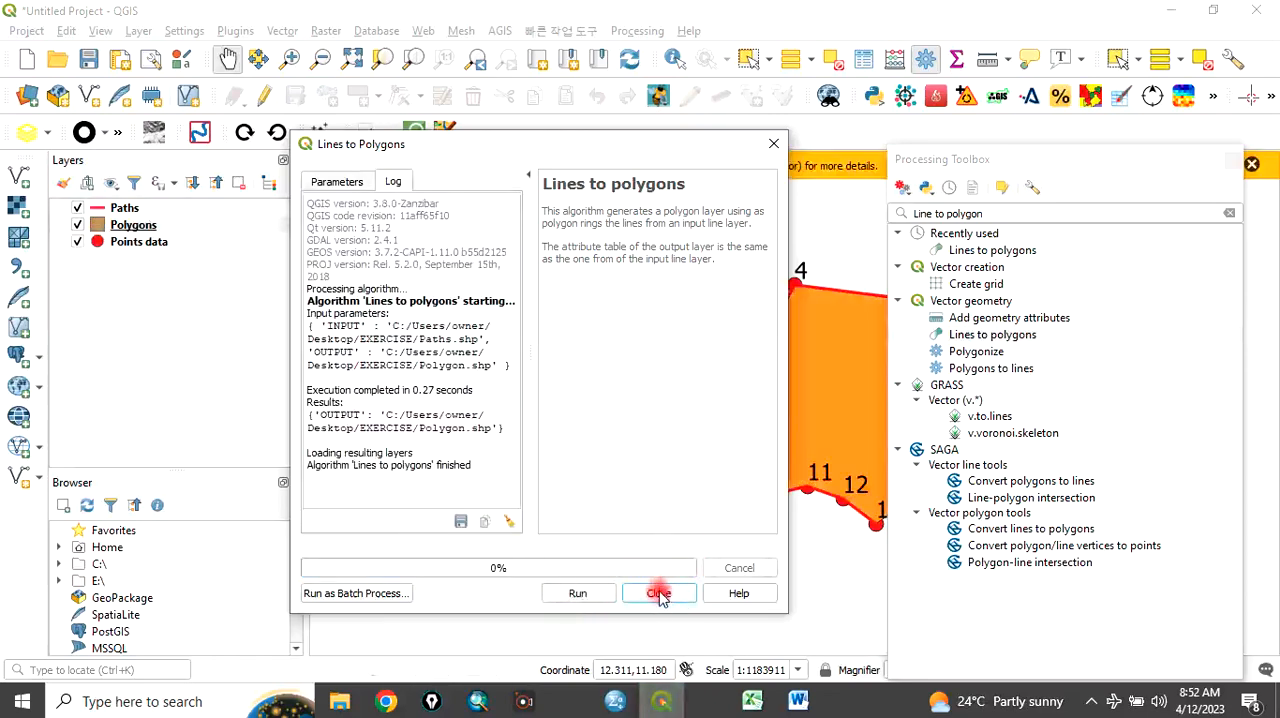
left_click(658, 593)
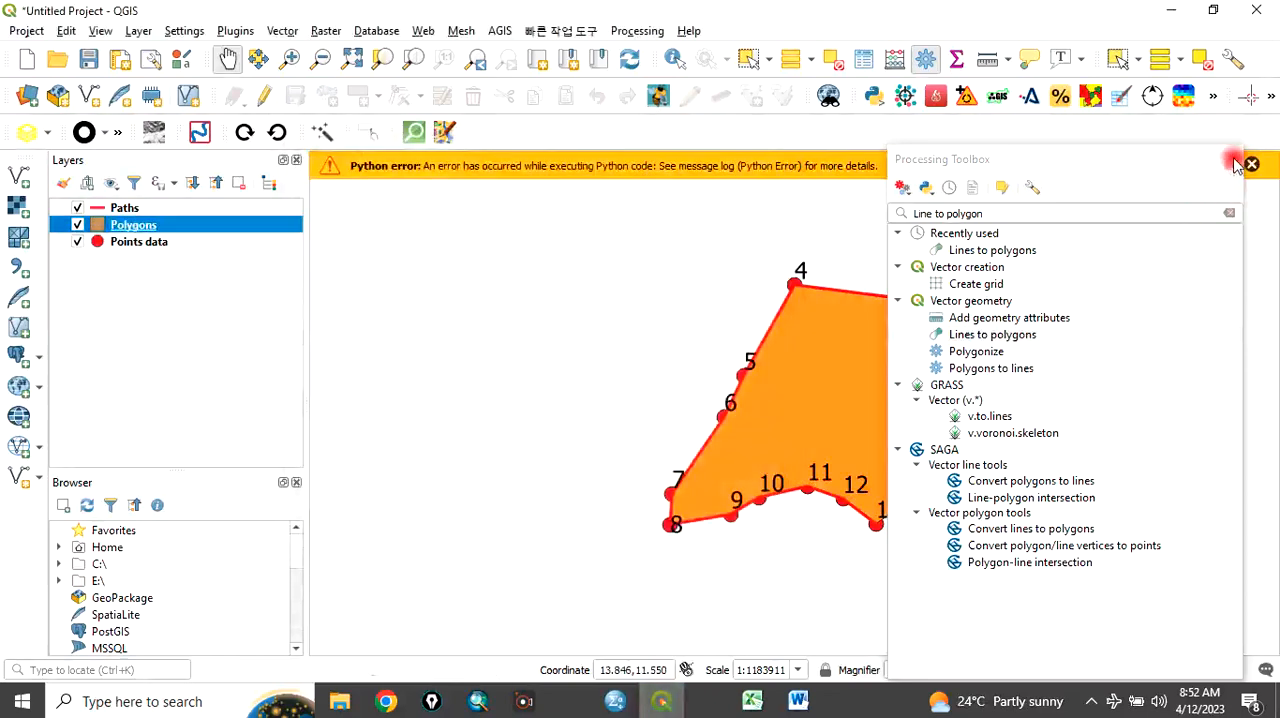
- Close the toolbox and set the Polygons layer's simple fill colour to red
left_click(1251, 164)
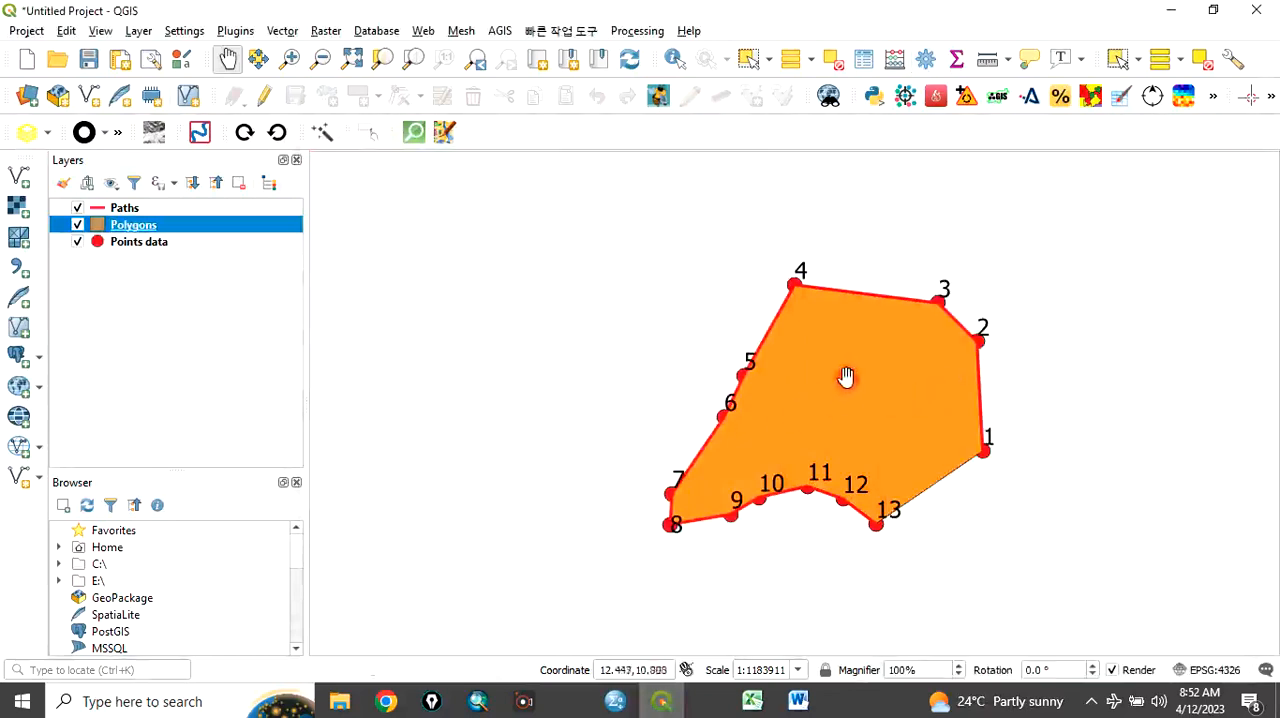
right_click(133, 224)
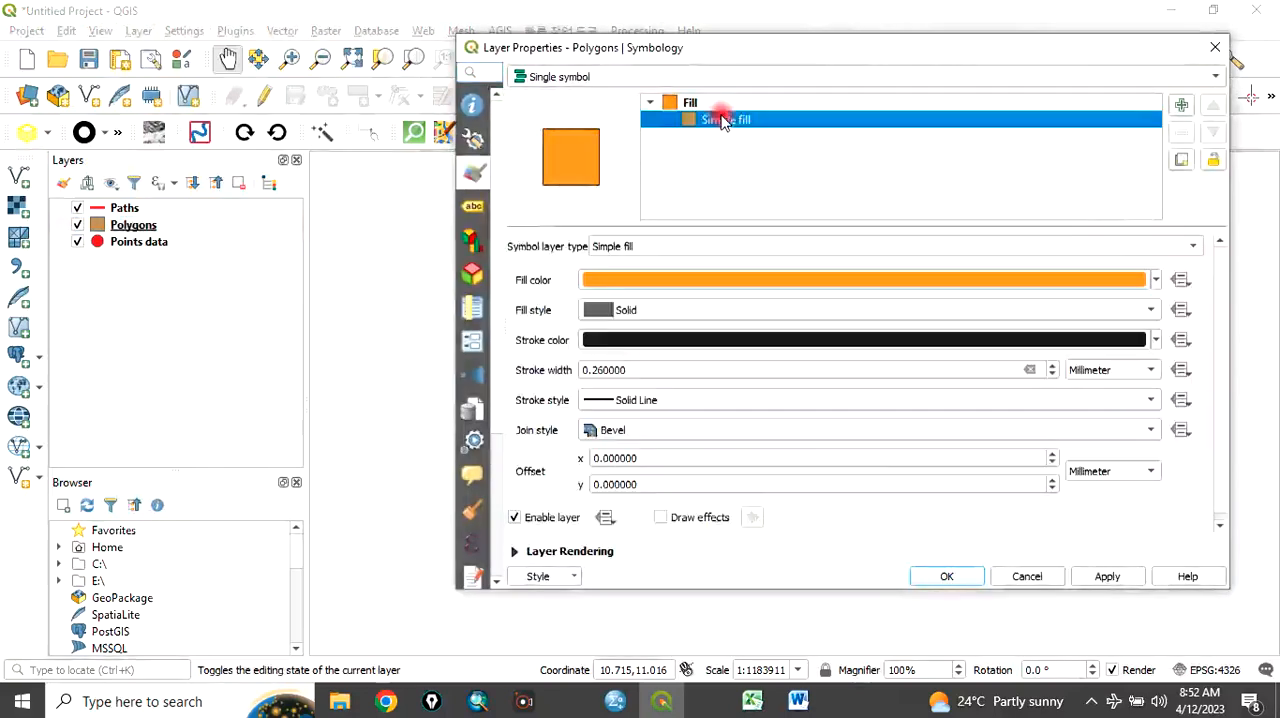
left_click(1155, 279)
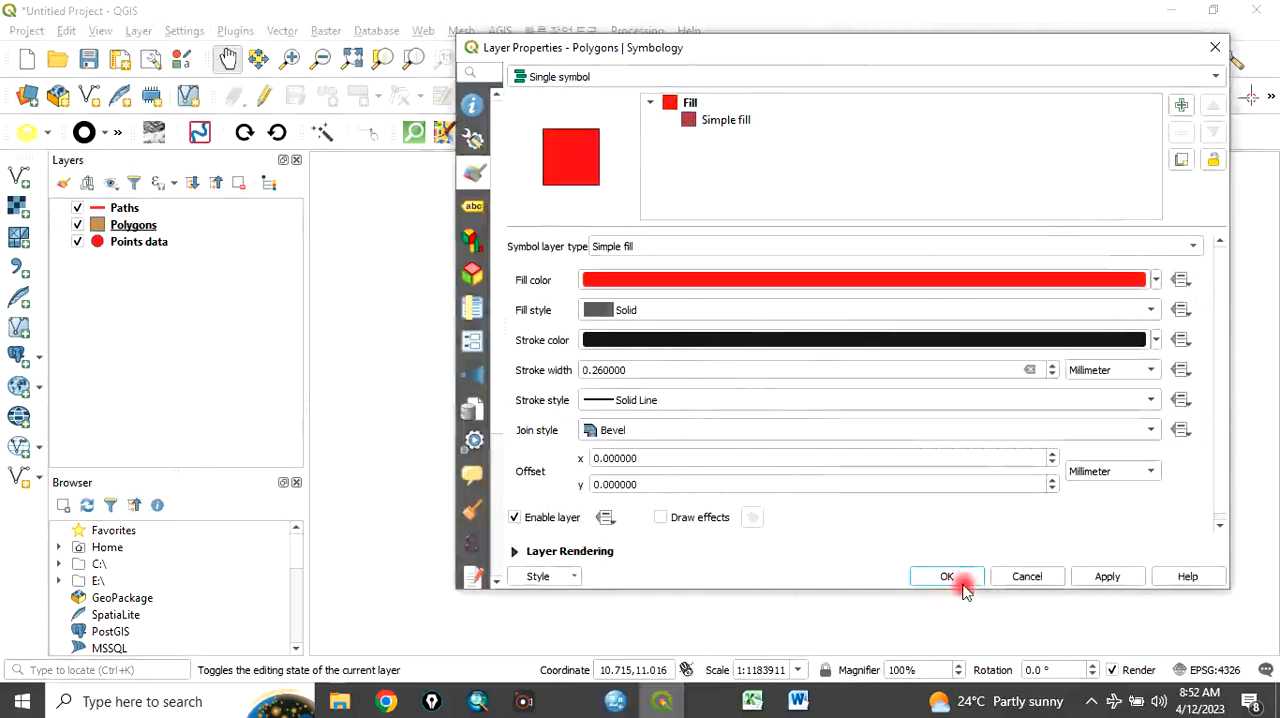
left_click(946, 576)
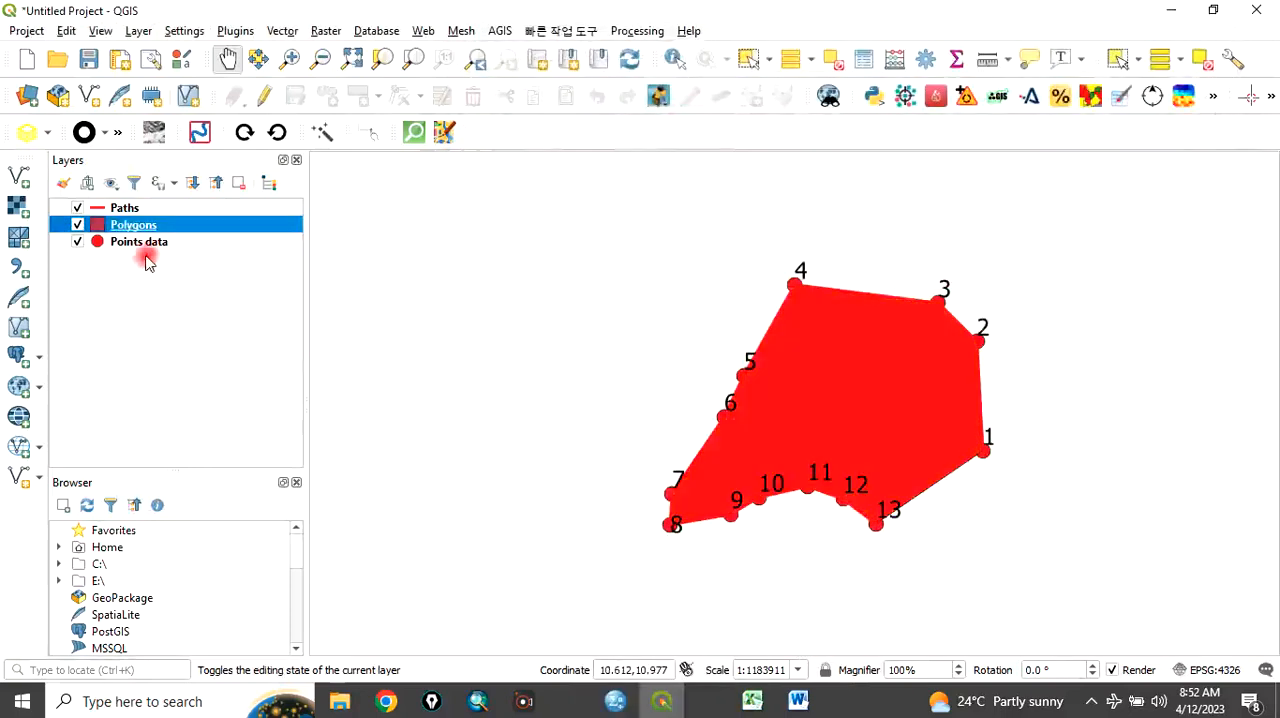
- Move Polygons above Paths and toggle layer visibility to compare the red polygon with the line
left_click(124, 207)
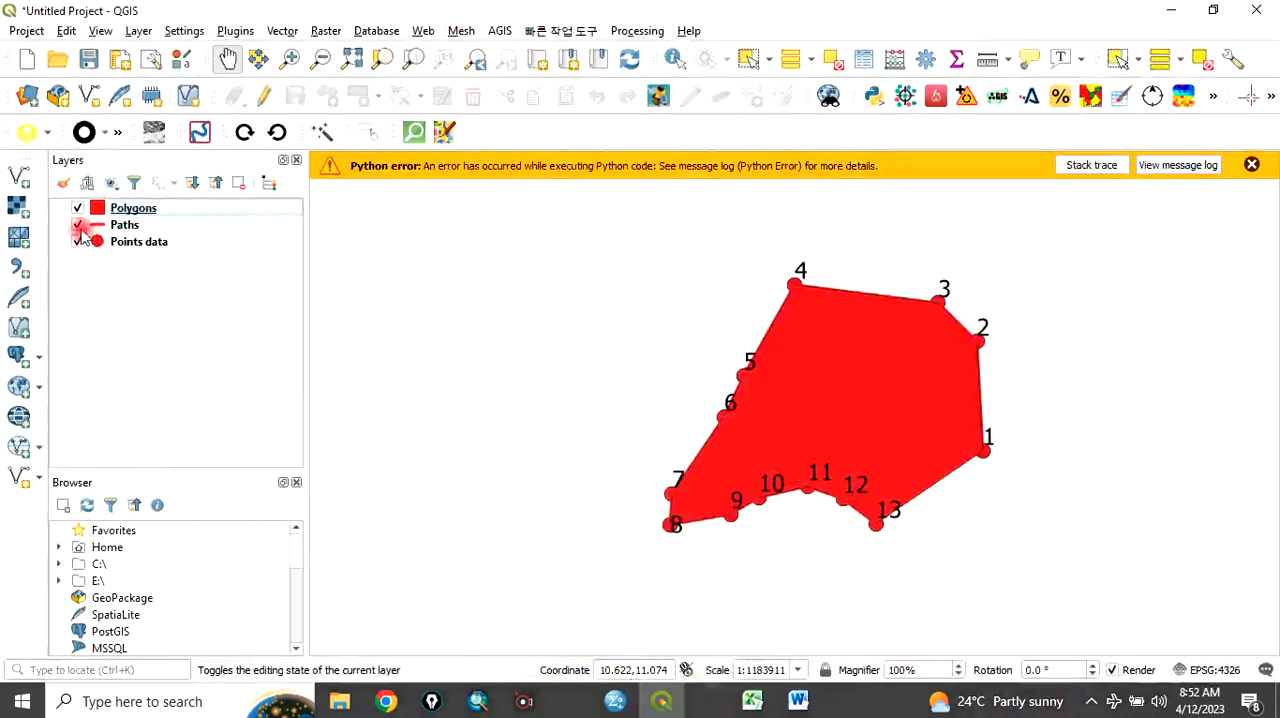
left_click(77, 208)
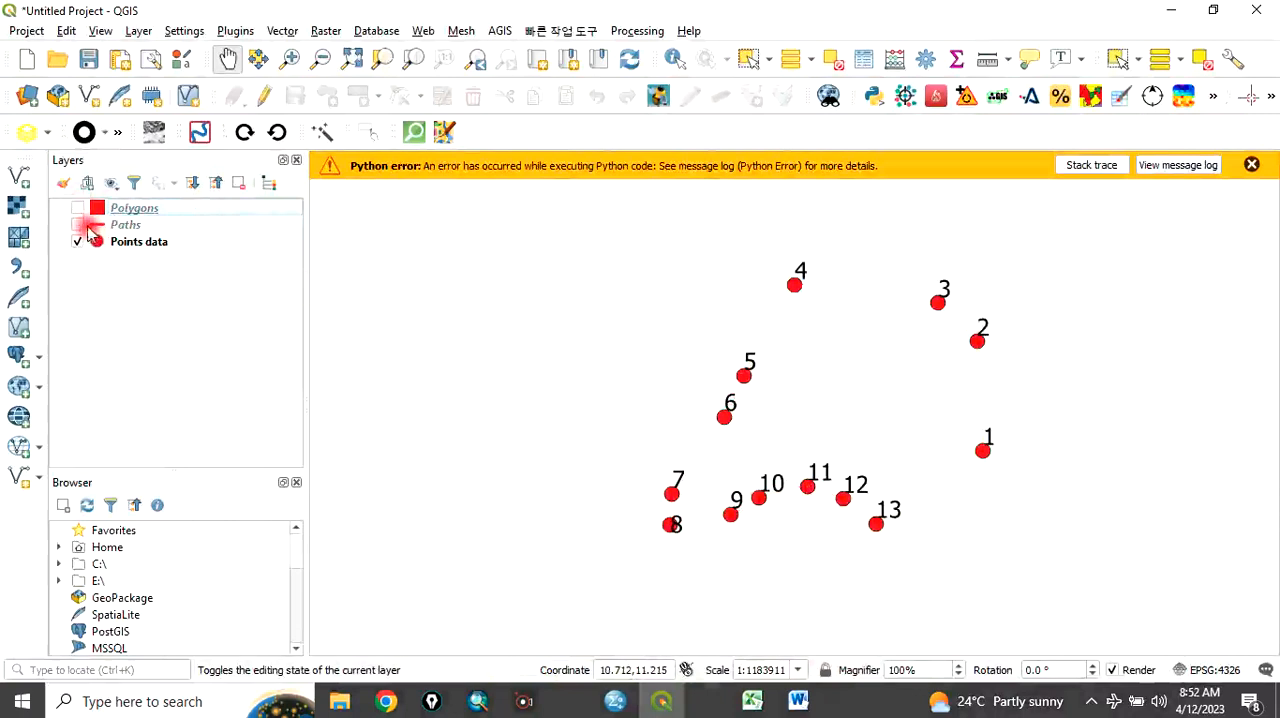
left_click(78, 224)
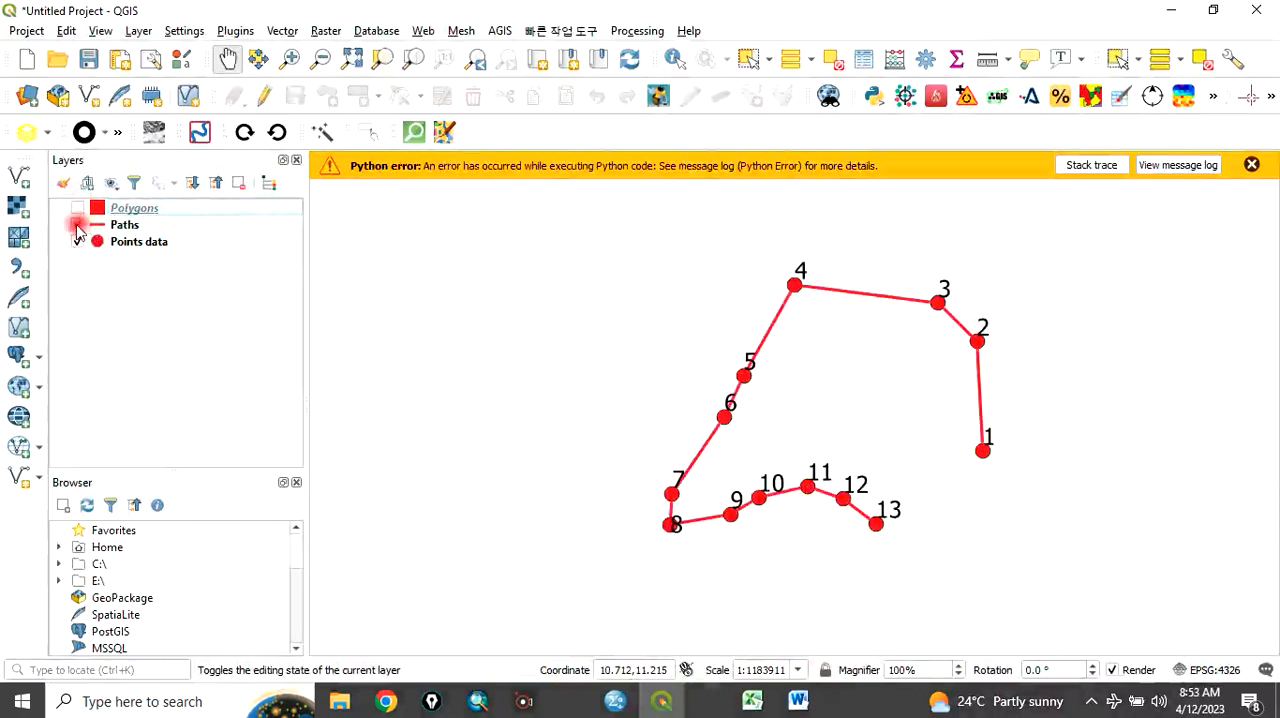
left_click(77, 208)
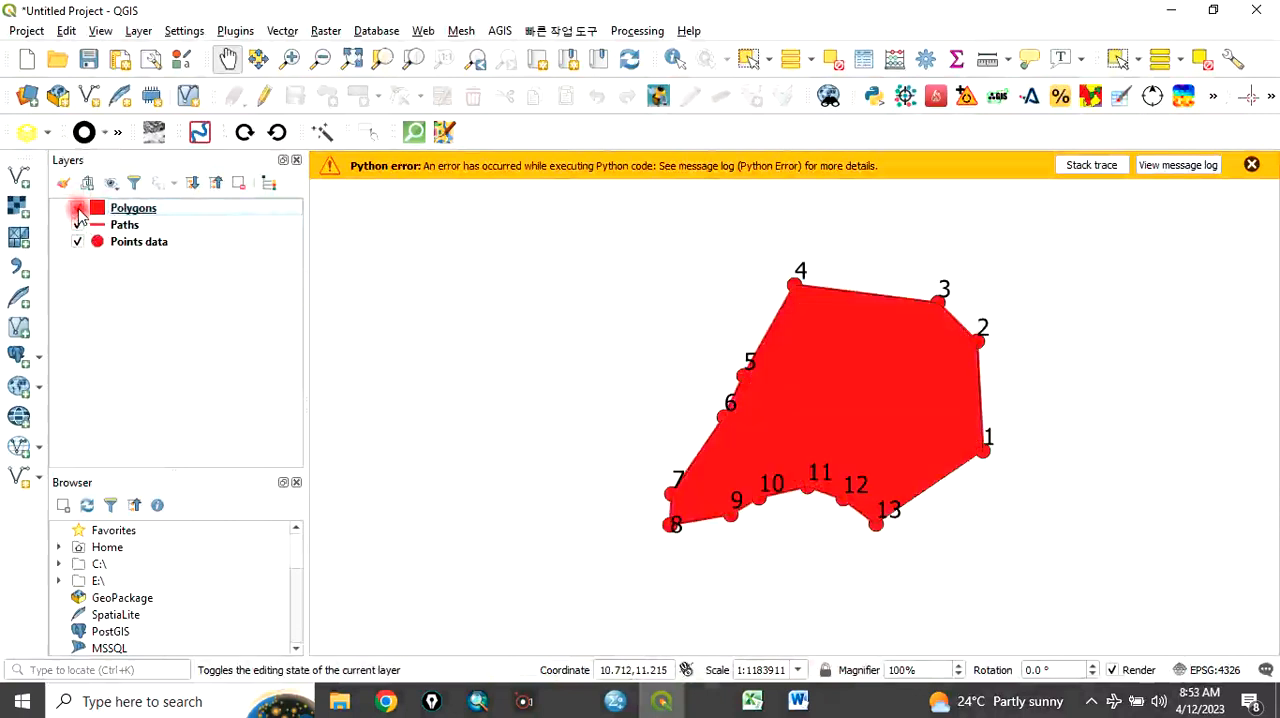
left_click(78, 208)
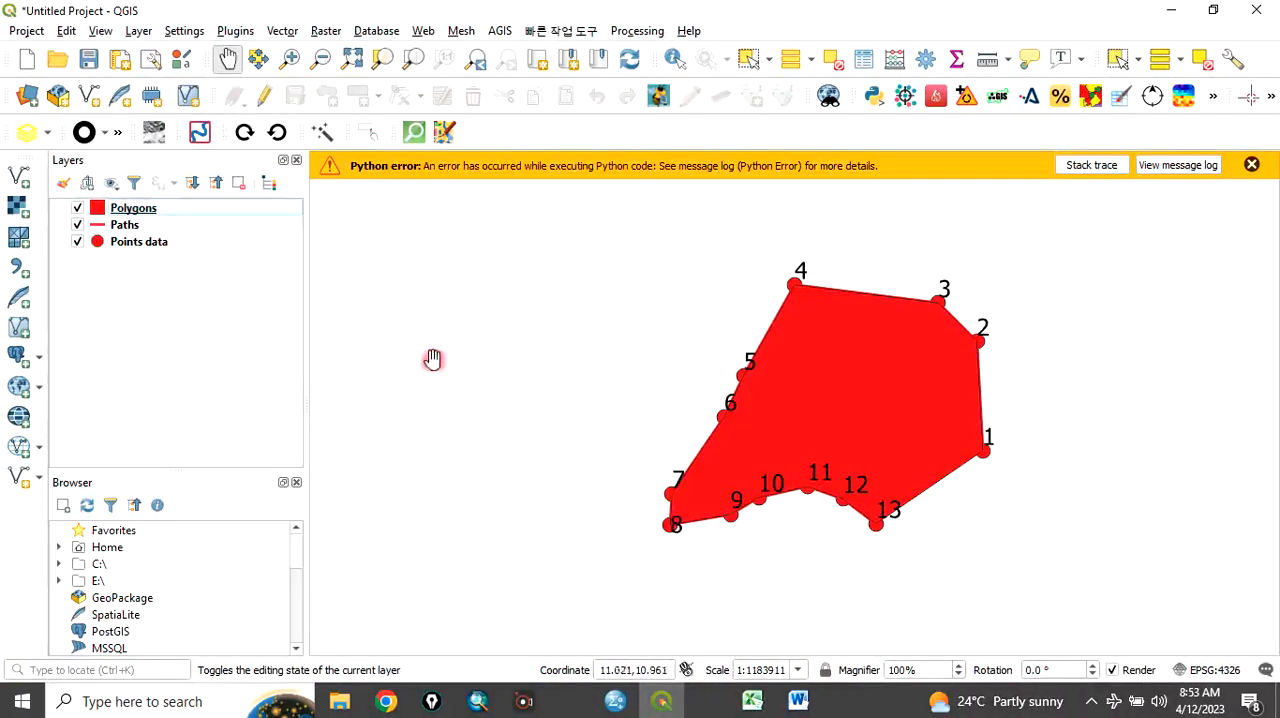
mouse_move(788, 453)
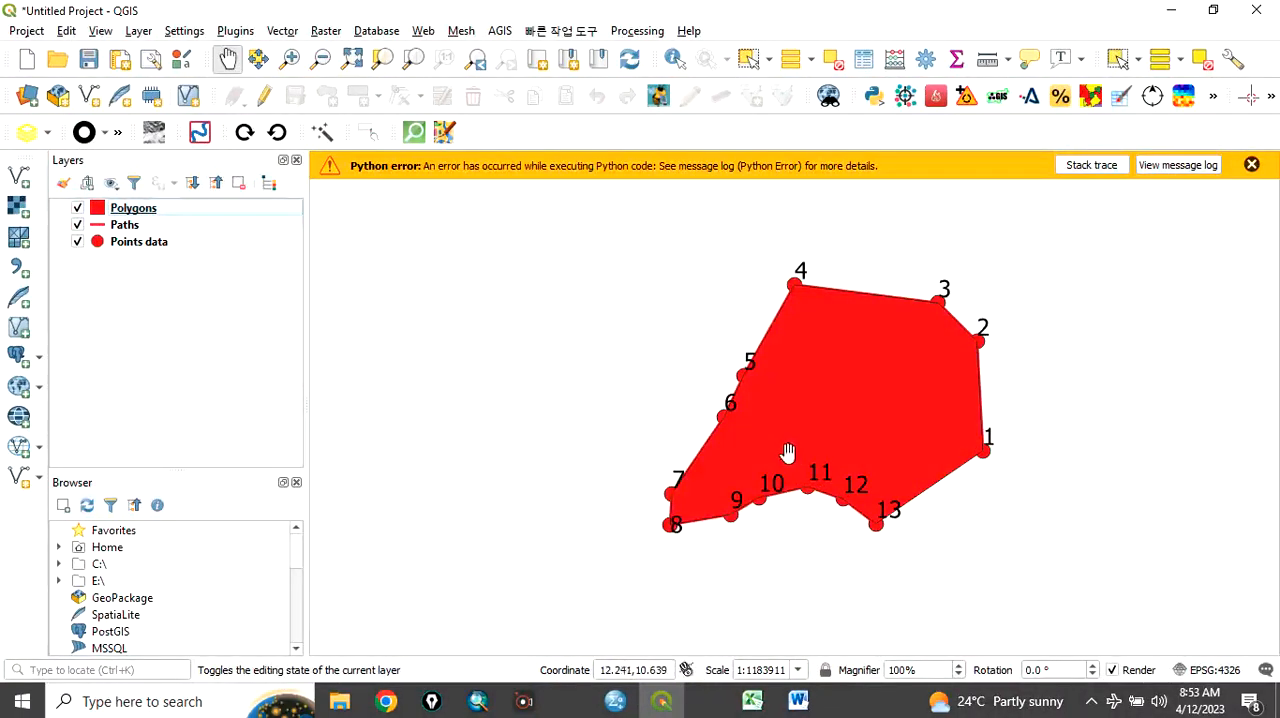
mouse_move(784, 443)
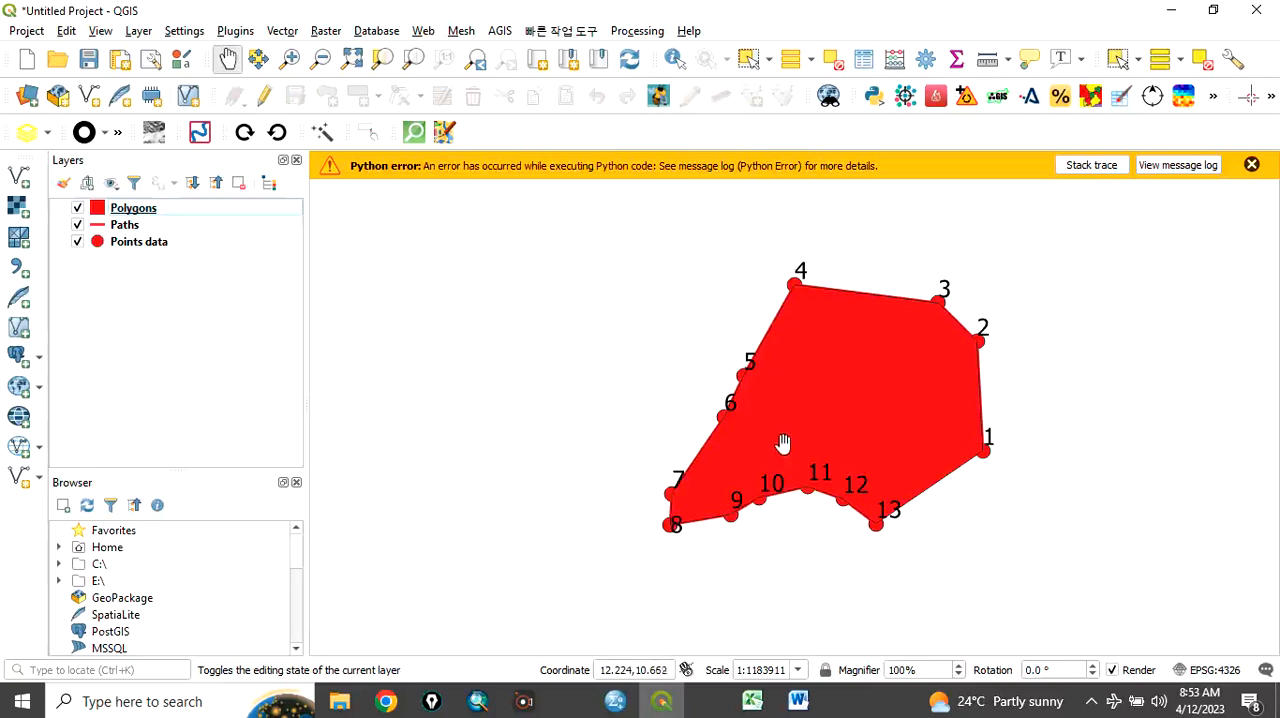
mouse_move(759, 392)
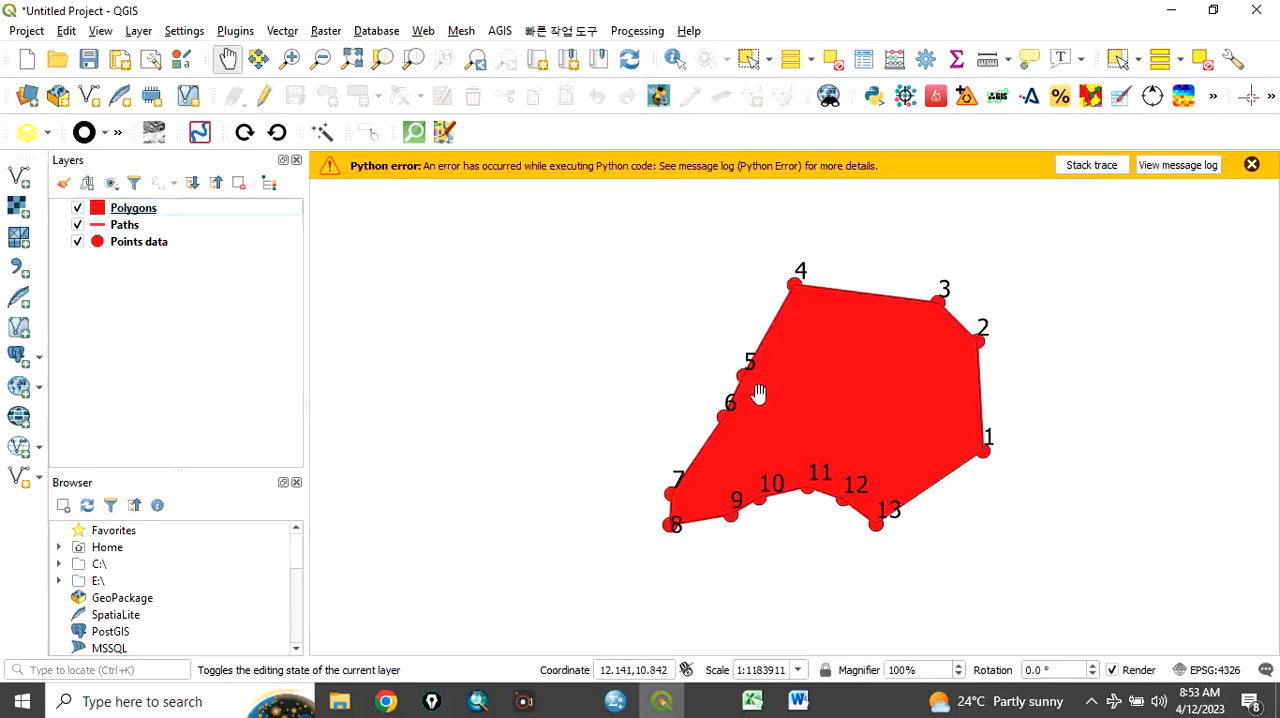
mouse_move(748, 498)
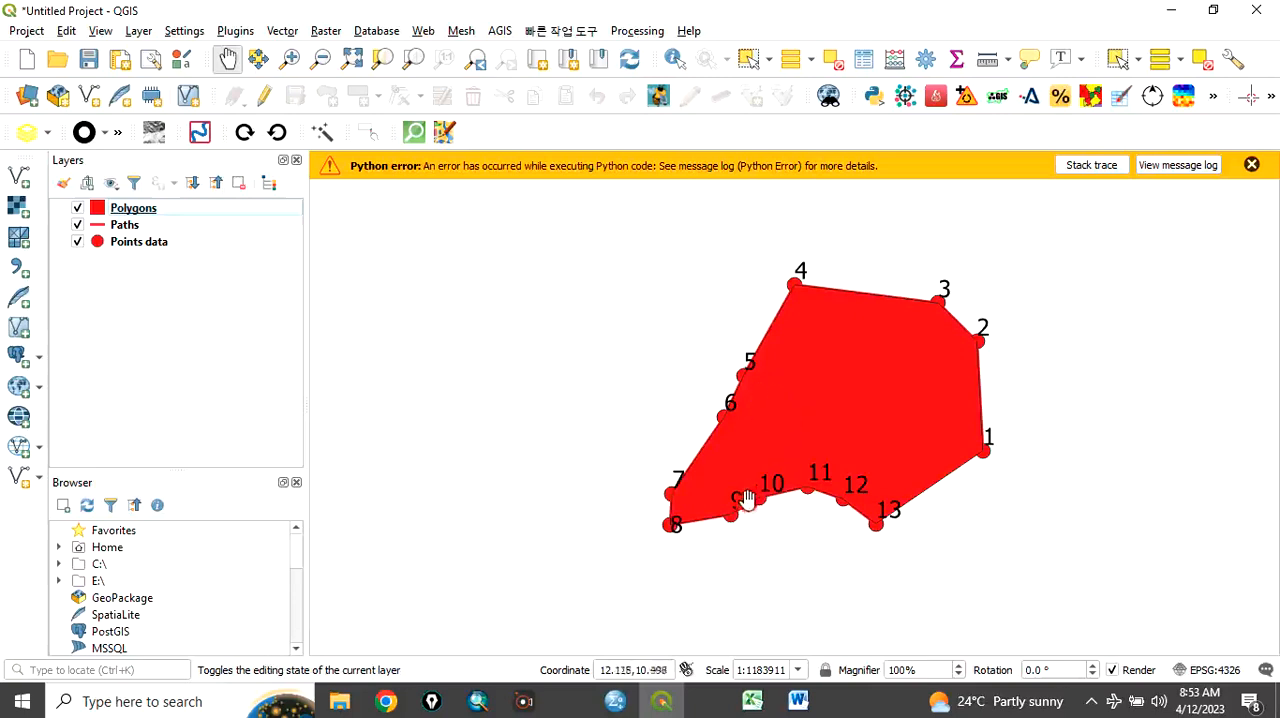
mouse_move(710, 700)
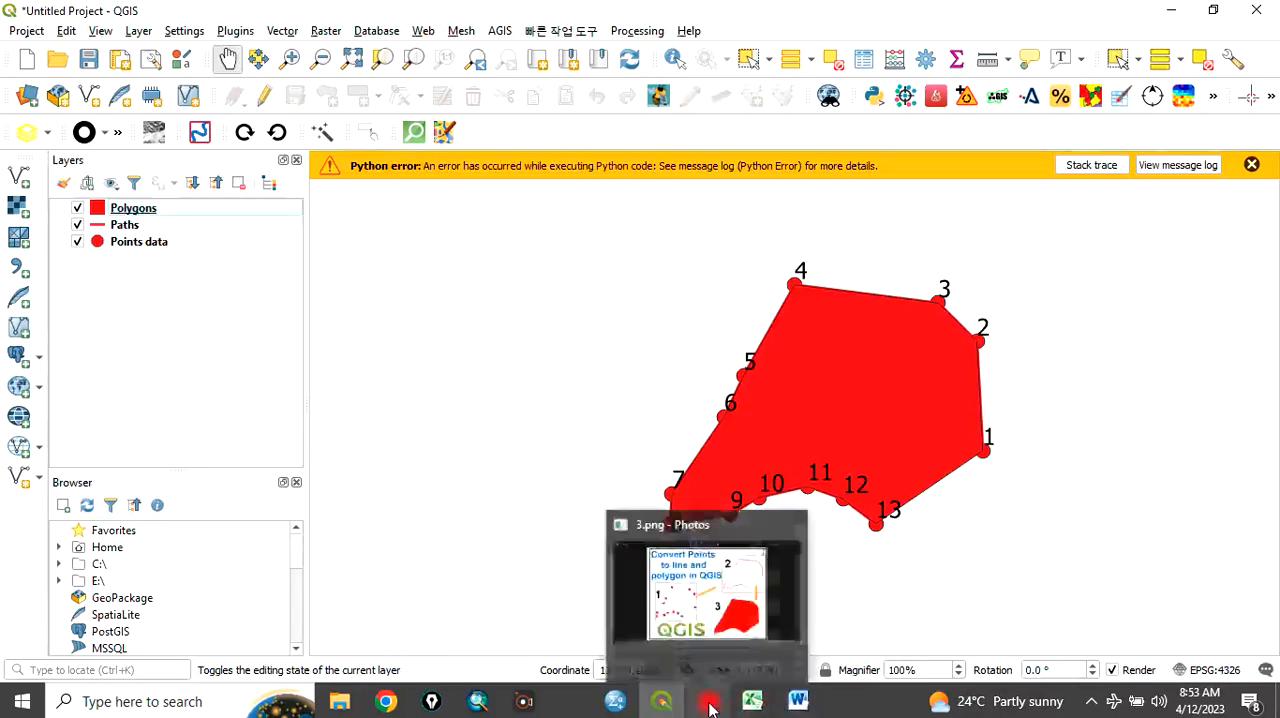
- Switch to the Photos reference image of the points-to-line-and-polygon result
left_click(705, 590)
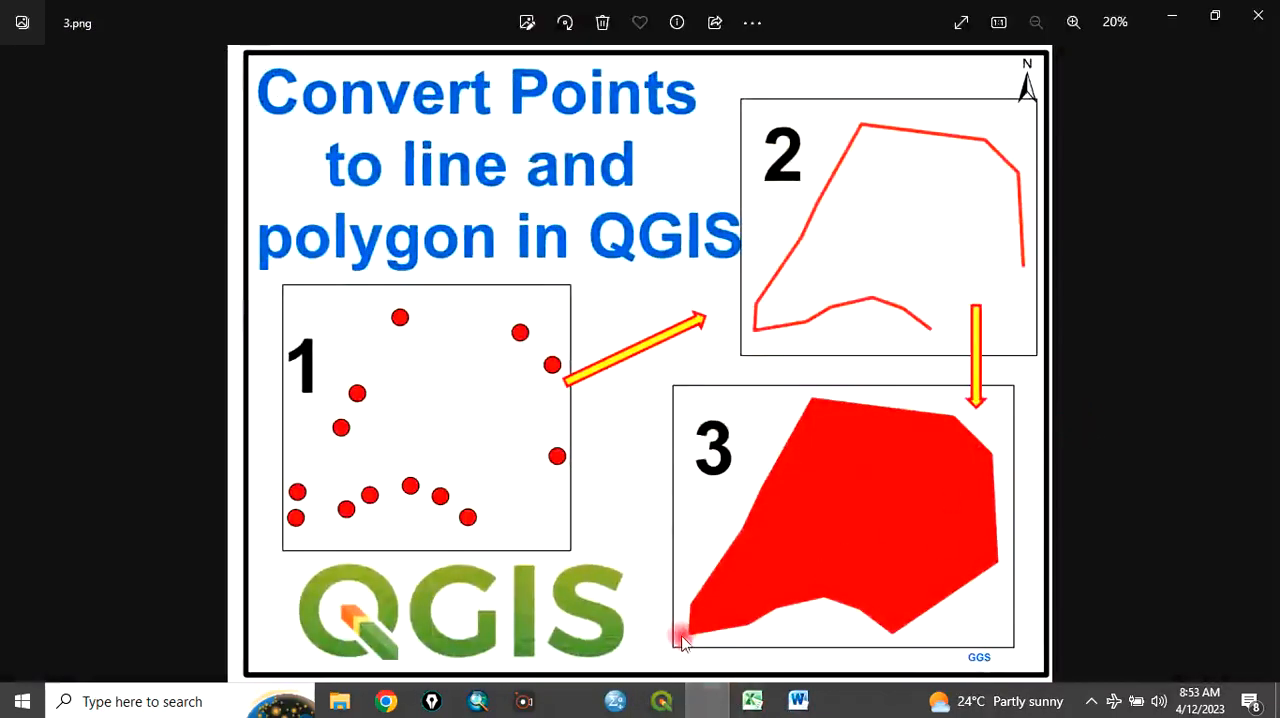